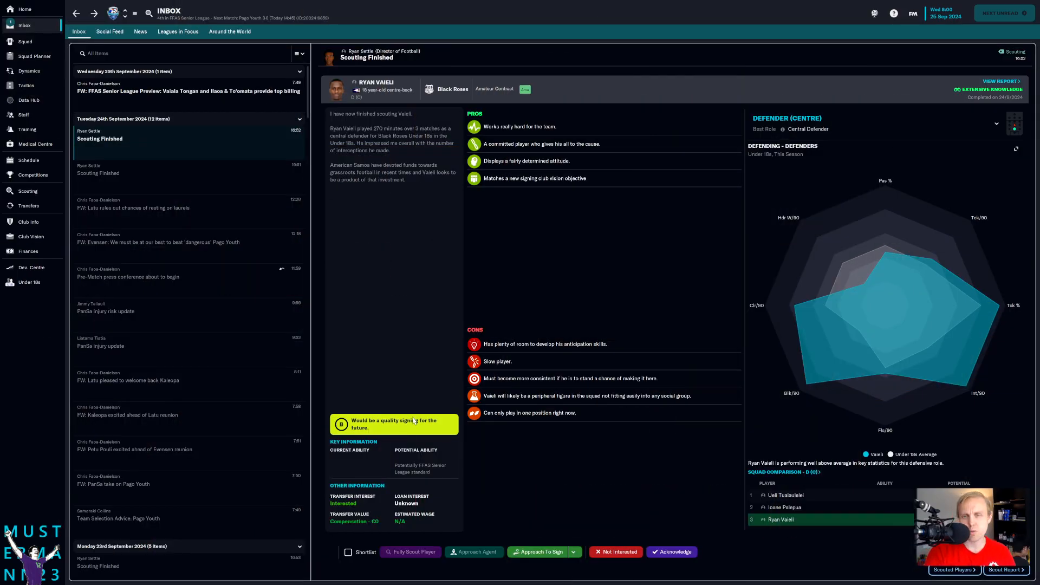
mouse_move(28, 100)
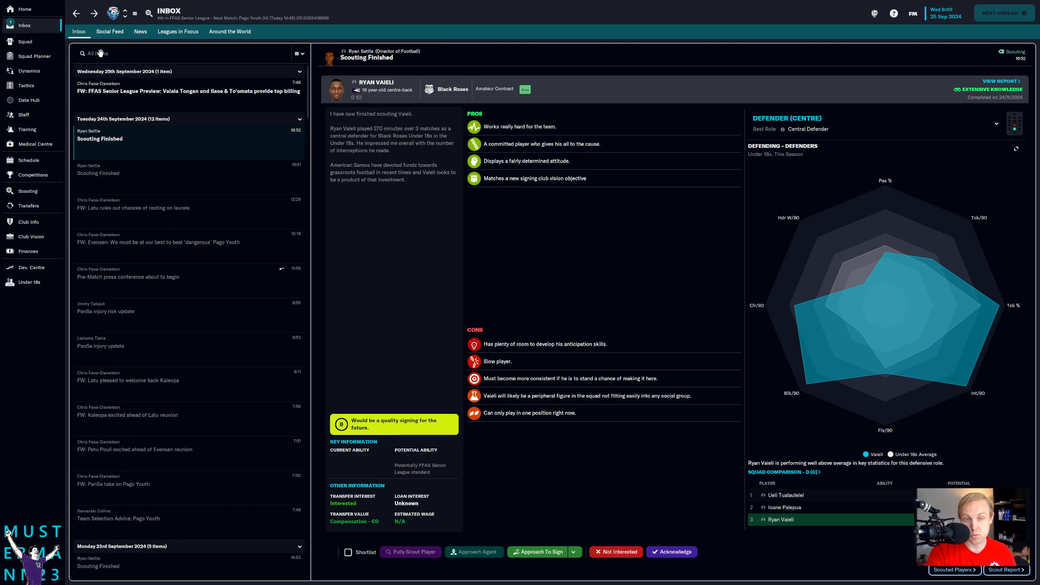
- Show the club's staff overview and review the Responsibilities and Overview team filter options
click(23, 114)
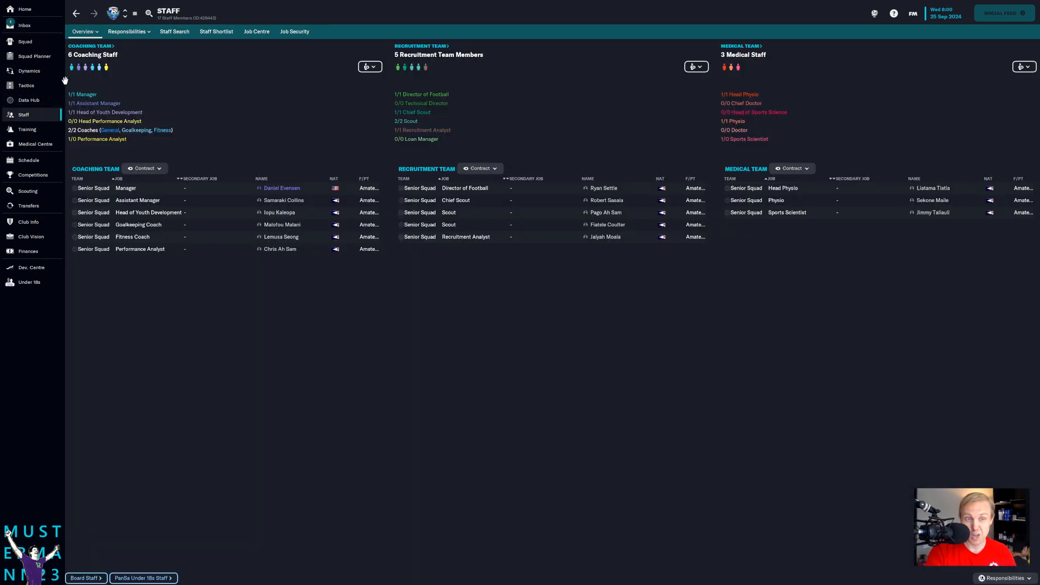
mouse_move(408, 124)
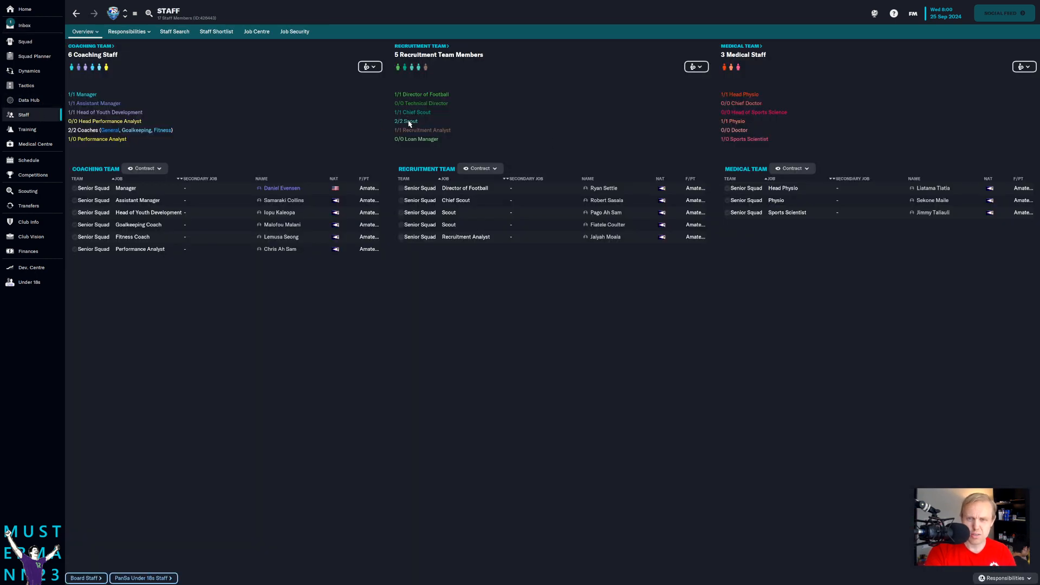
mouse_move(674, 65)
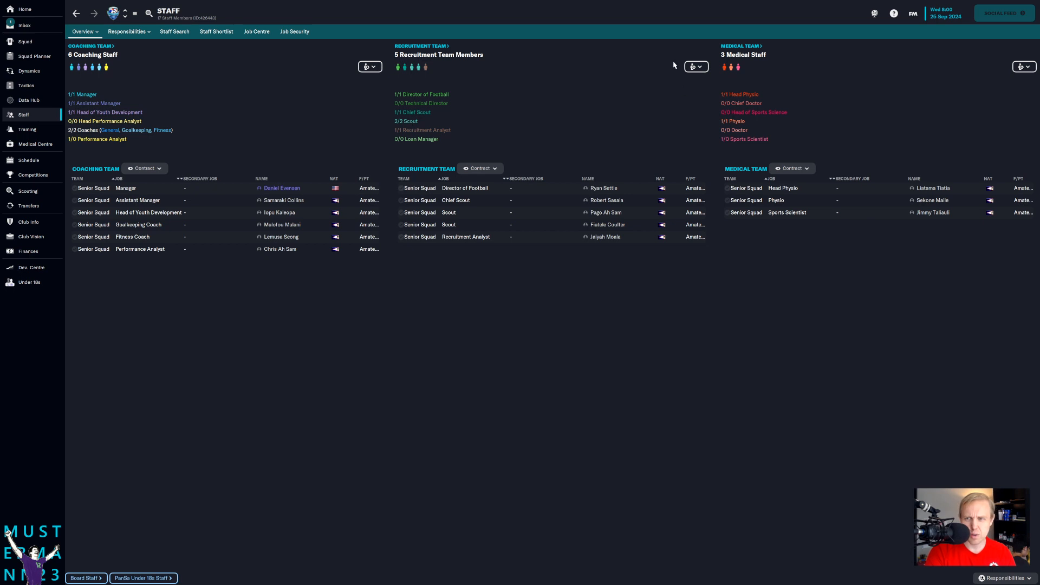
click(696, 66)
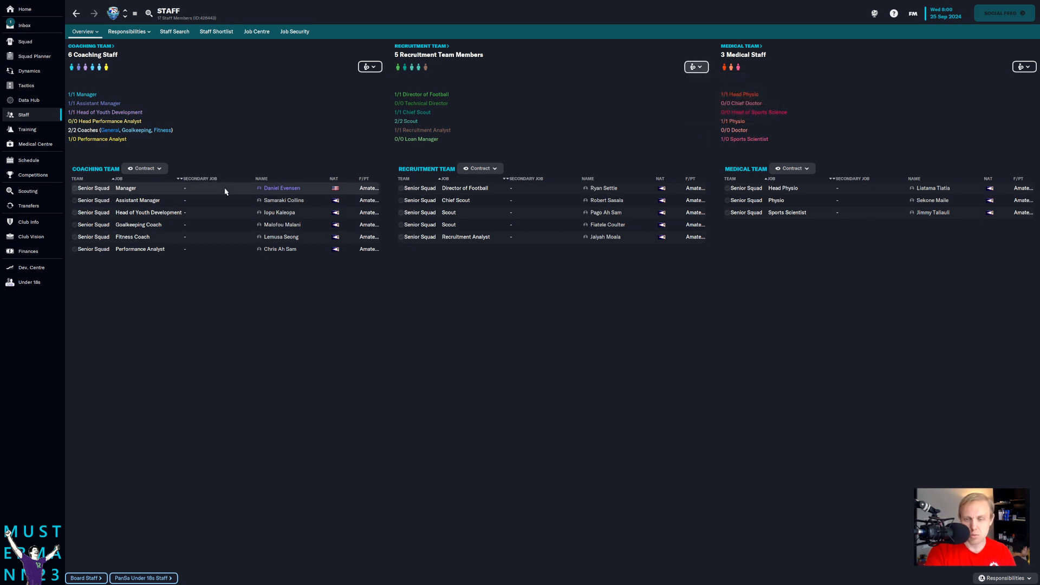
click(128, 32)
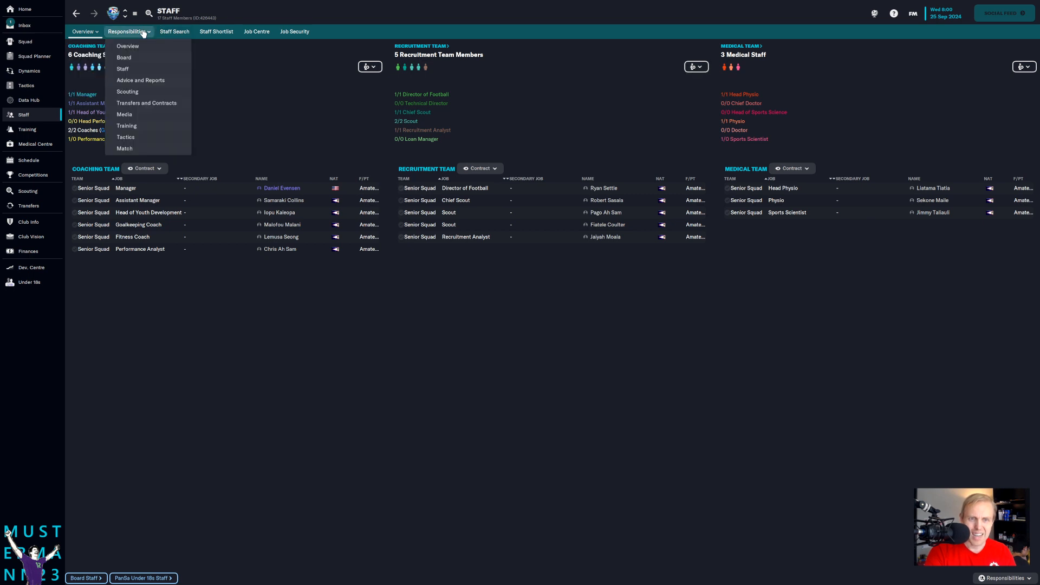
click(83, 32)
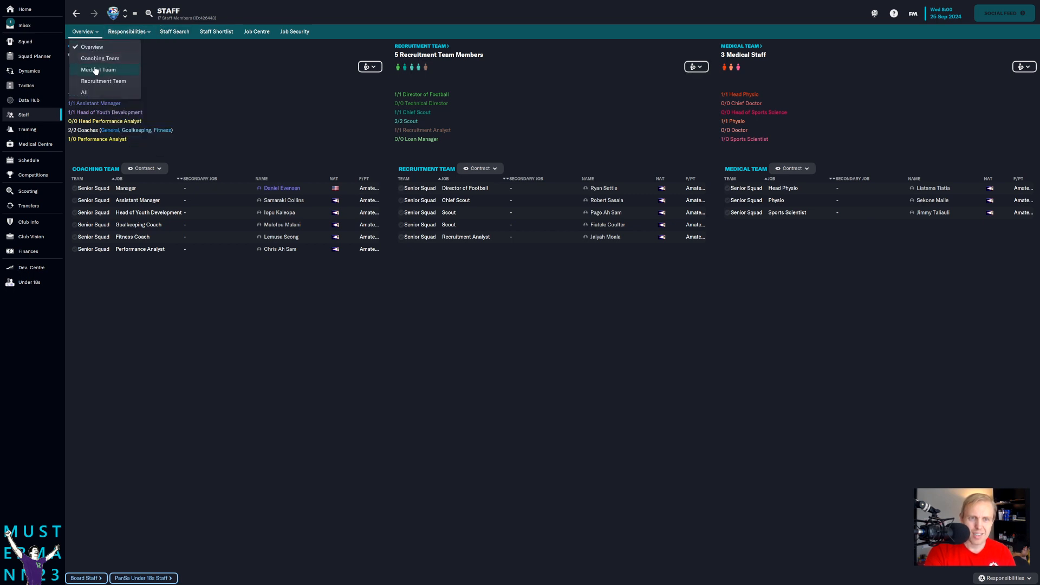
click(104, 81)
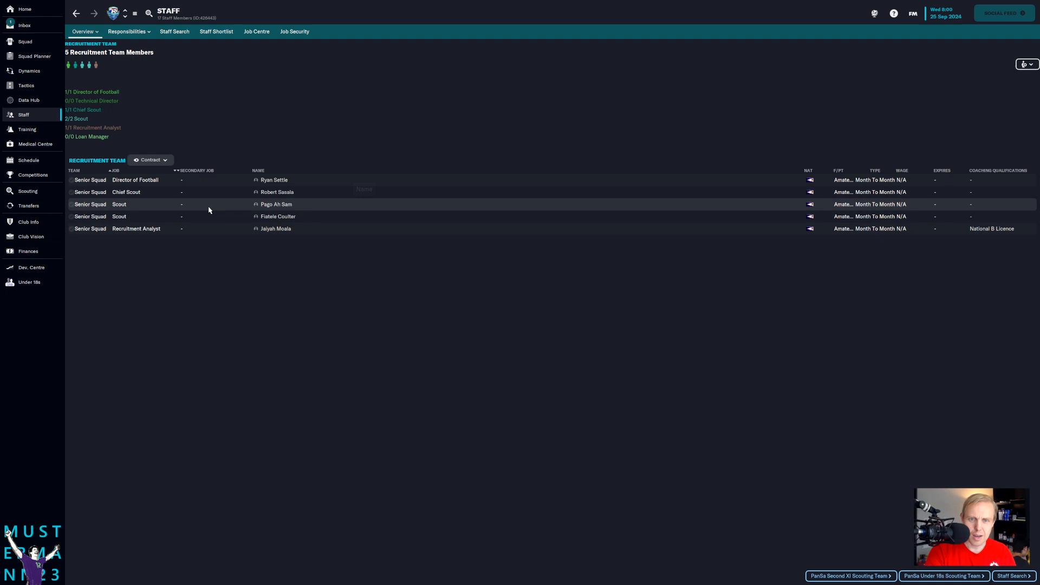
mouse_move(278, 192)
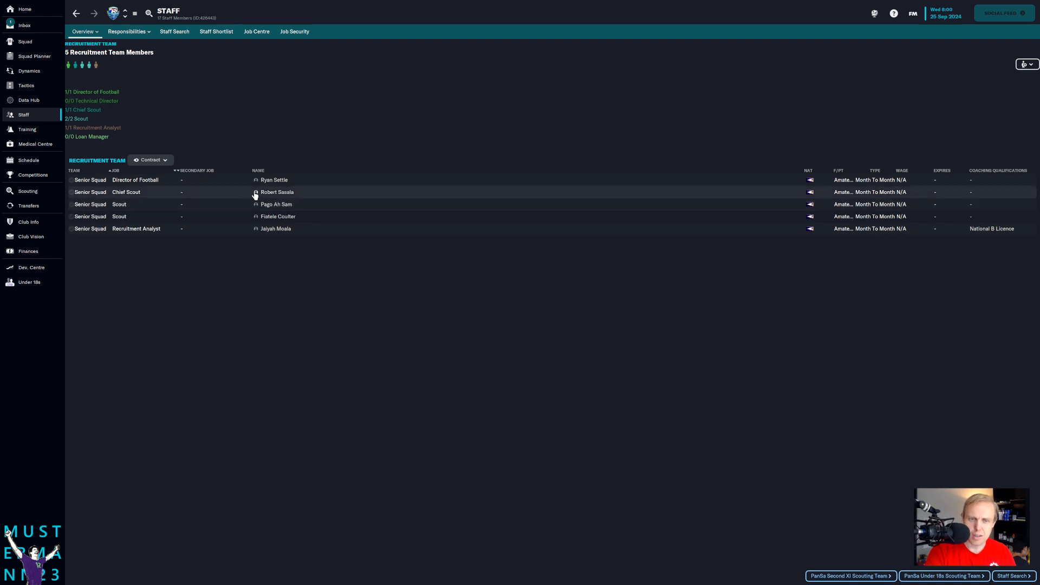
mouse_move(276, 191)
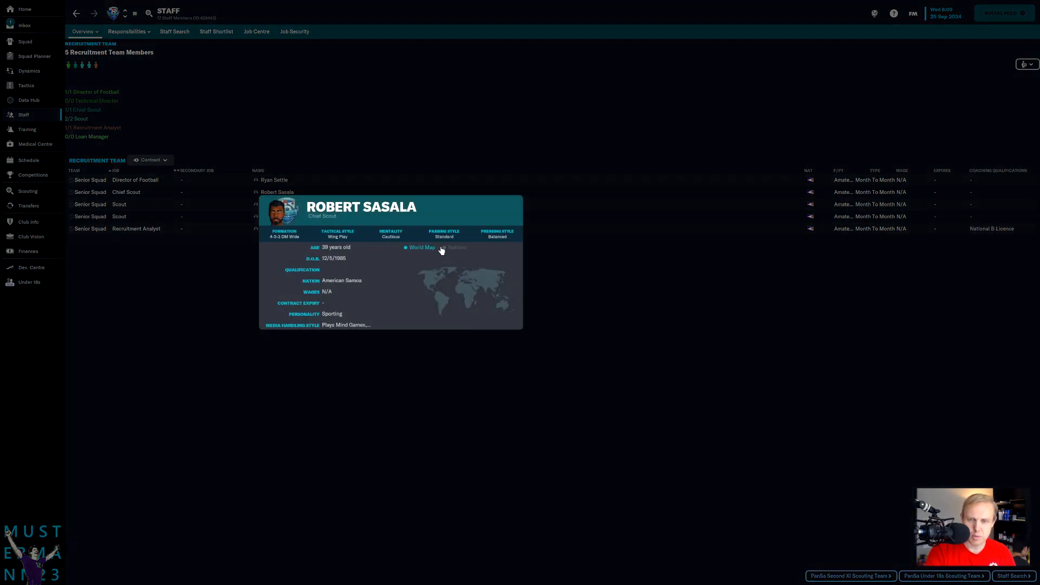
mouse_move(270, 290)
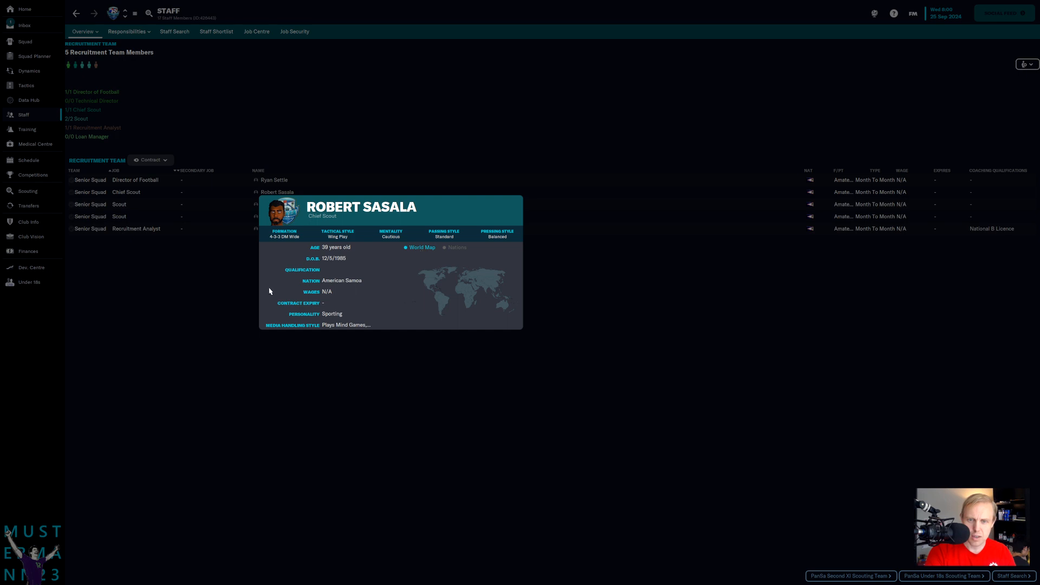
click(277, 192)
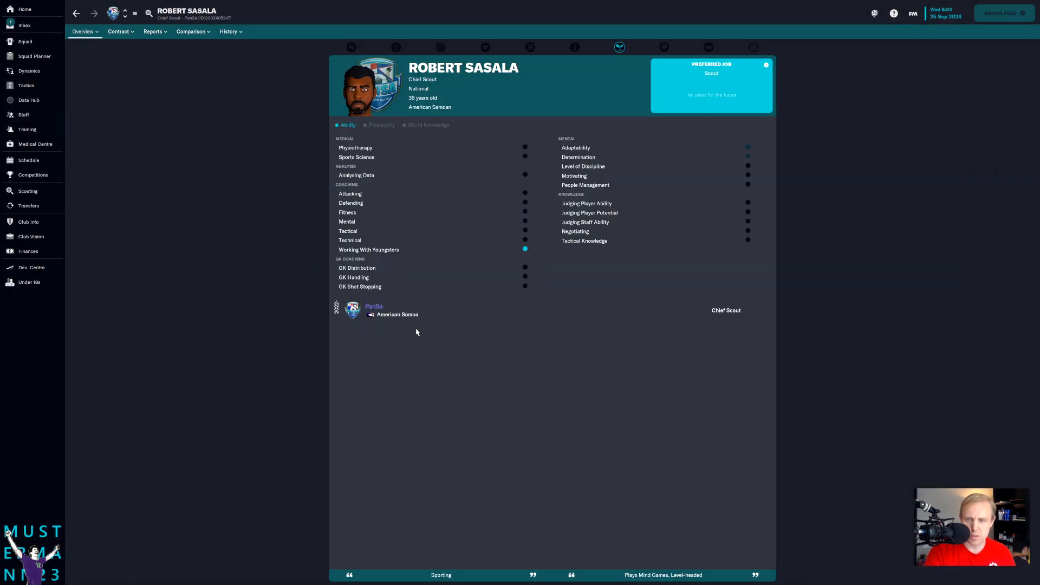
mouse_move(526, 253)
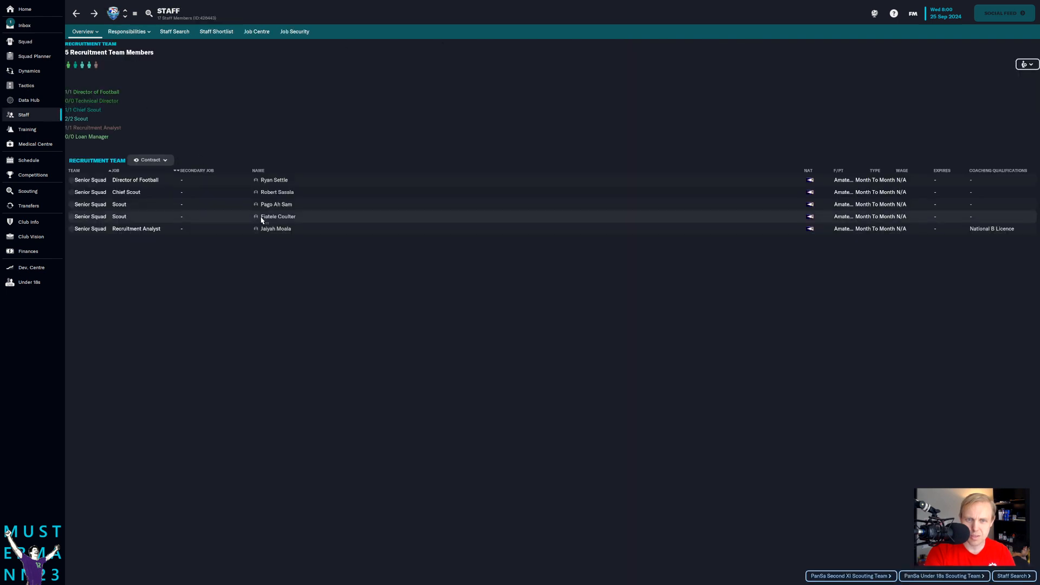
click(277, 203)
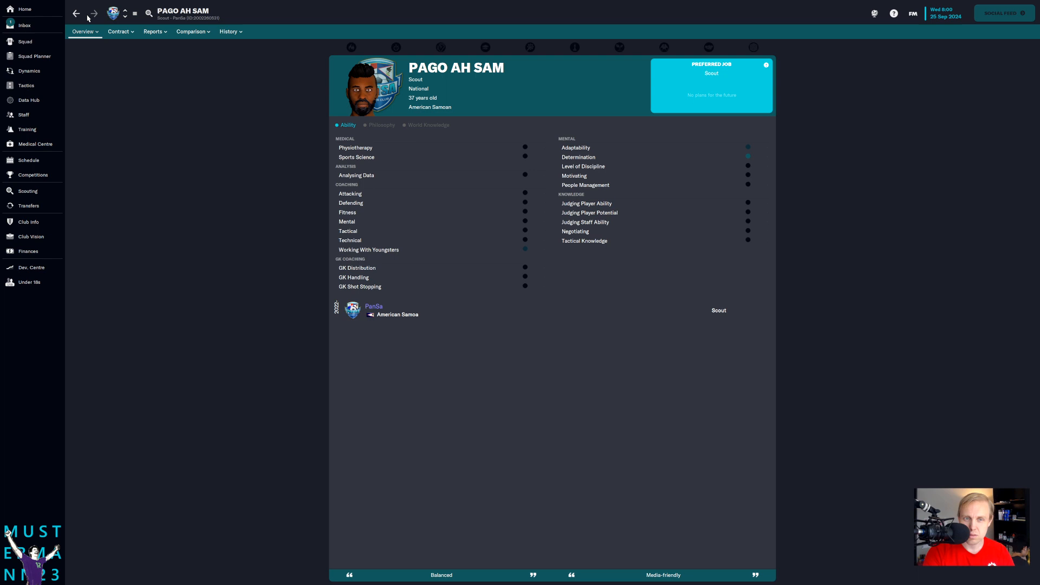
click(76, 13)
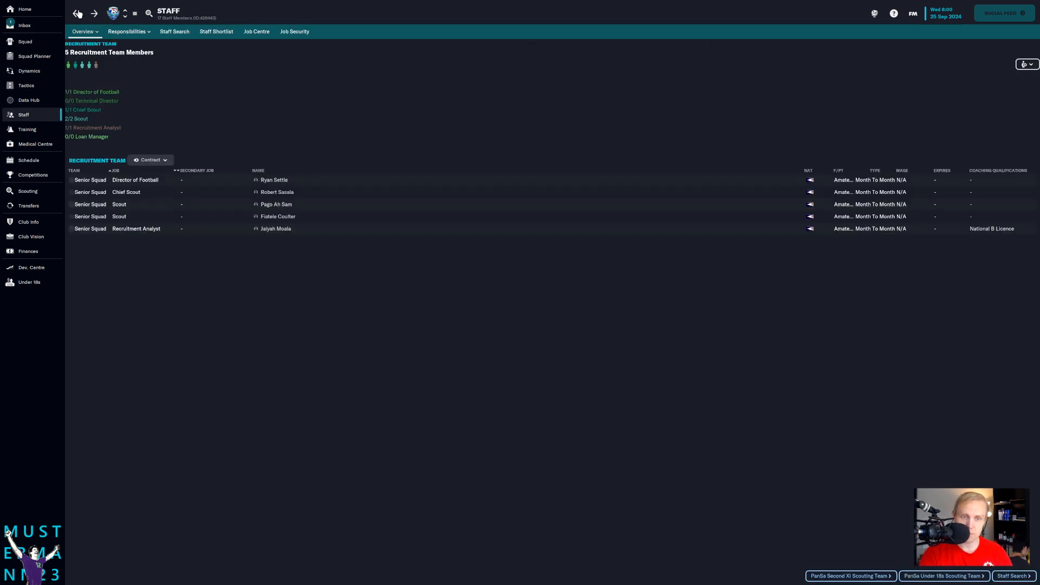
mouse_move(27, 192)
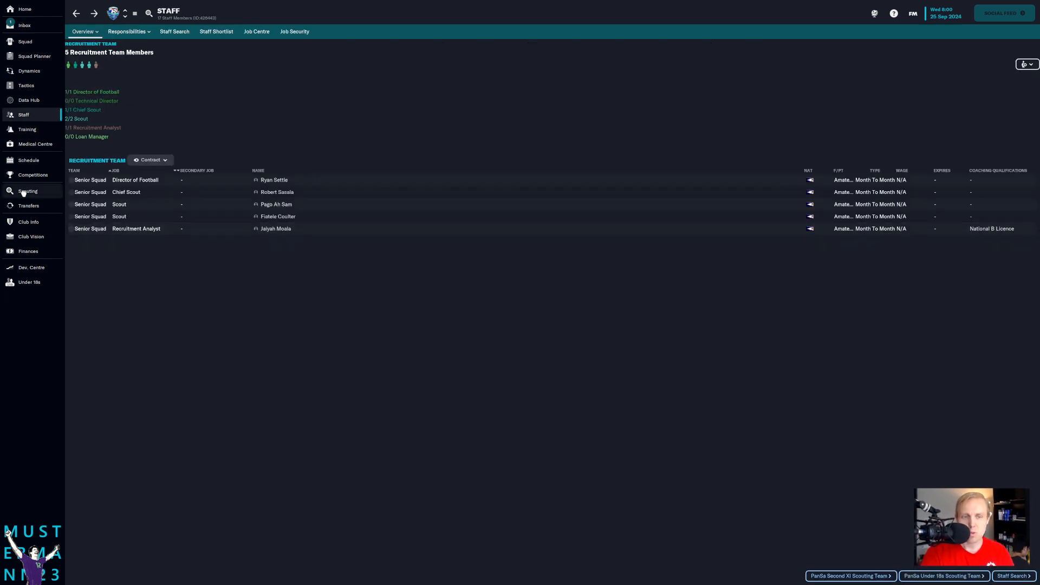
- View the scouting overview with FFAS Senior League range, checking the €2.4K budget adjustment without changing it
click(27, 191)
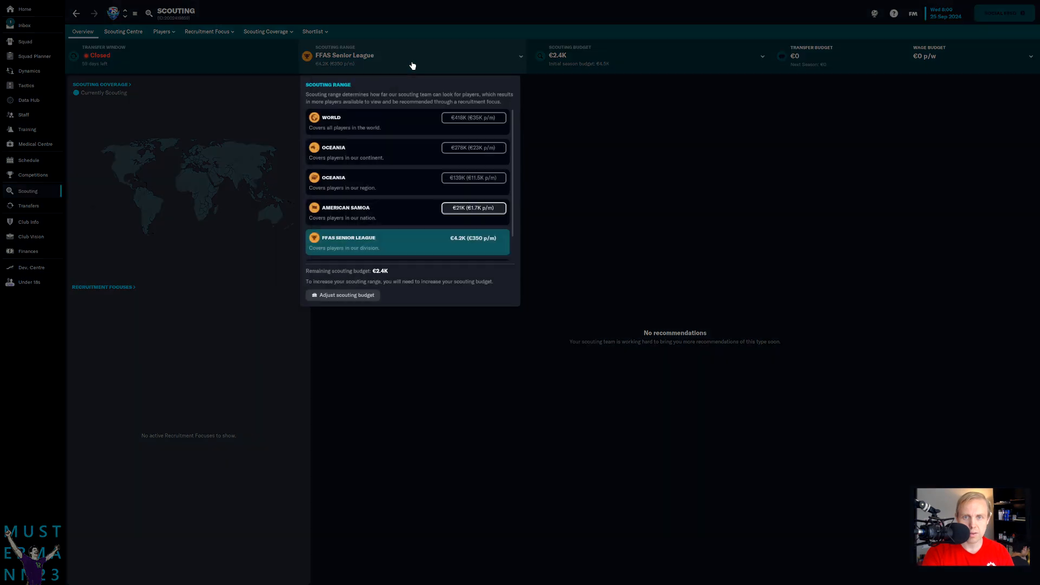
mouse_move(401, 283)
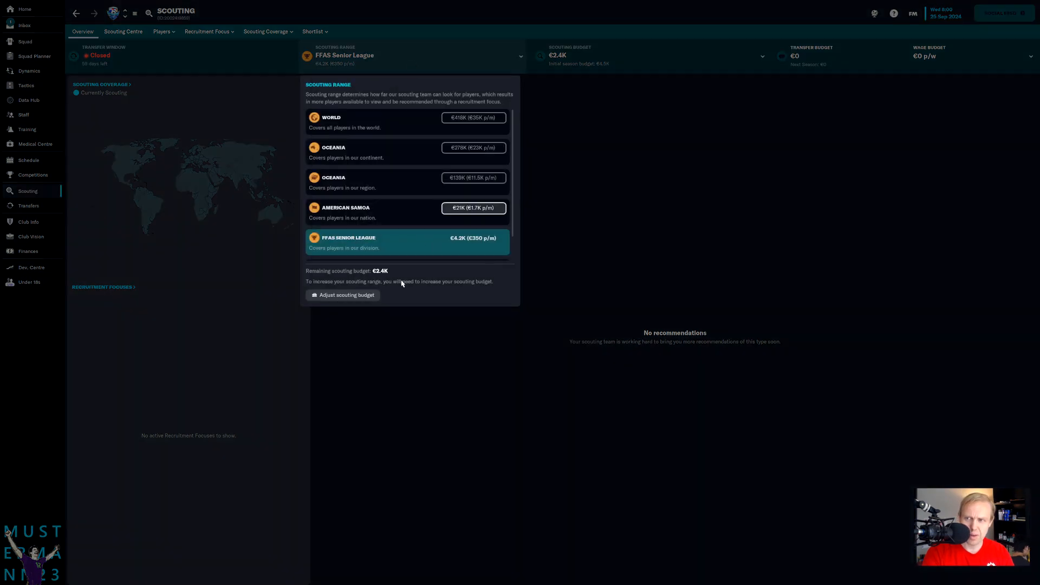
mouse_move(491, 227)
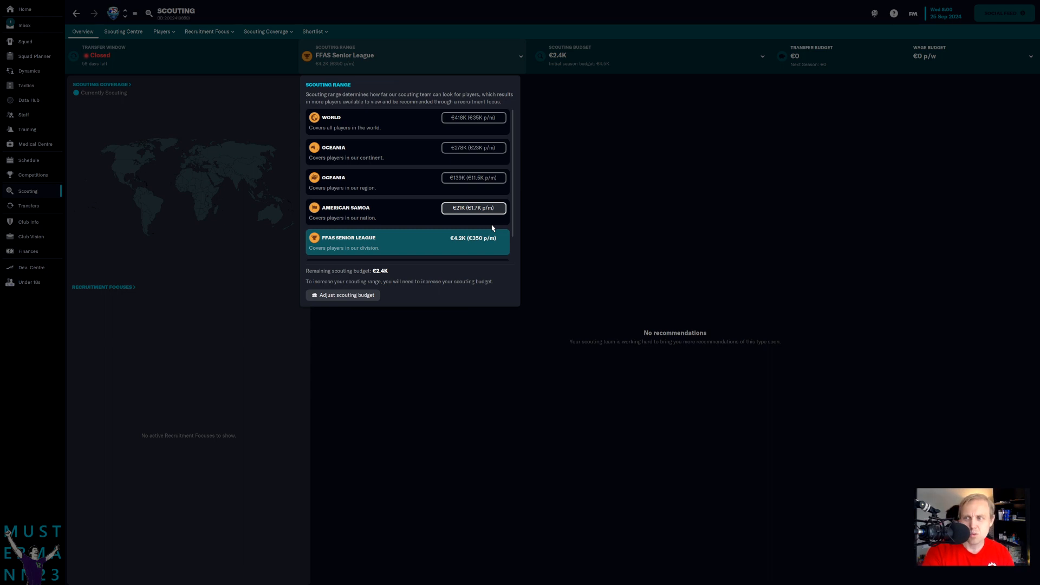
mouse_move(414, 430)
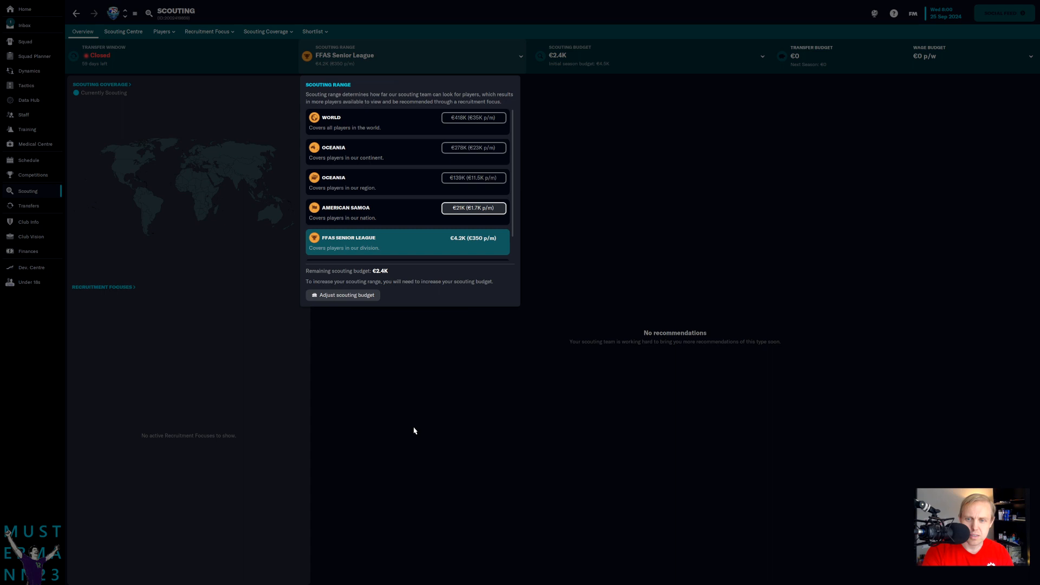
click(343, 295)
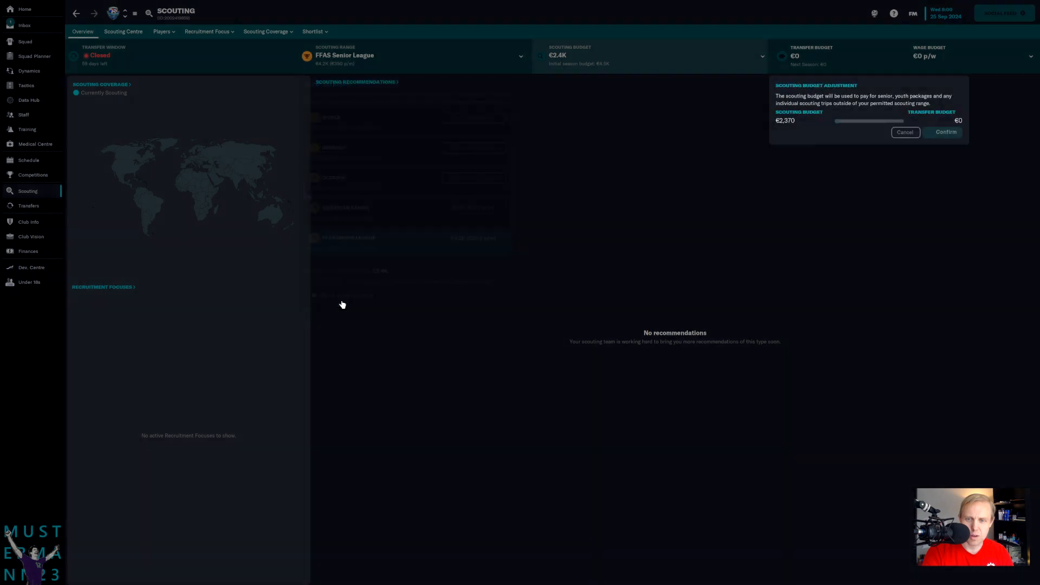
click(904, 131)
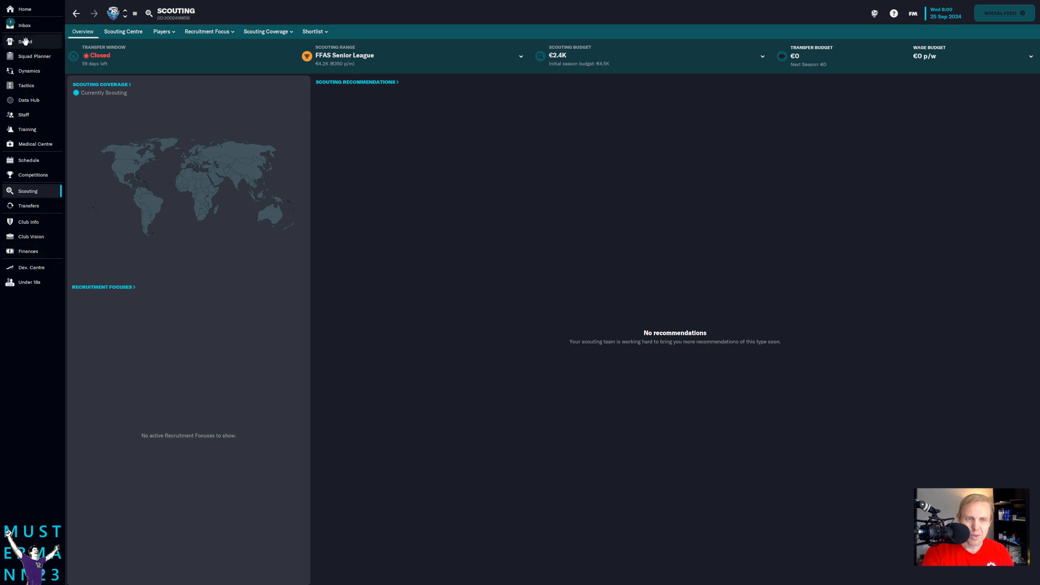
click(25, 25)
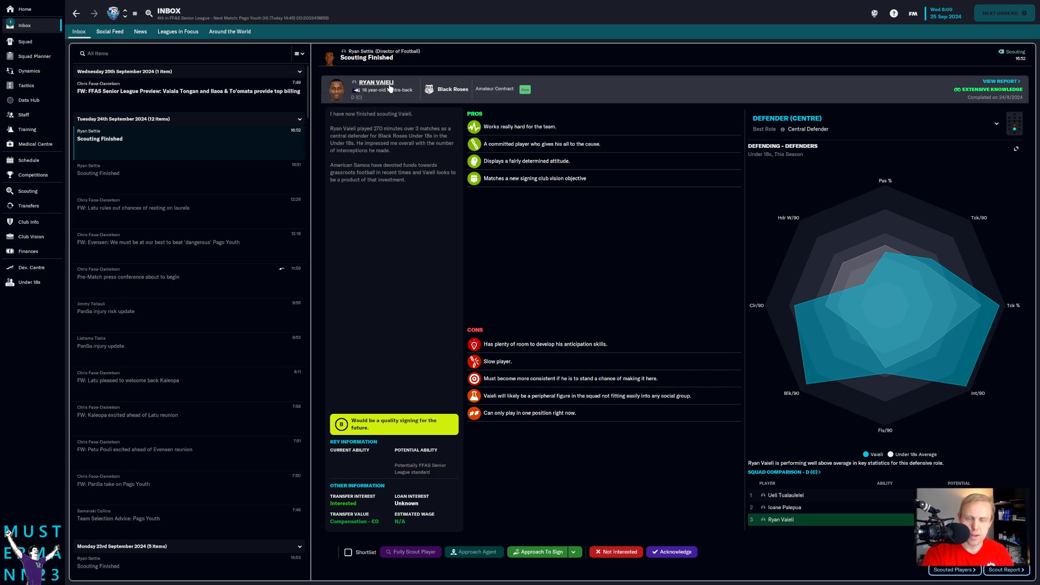
mouse_move(528, 495)
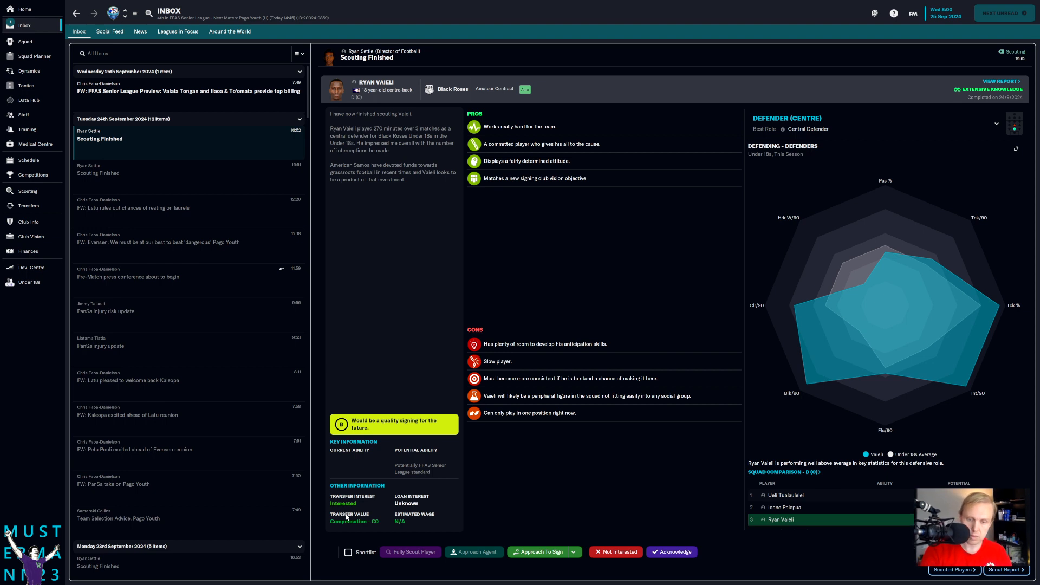
mouse_move(473, 384)
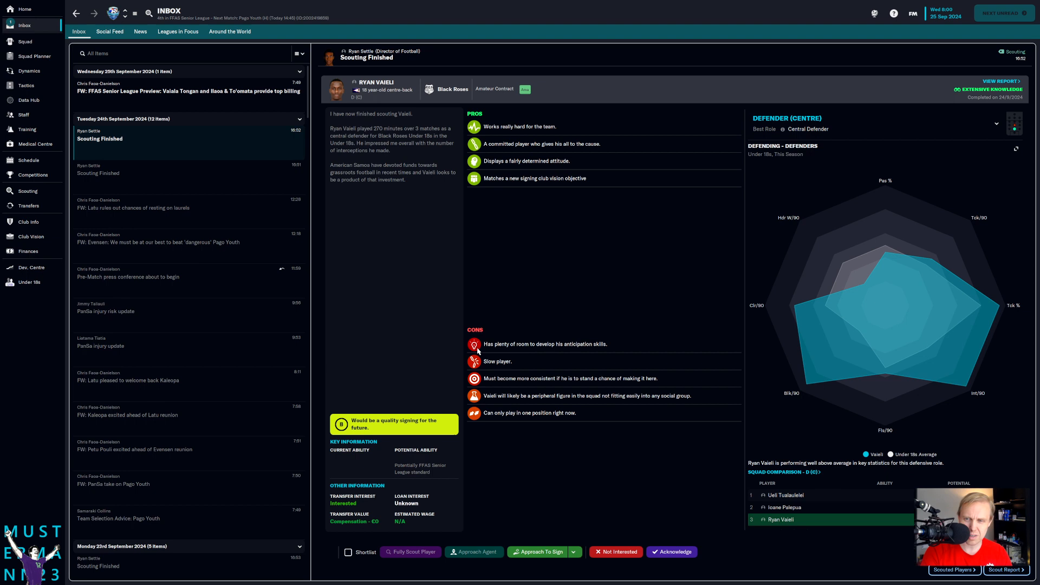
mouse_move(481, 385)
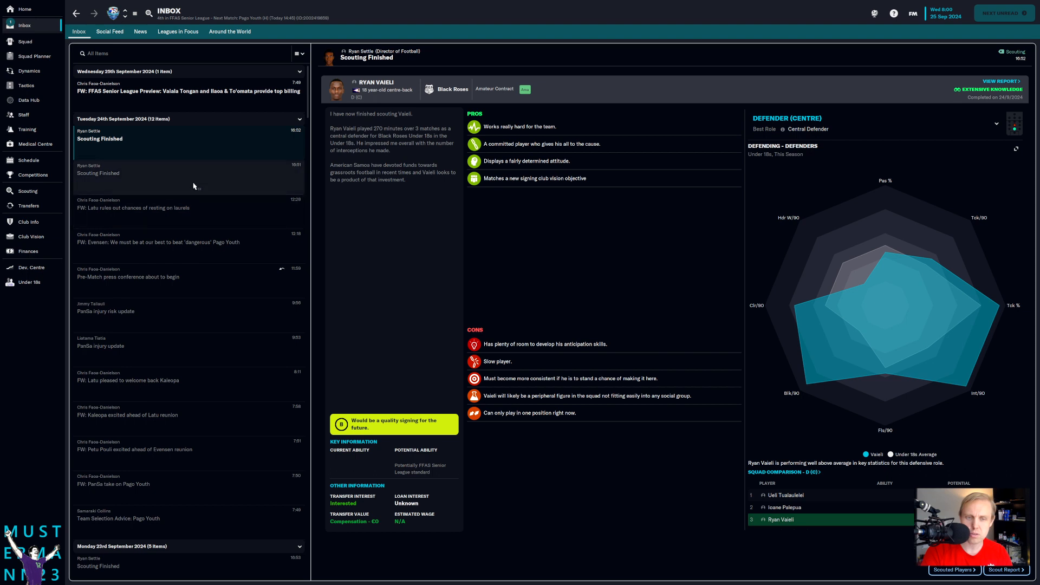
- Read the finished scouting report on centre-back Chris Moe of Black Roses
click(188, 172)
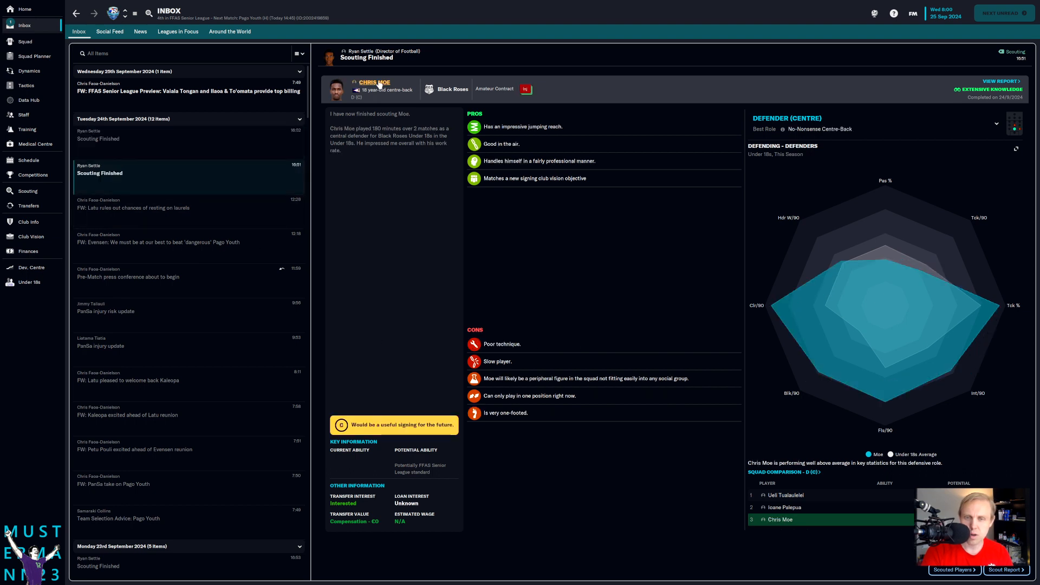
mouse_move(374, 82)
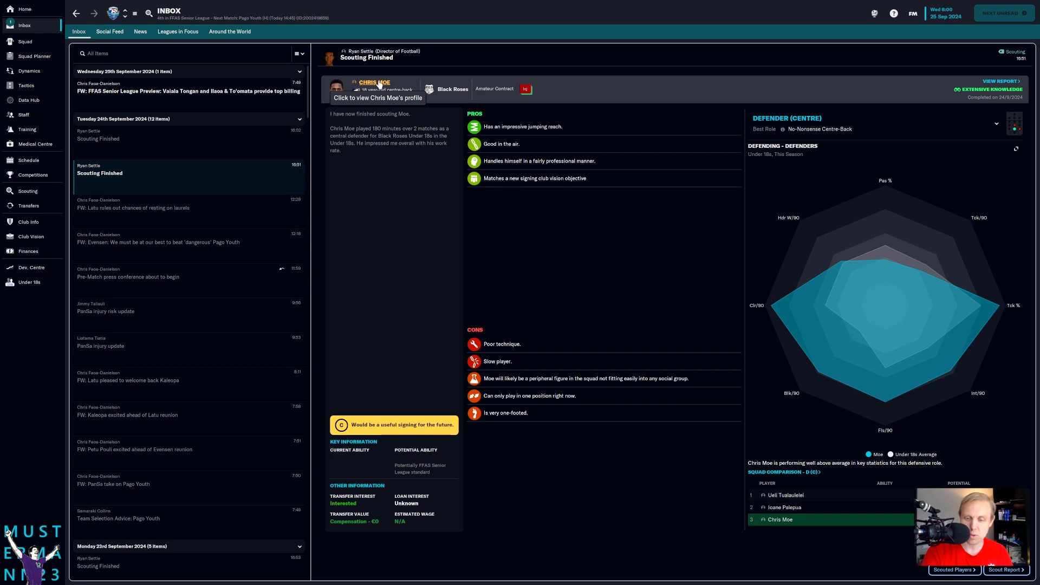
mouse_move(478, 365)
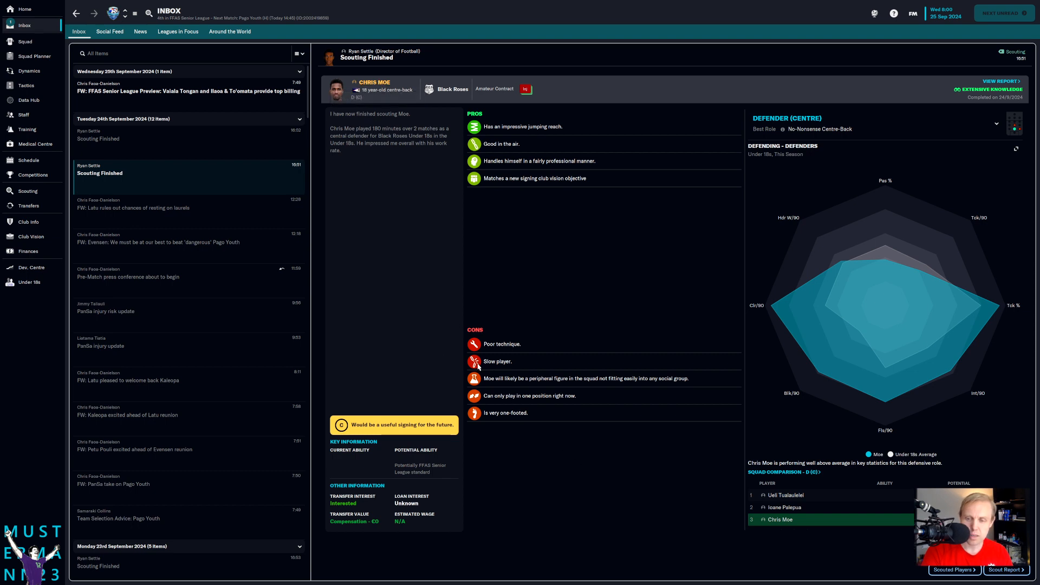
mouse_move(381, 156)
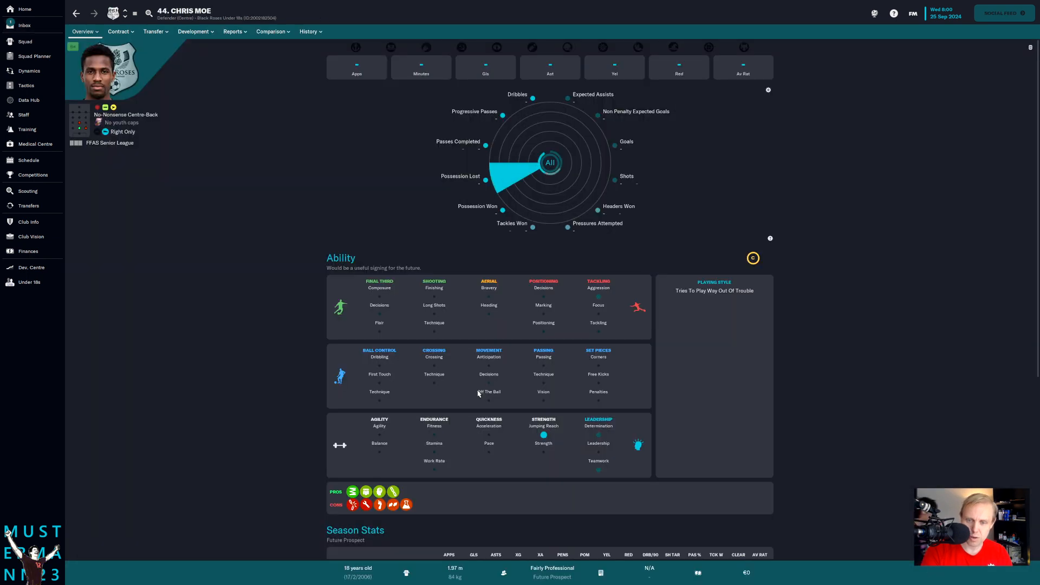
mouse_move(544, 435)
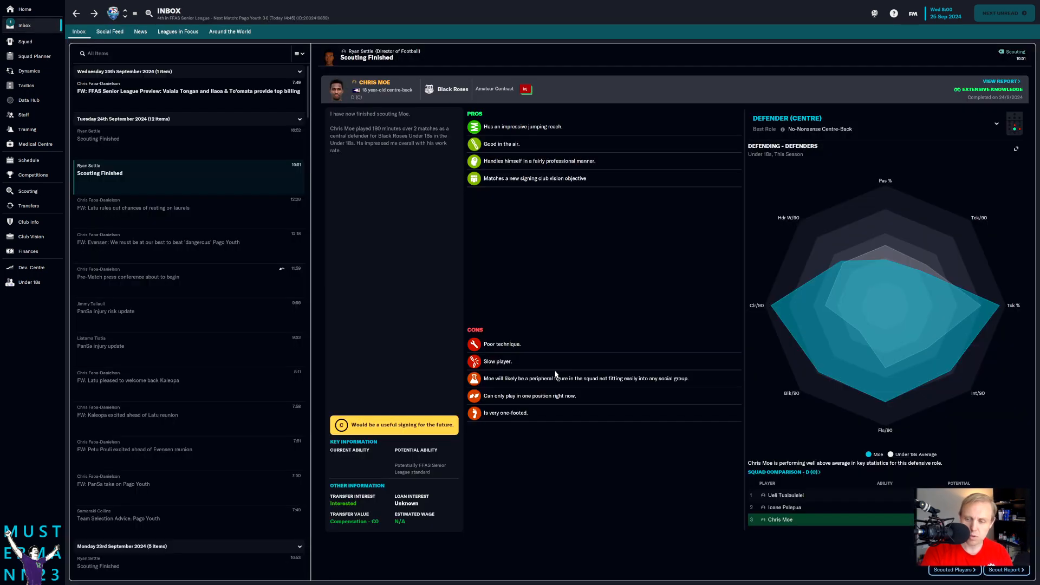
mouse_move(768, 535)
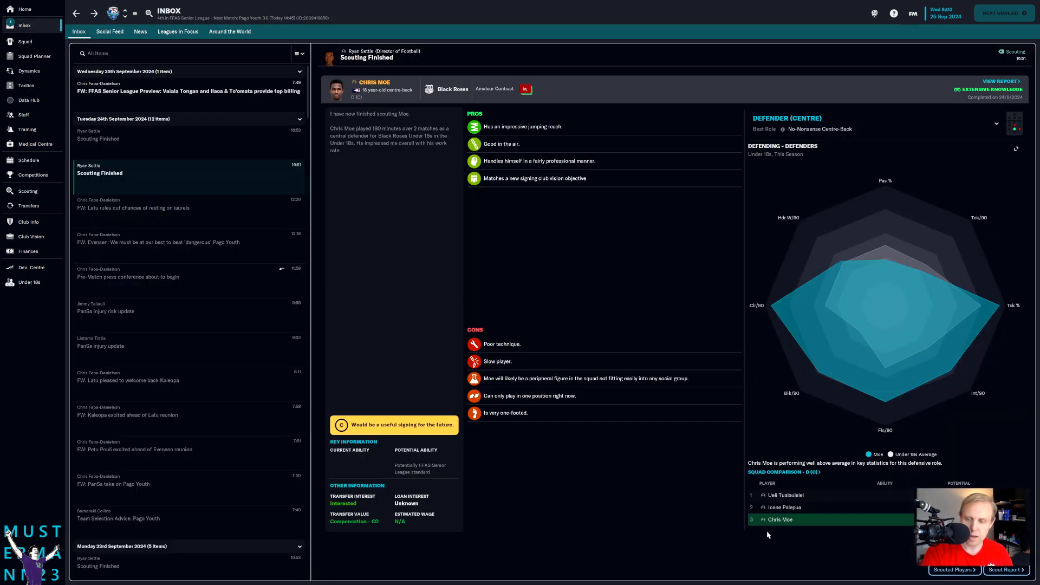
click(786, 495)
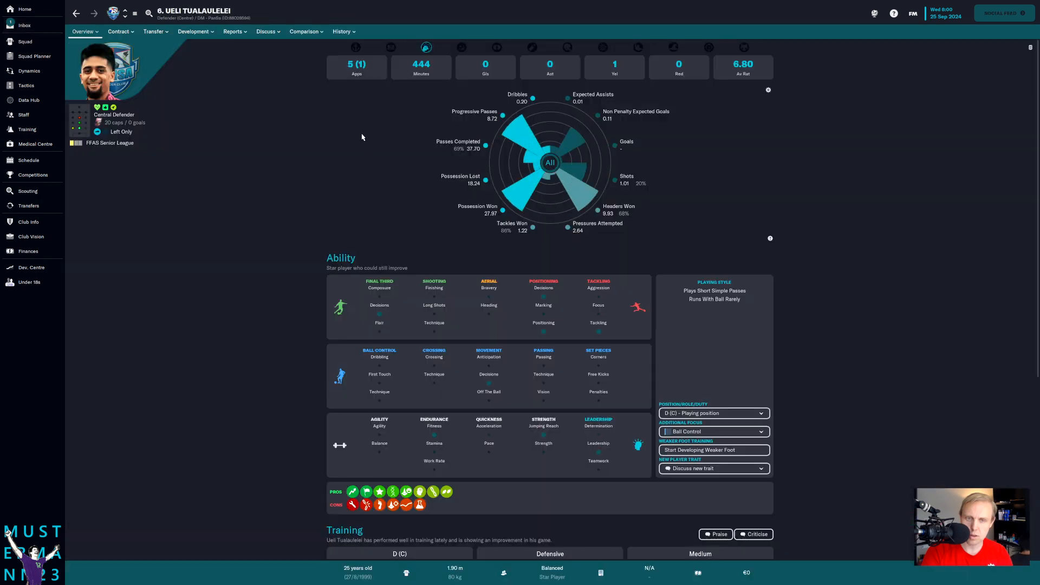
scroll(down, 3)
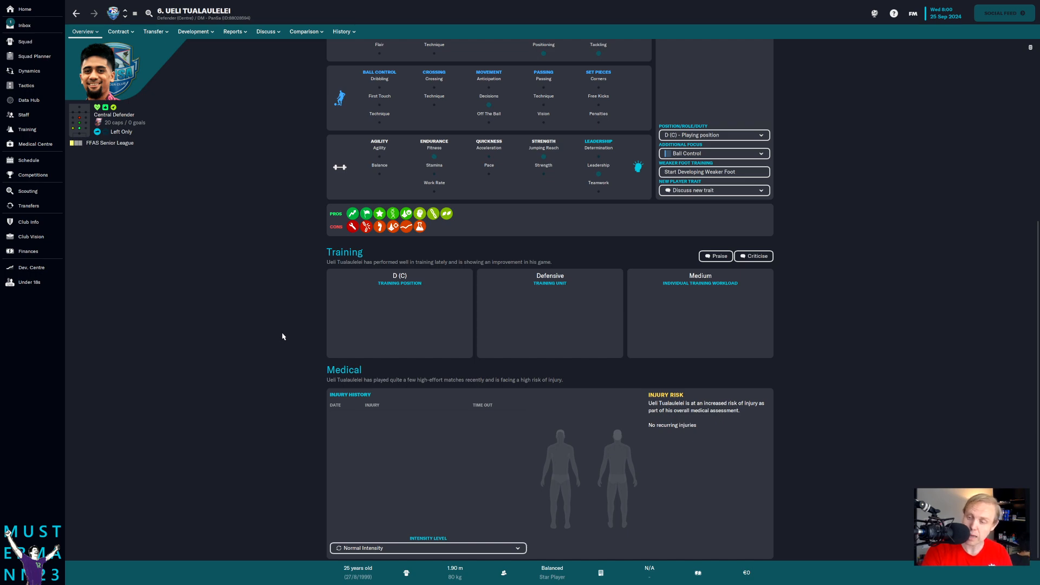
scroll(up, 3)
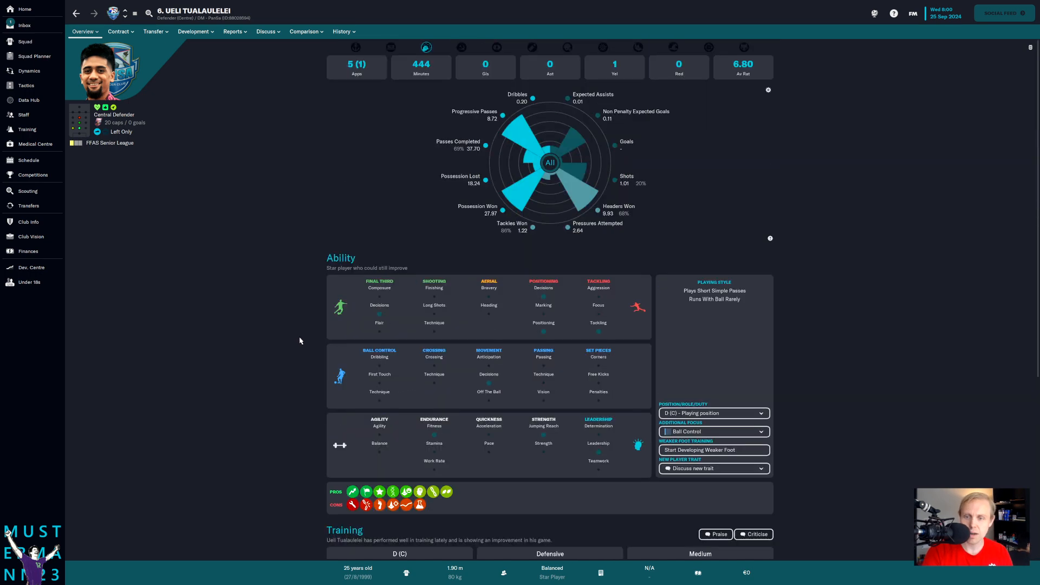
click(25, 25)
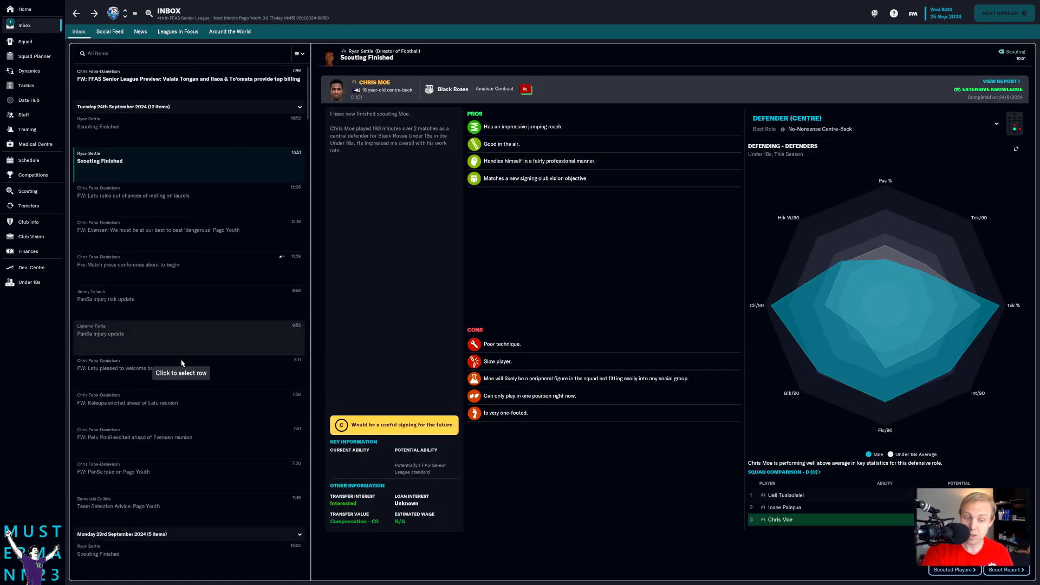
scroll(down, 3)
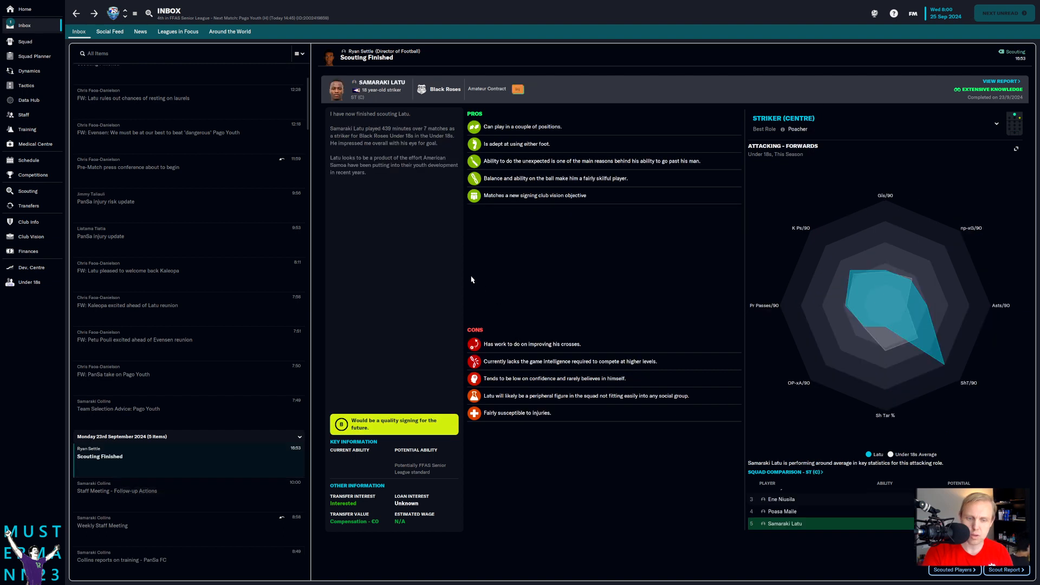
mouse_move(226, 338)
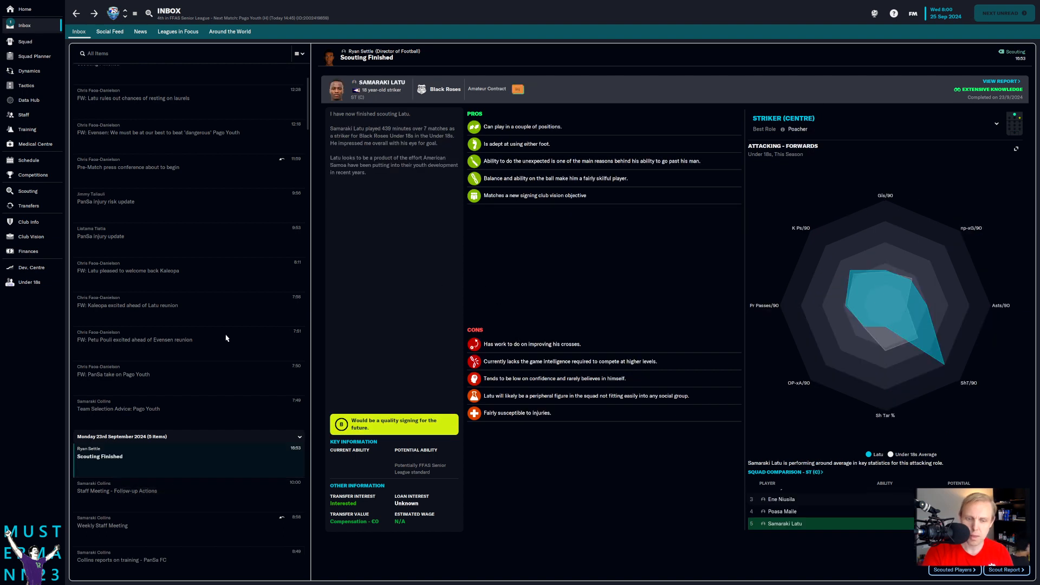
mouse_move(480, 491)
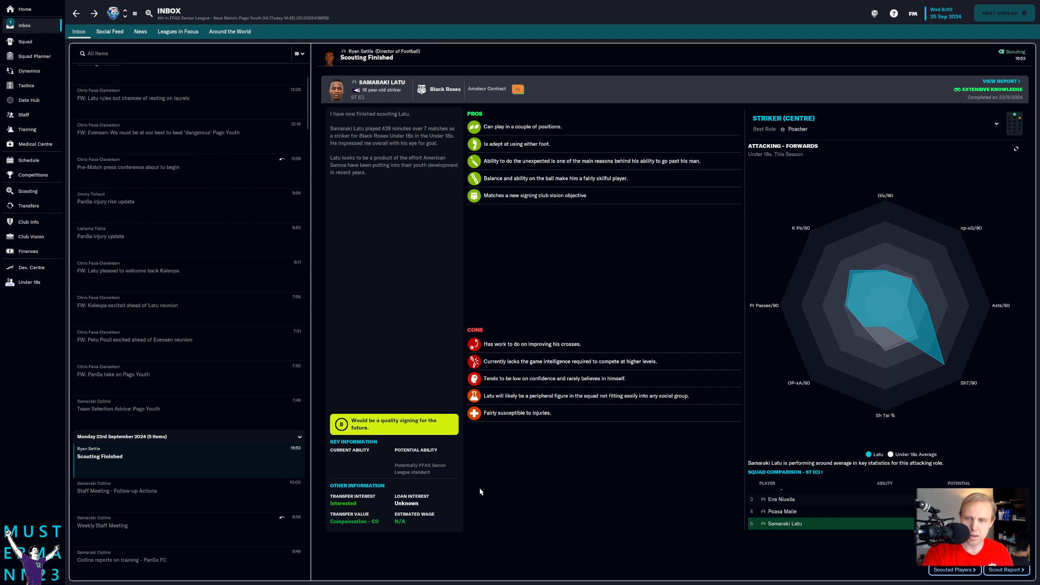
mouse_move(368, 90)
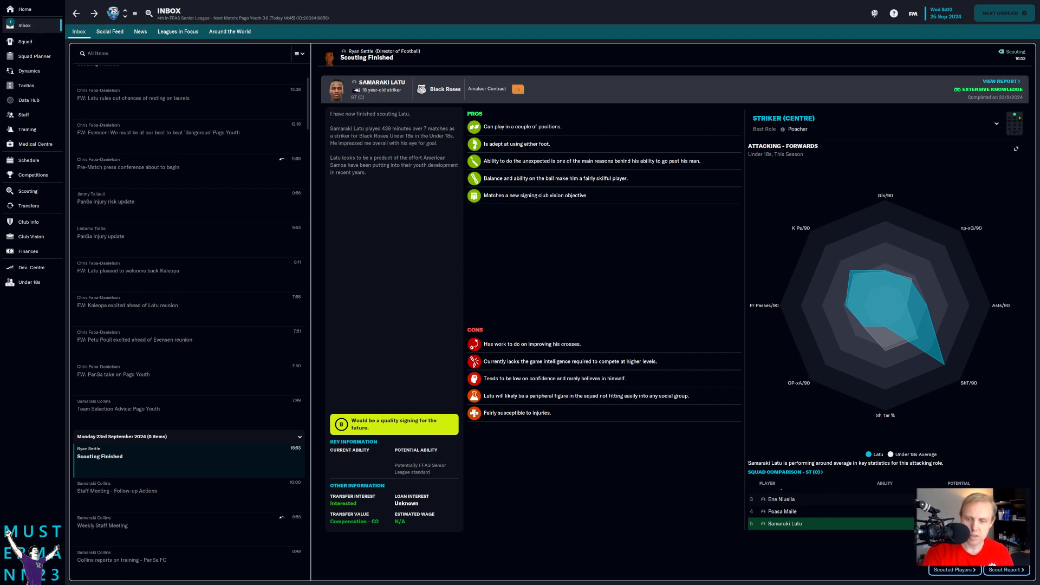
mouse_move(463, 383)
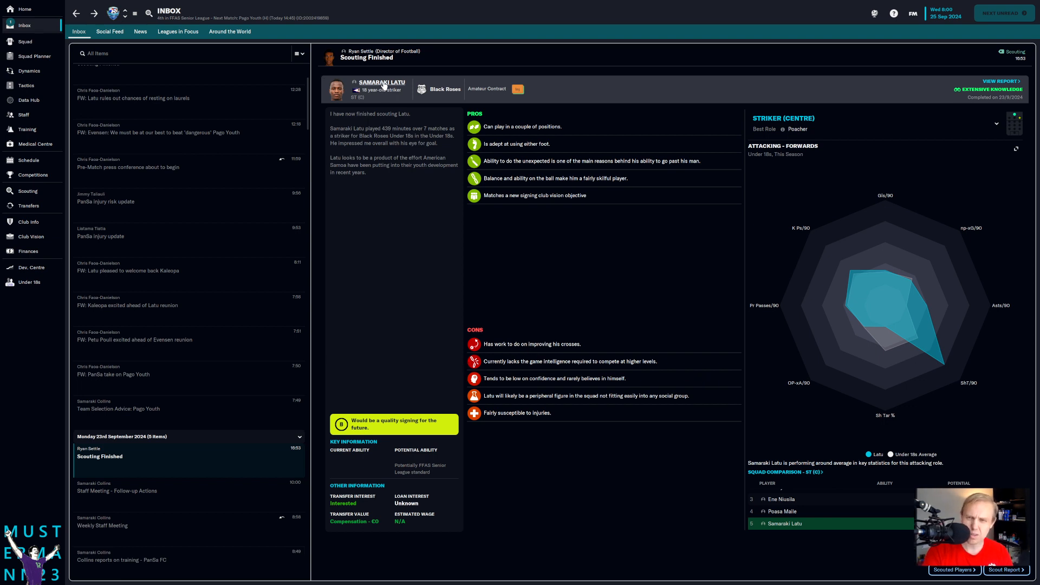
click(381, 81)
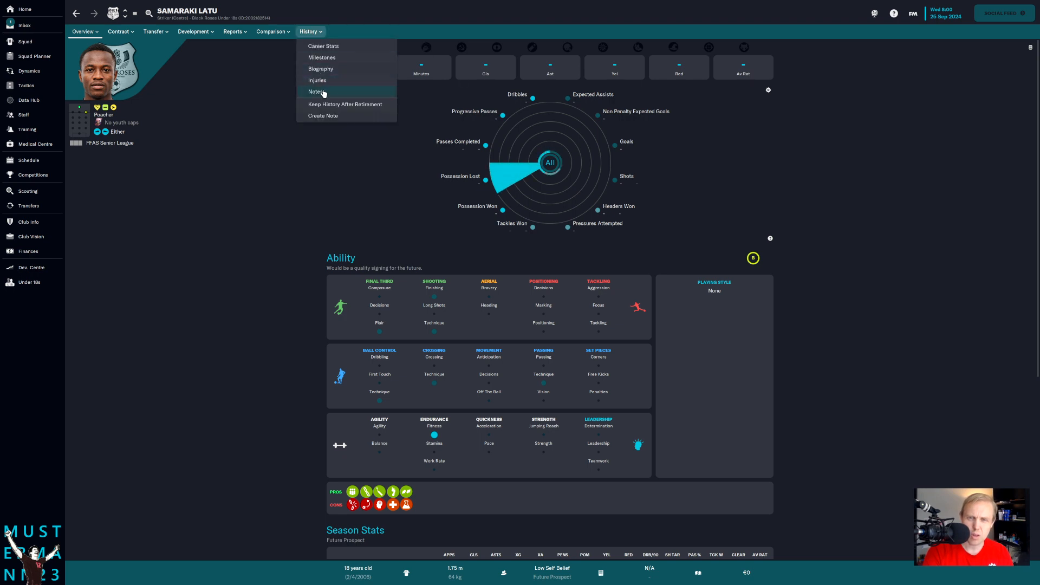
click(317, 79)
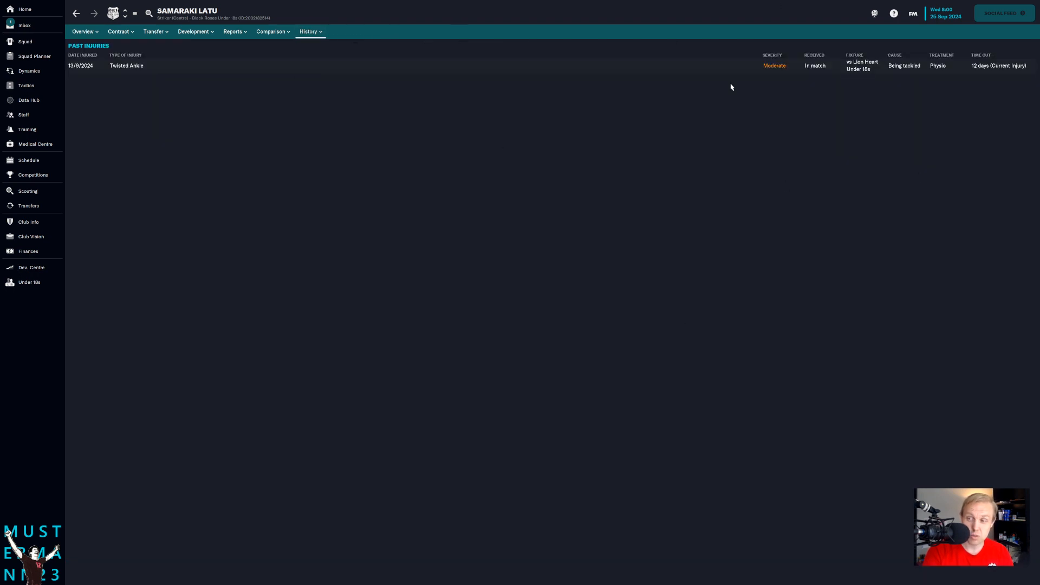
click(233, 31)
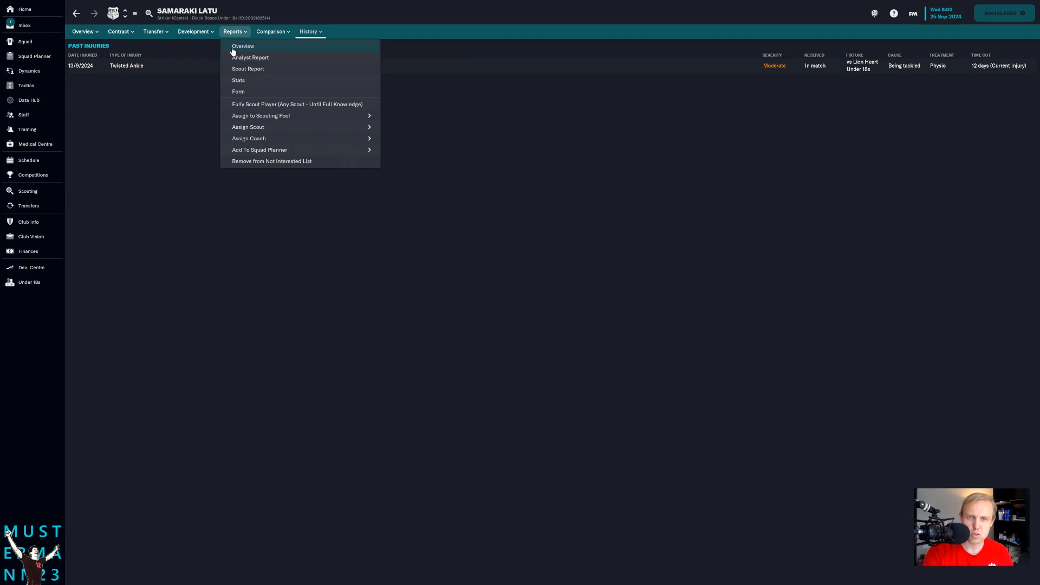
click(247, 68)
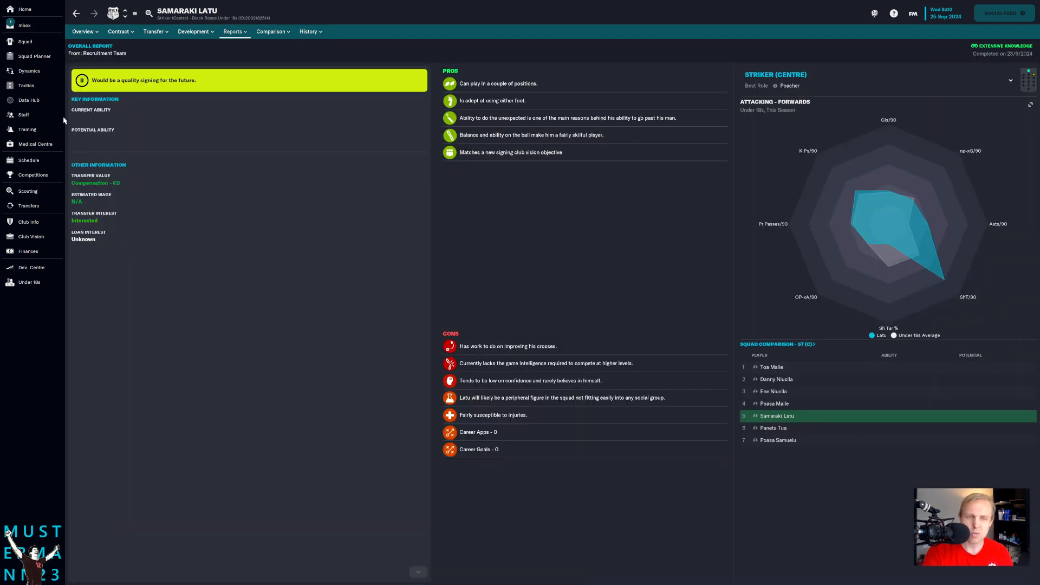
mouse_move(28, 190)
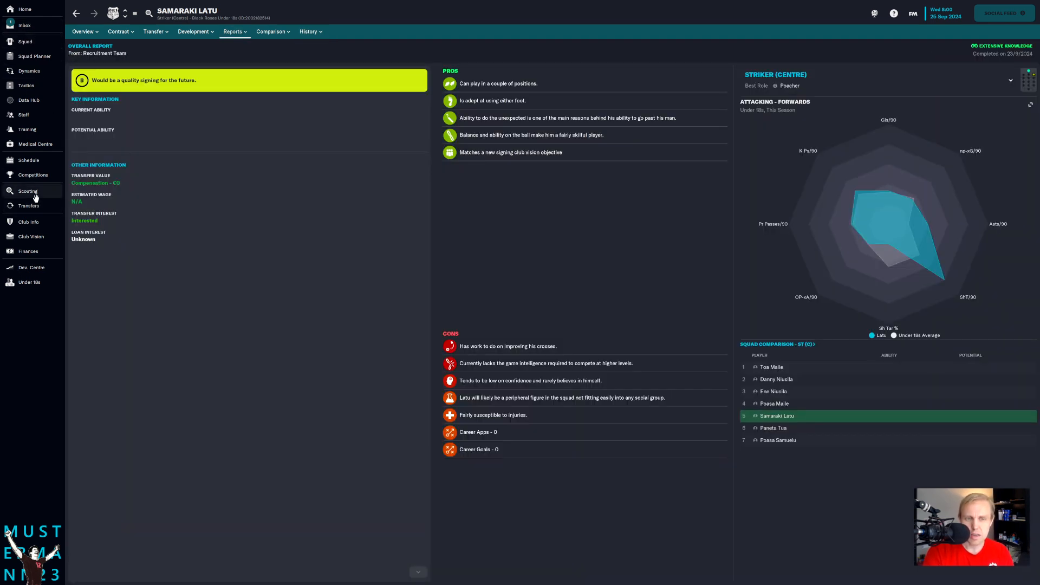
- Go to Scouting's Recruitment Focus page and then the Scout Priorities list of prospects under assignment
click(28, 191)
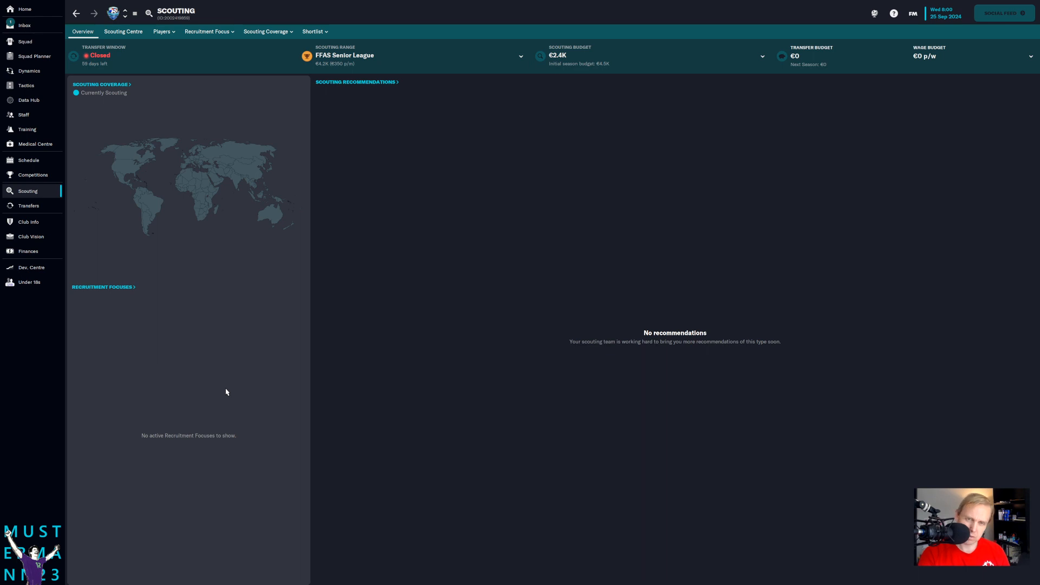
click(208, 31)
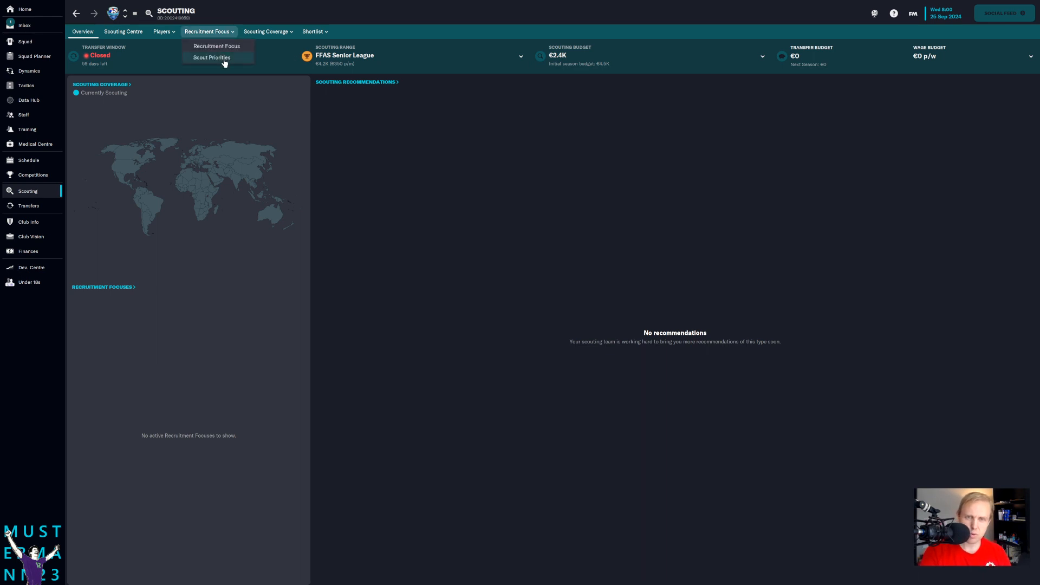
click(217, 45)
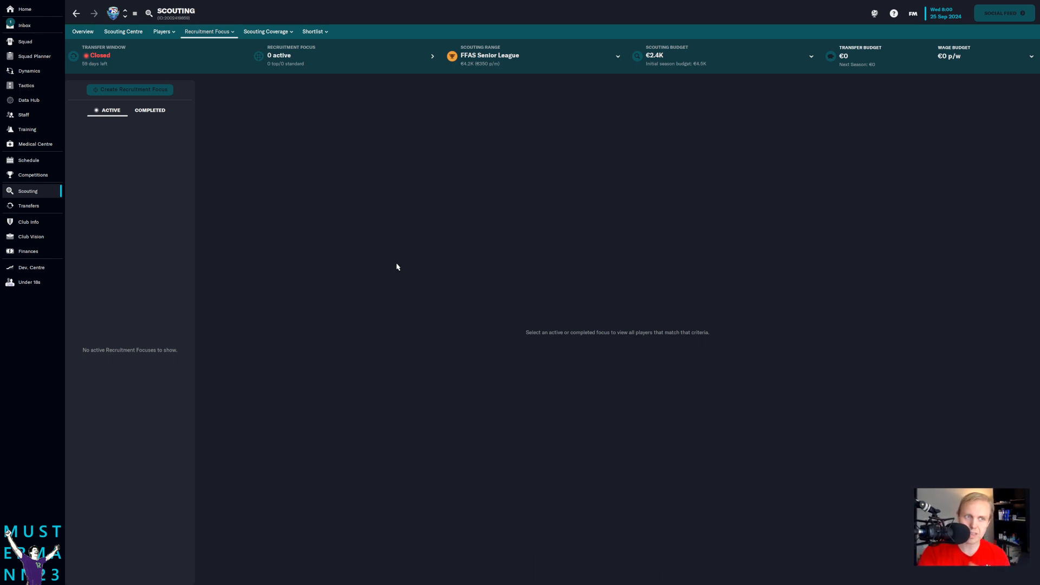
mouse_move(237, 99)
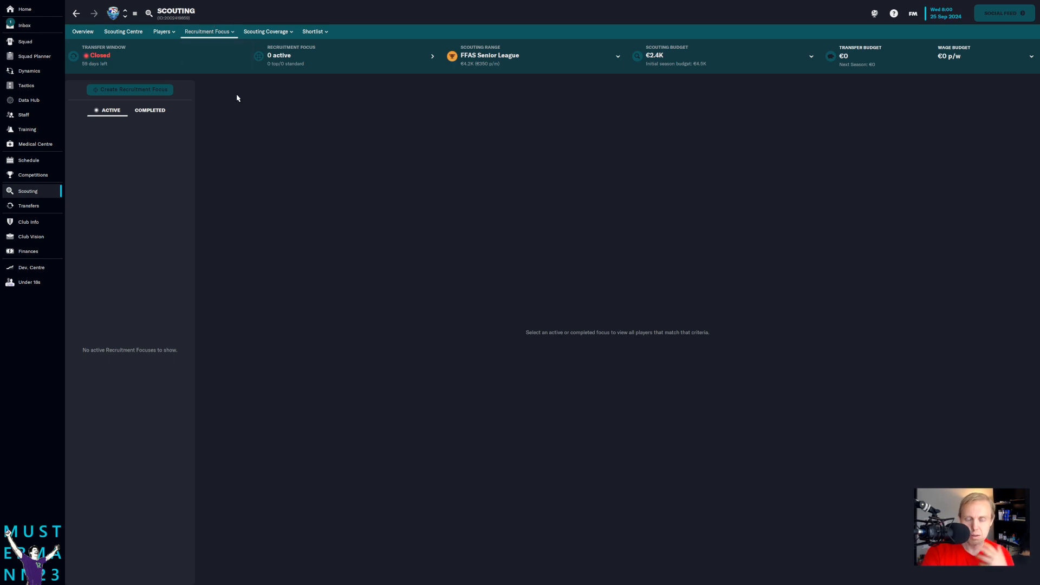
click(206, 31)
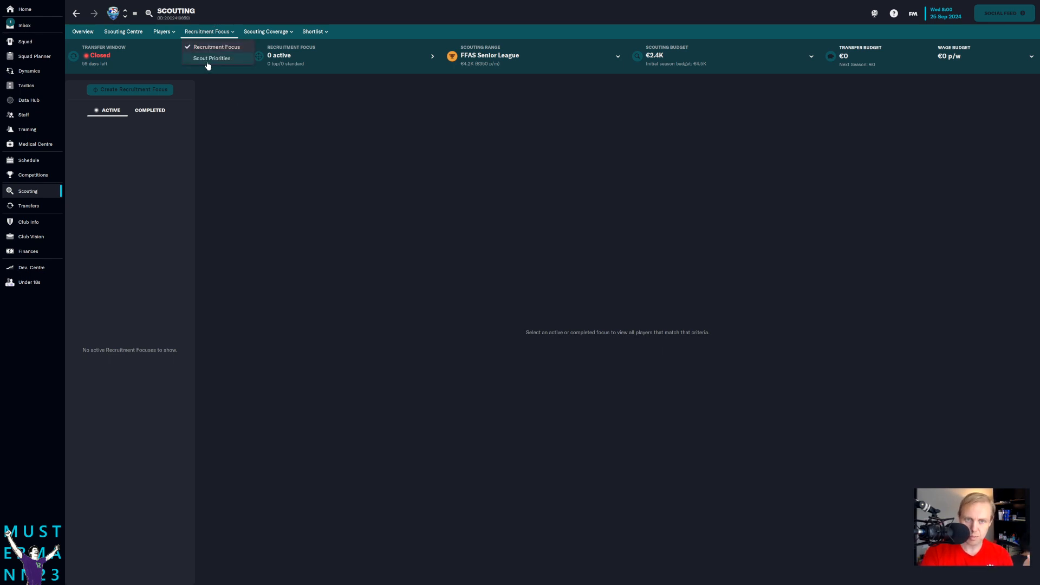
click(211, 59)
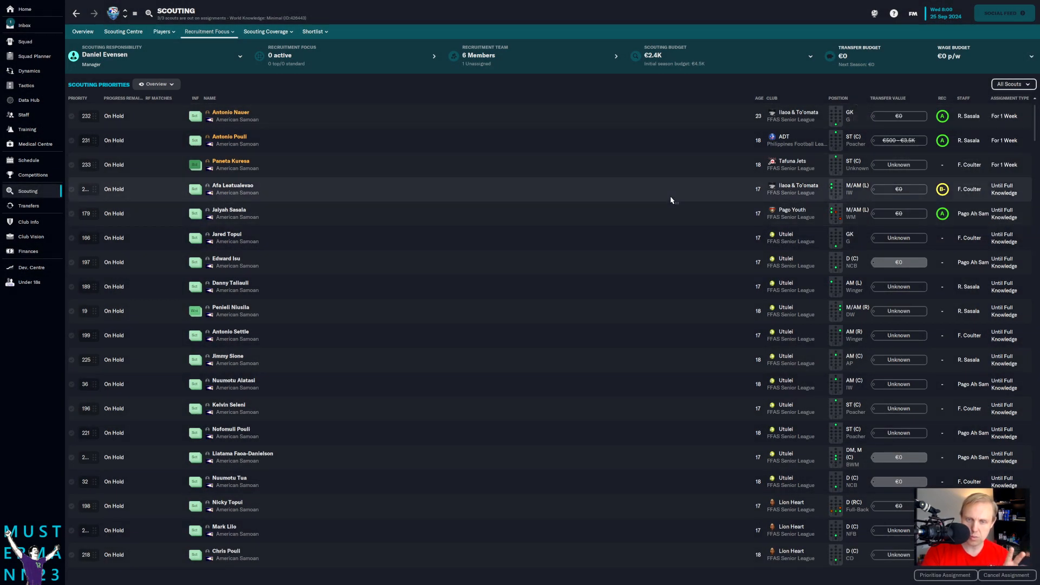
scroll(down, 3)
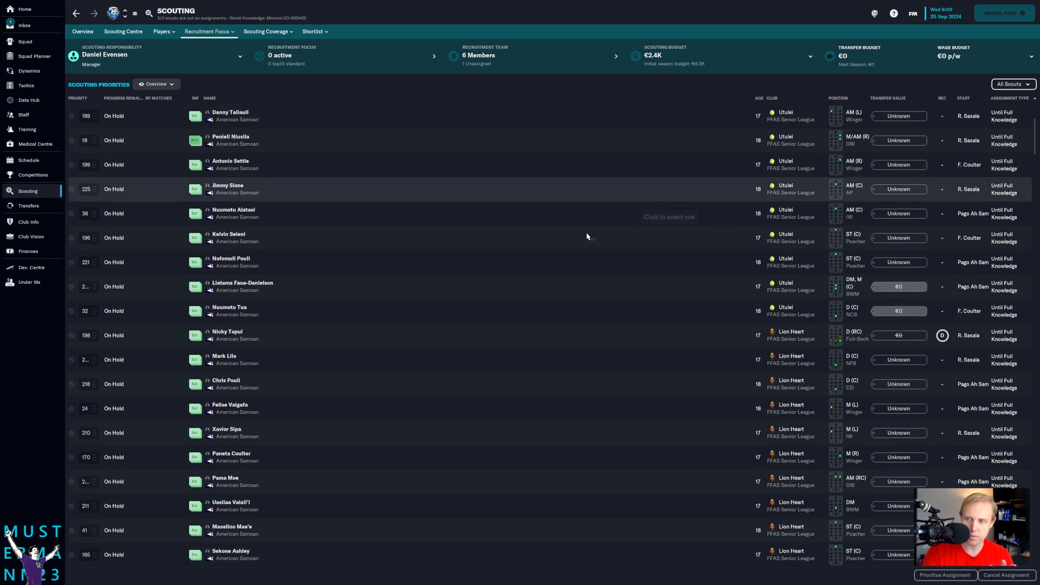
click(77, 98)
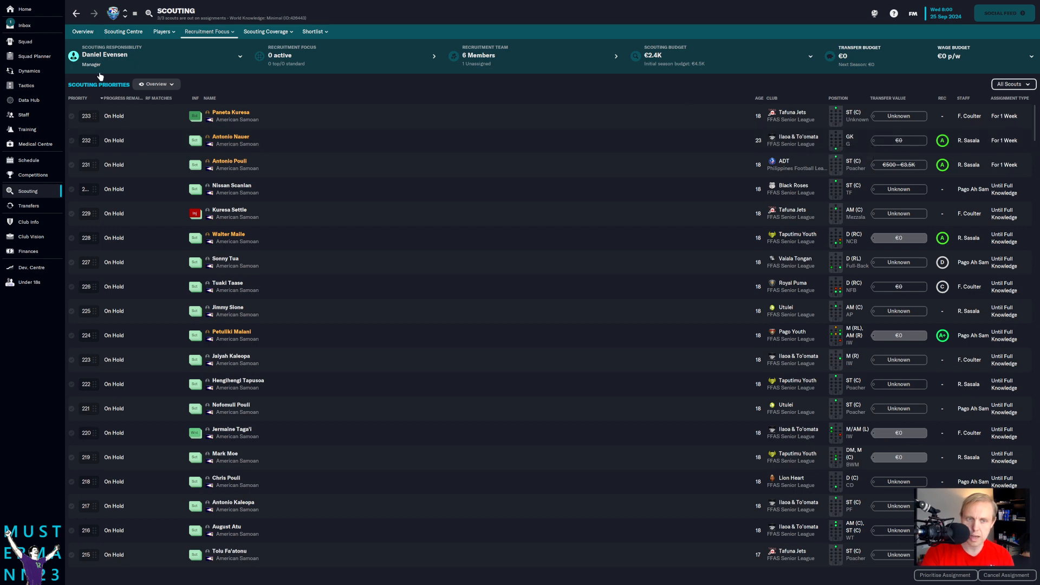
click(77, 98)
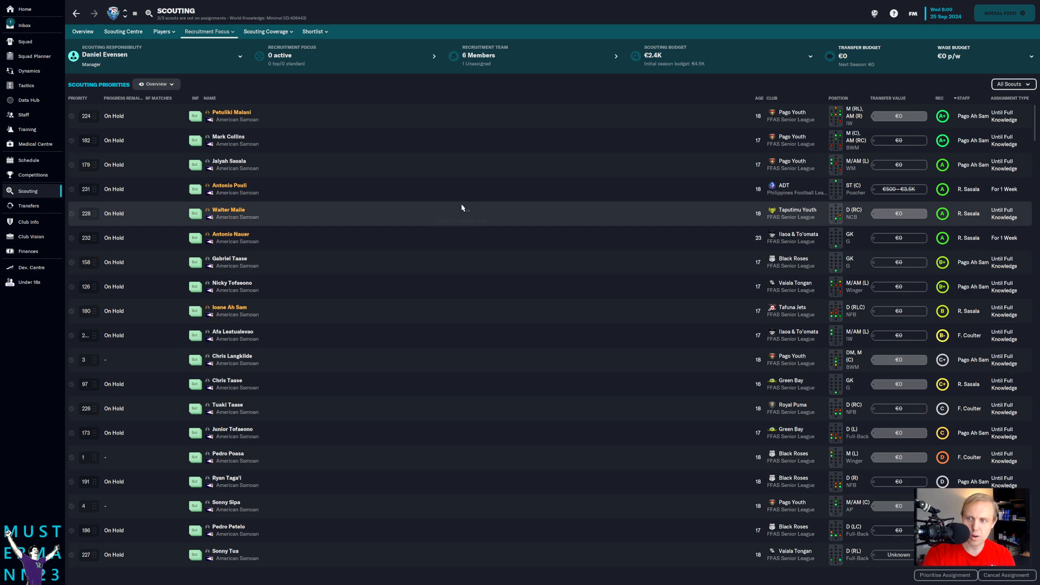
mouse_move(230, 112)
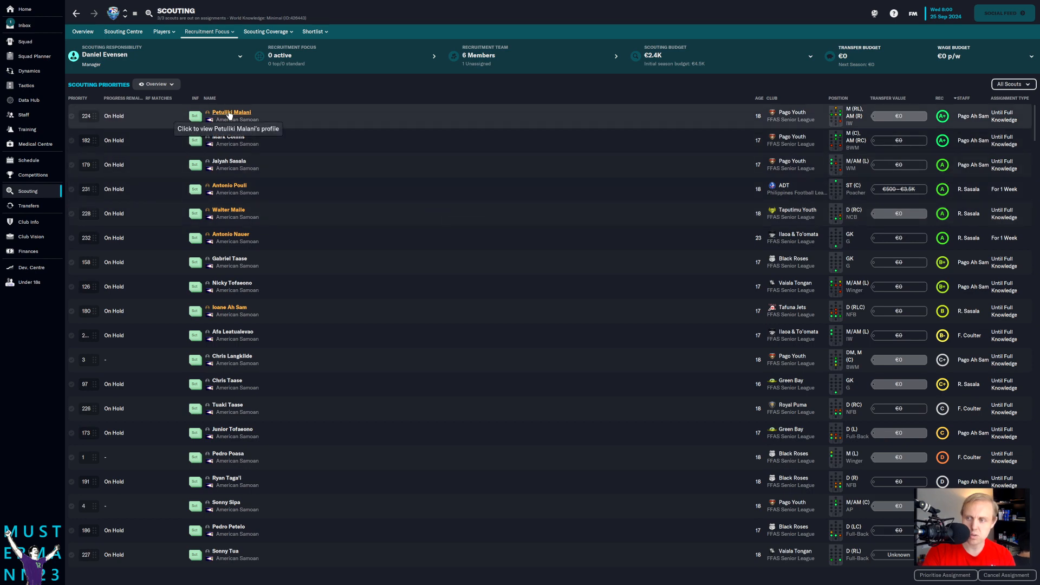
click(231, 112)
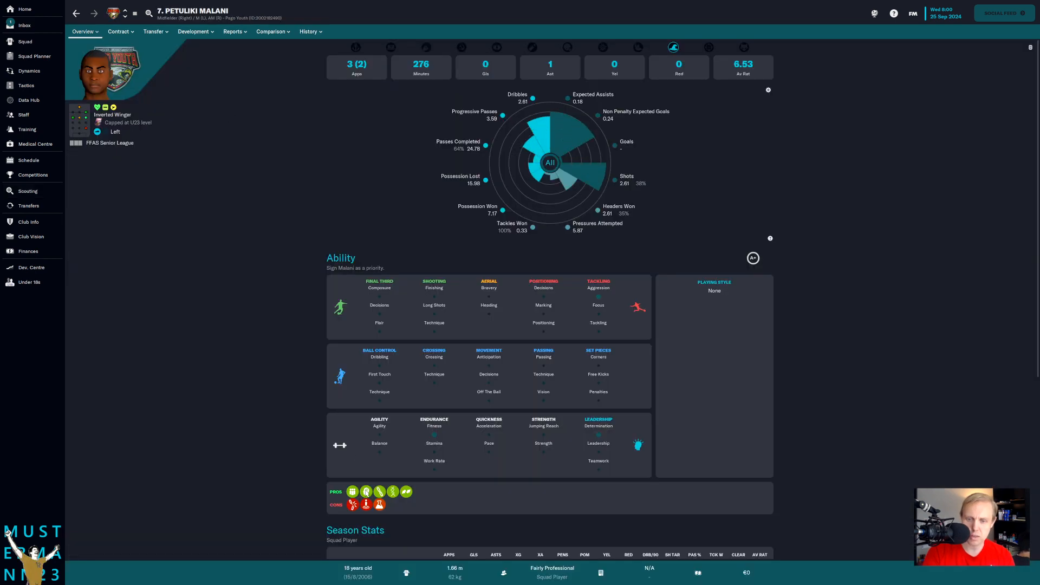
mouse_move(68, 28)
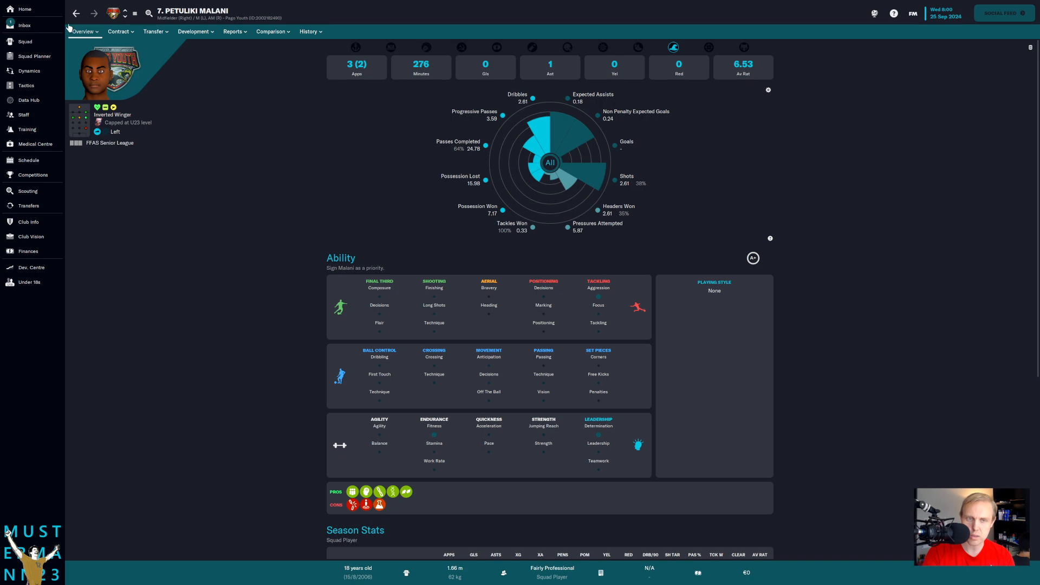
click(27, 191)
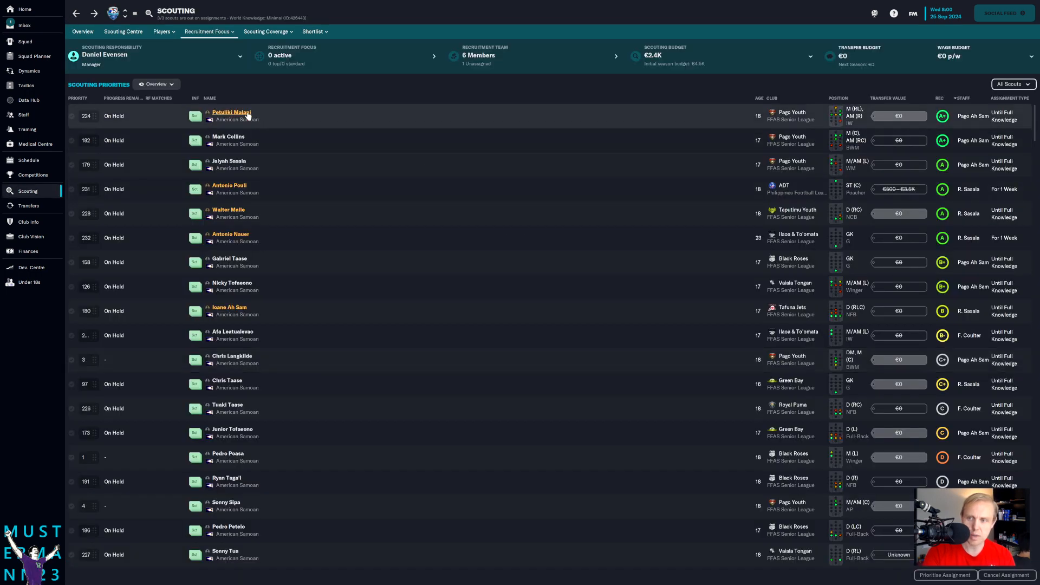
click(231, 113)
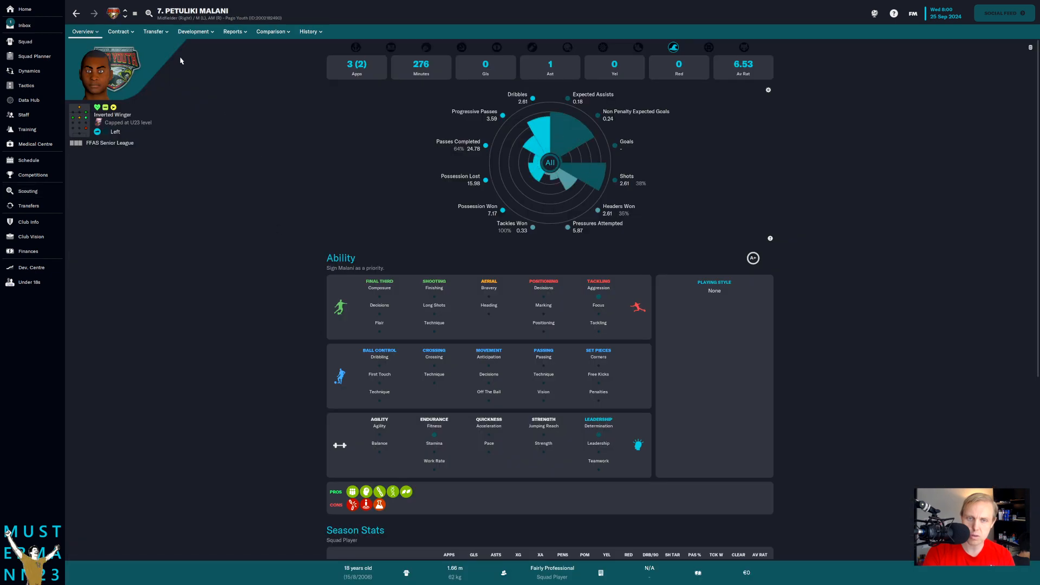
click(233, 32)
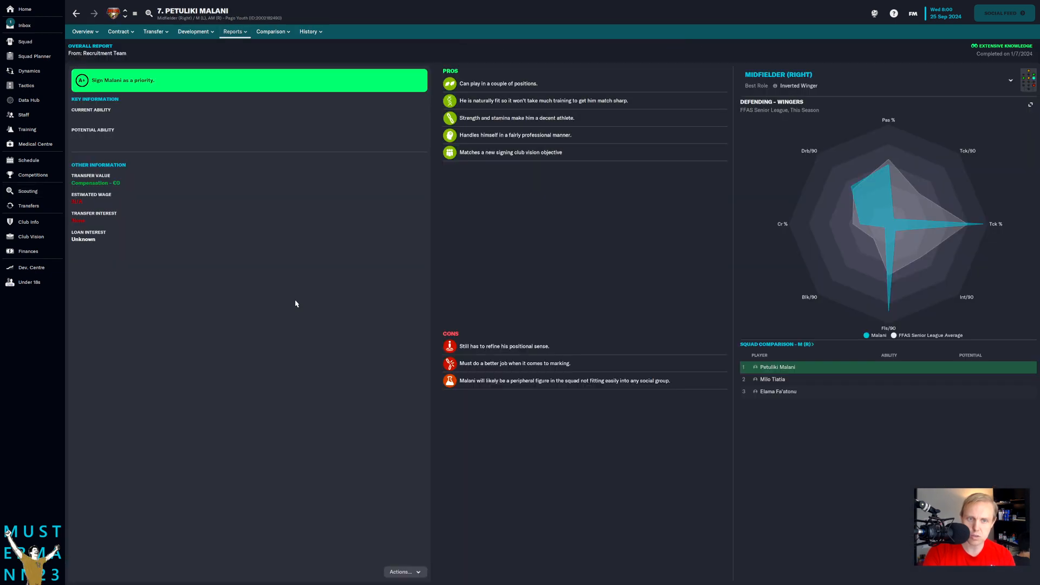
mouse_move(138, 242)
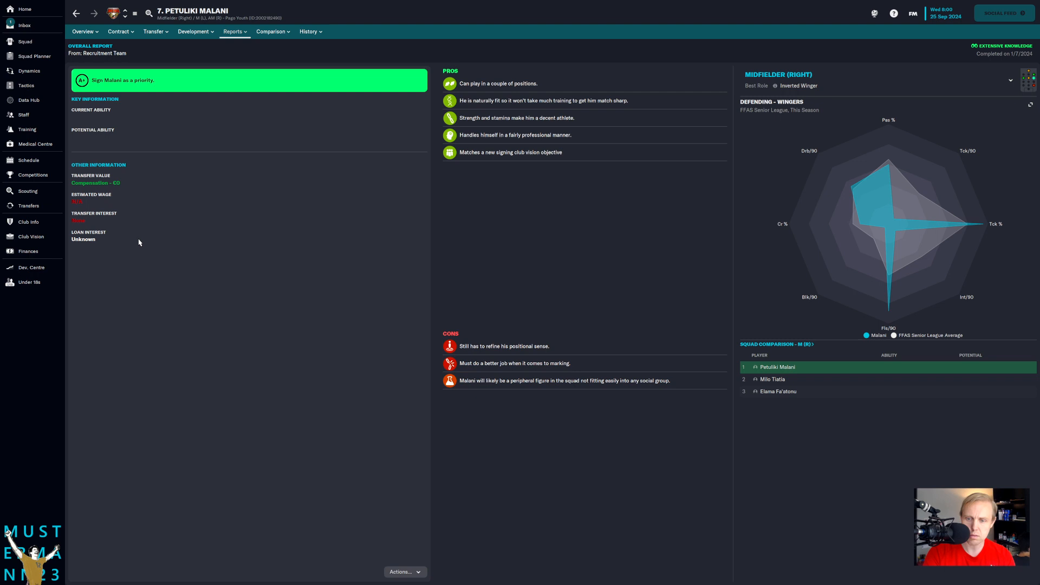
mouse_move(663, 392)
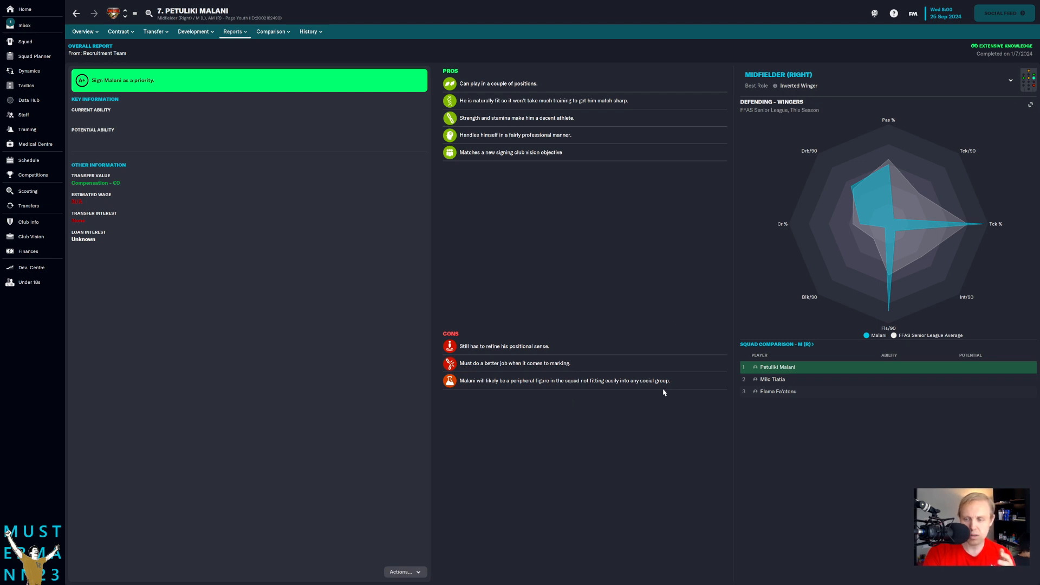
mouse_move(46, 214)
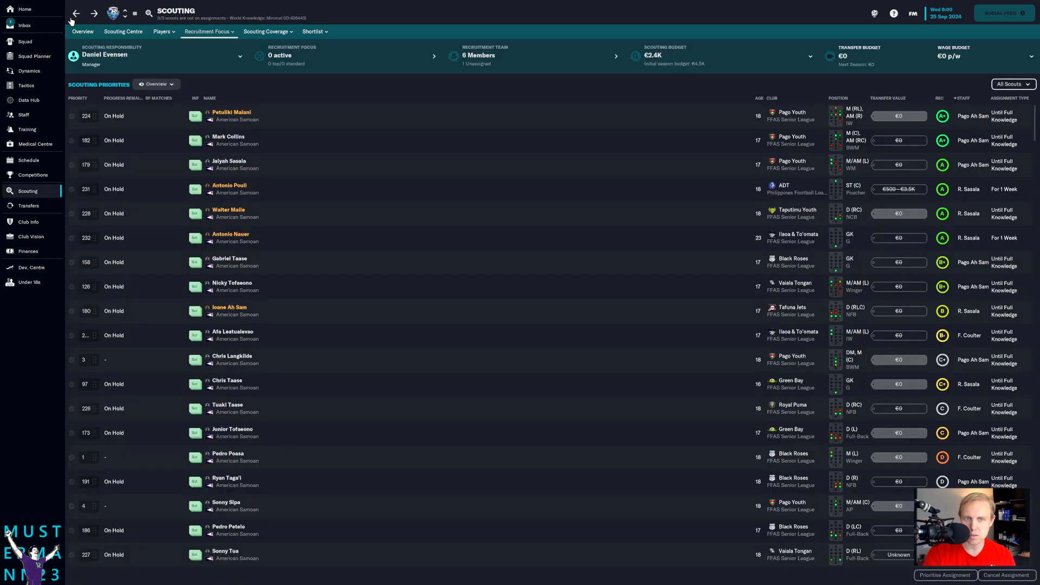
mouse_move(229, 140)
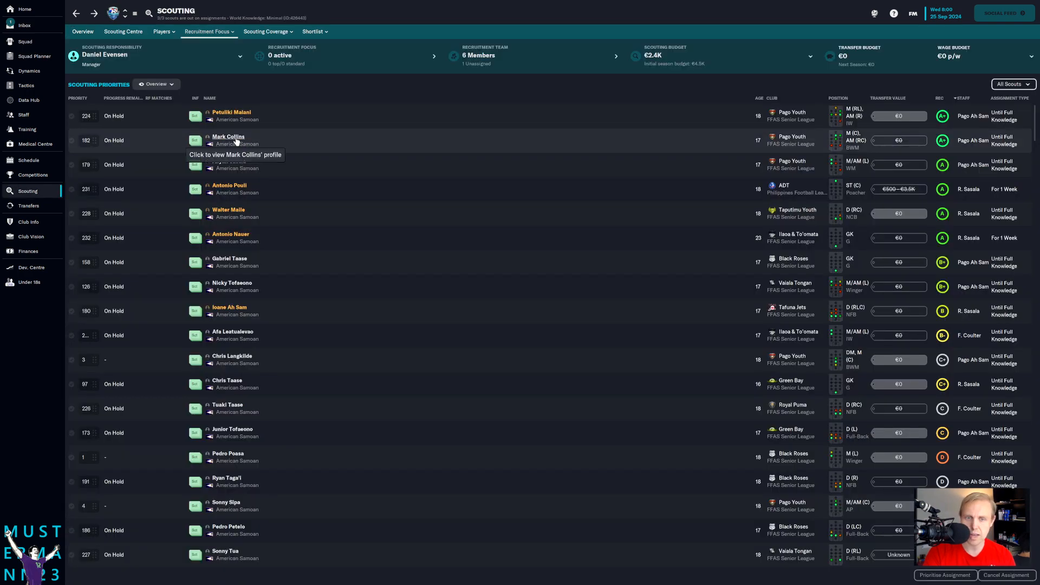
click(227, 137)
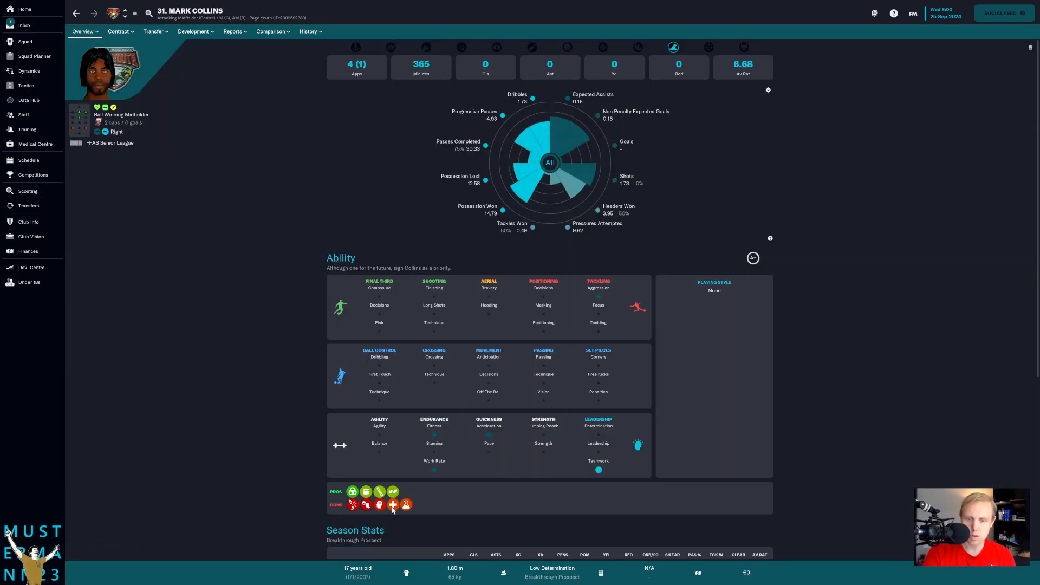
click(233, 31)
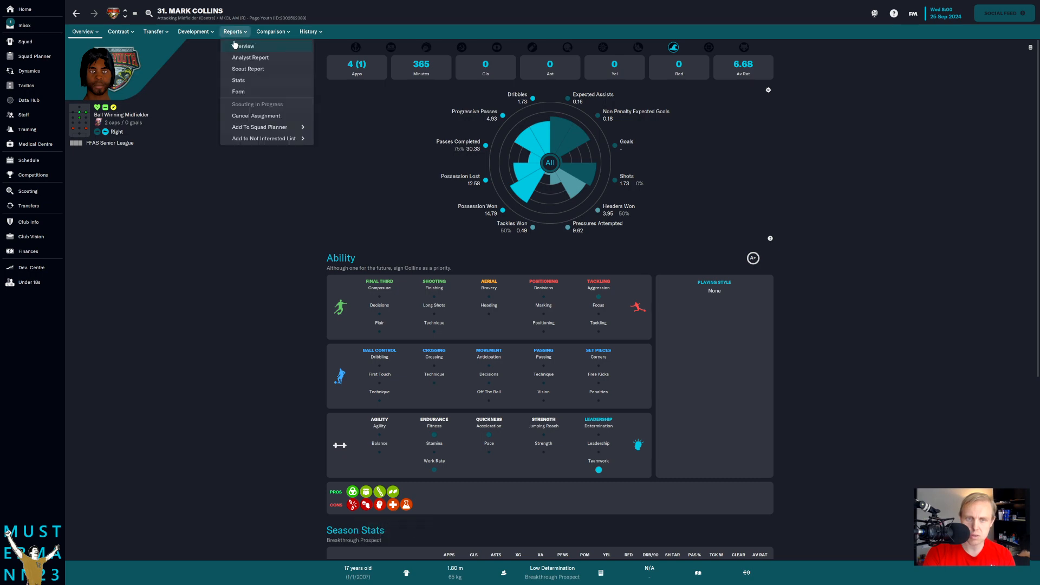
click(248, 68)
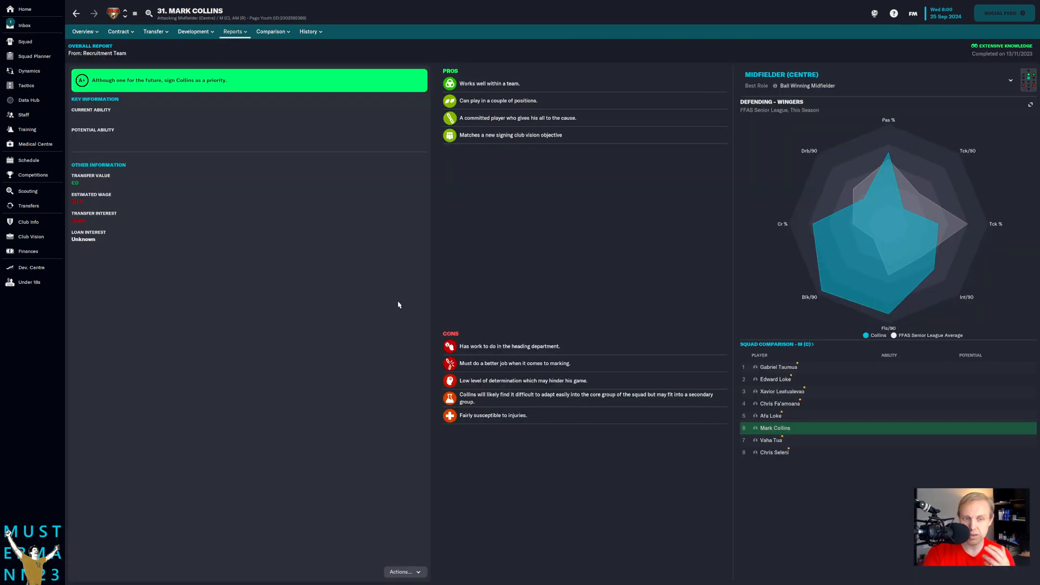
click(27, 191)
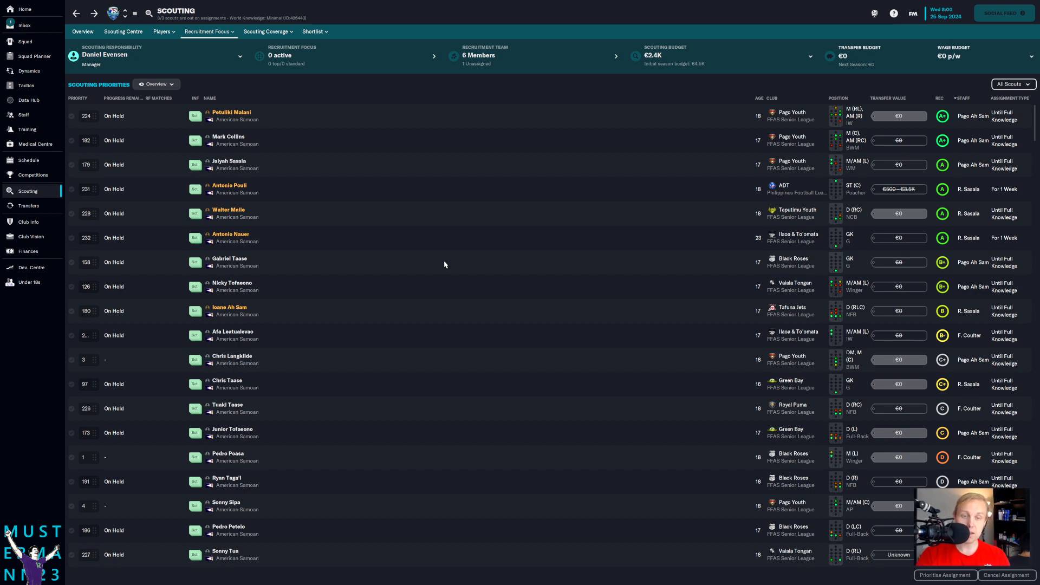
mouse_move(448, 288)
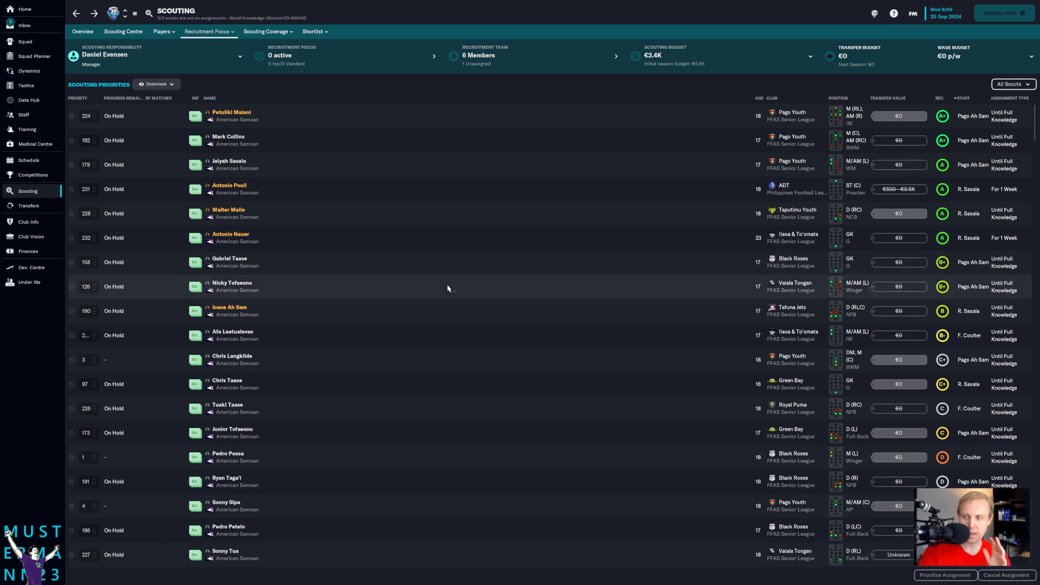
mouse_move(455, 297)
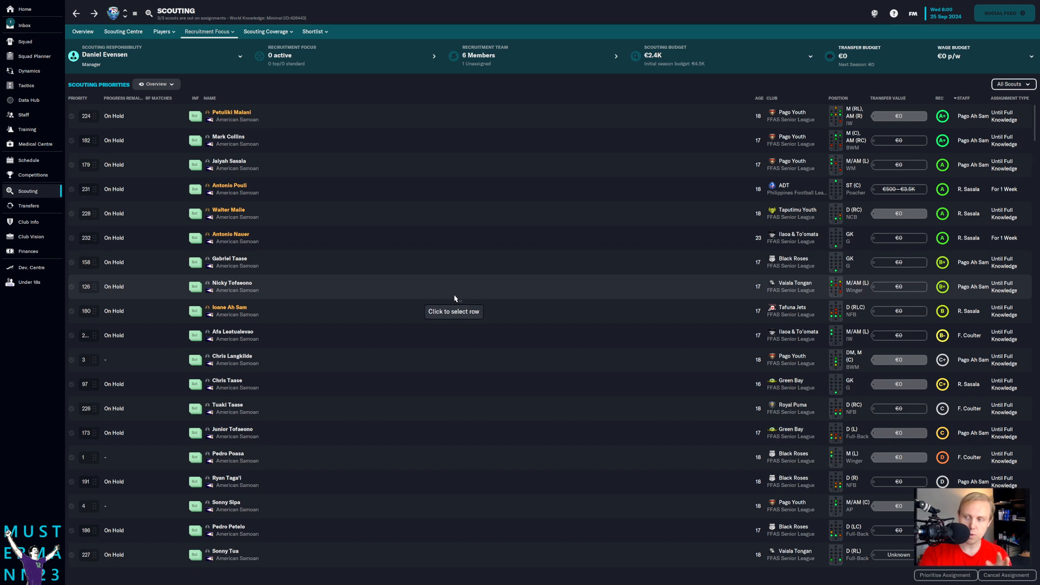
mouse_move(723, 142)
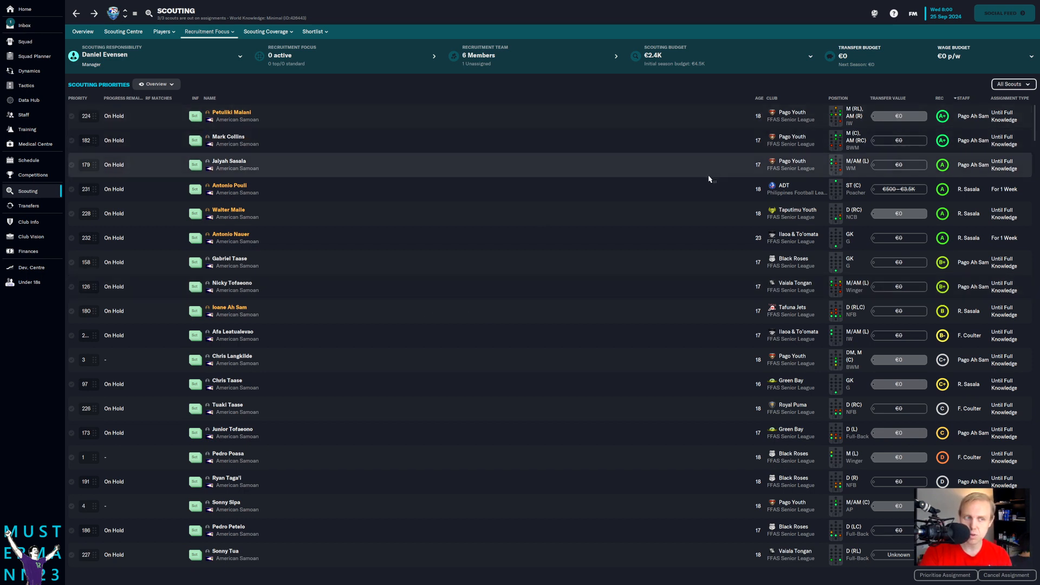
mouse_move(709, 181)
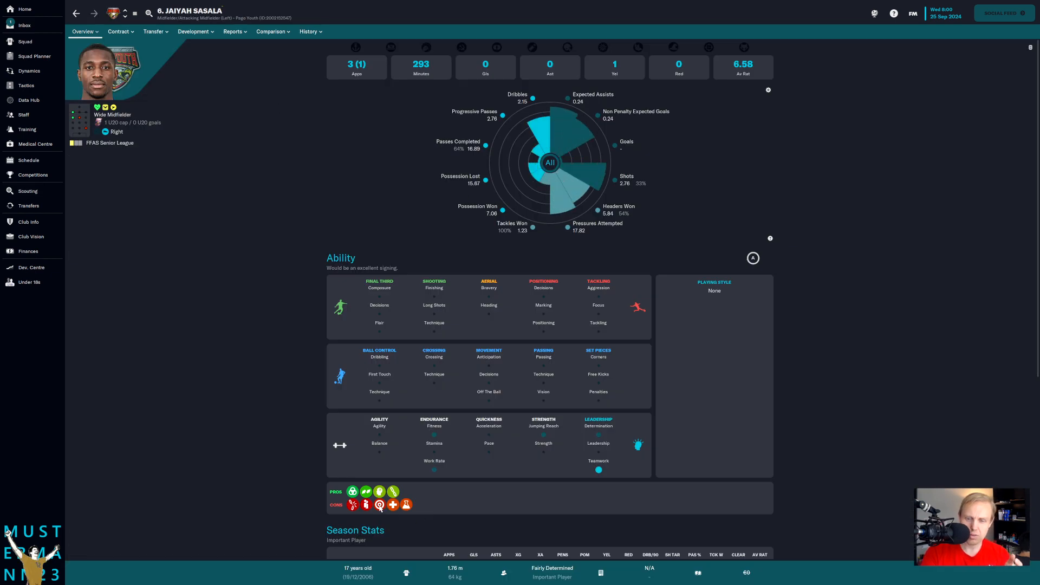
mouse_move(379, 505)
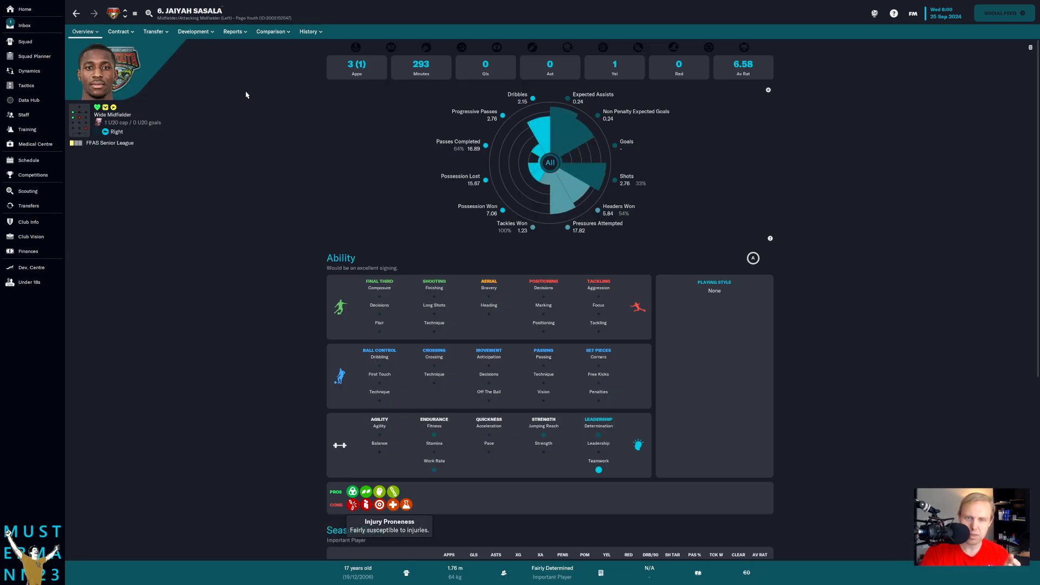
click(28, 191)
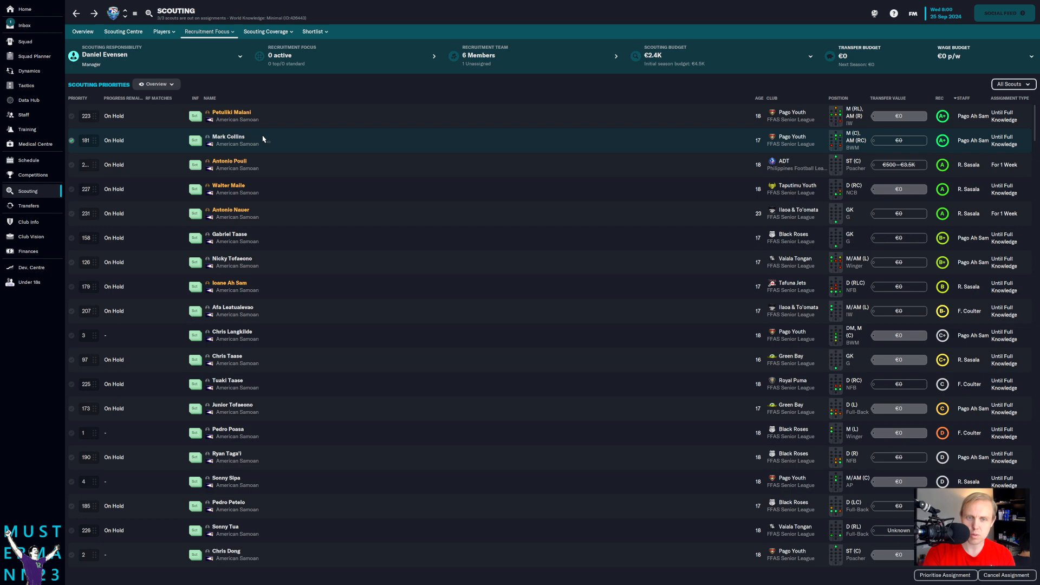
mouse_move(227, 137)
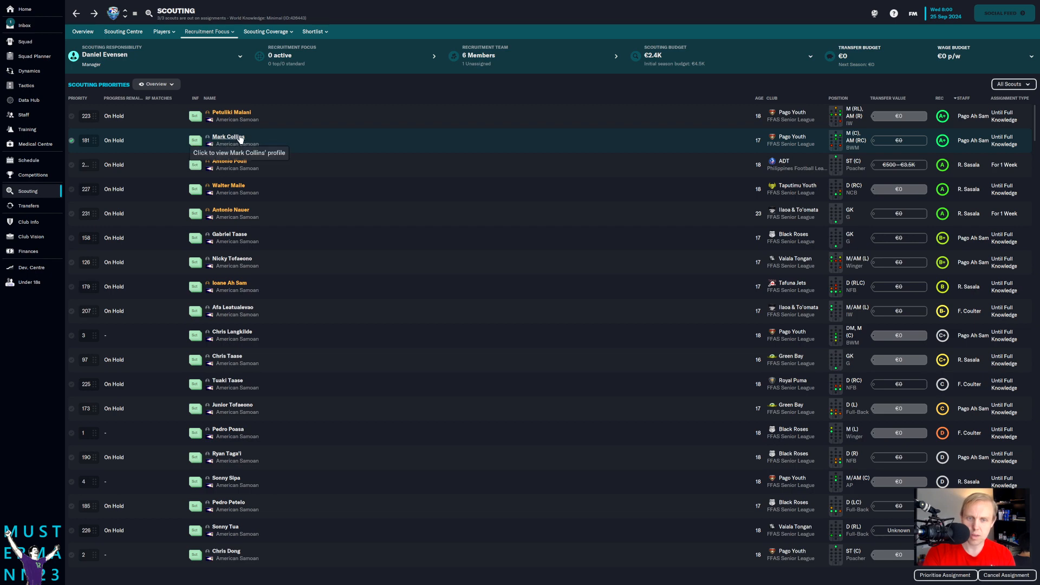
mouse_move(323, 146)
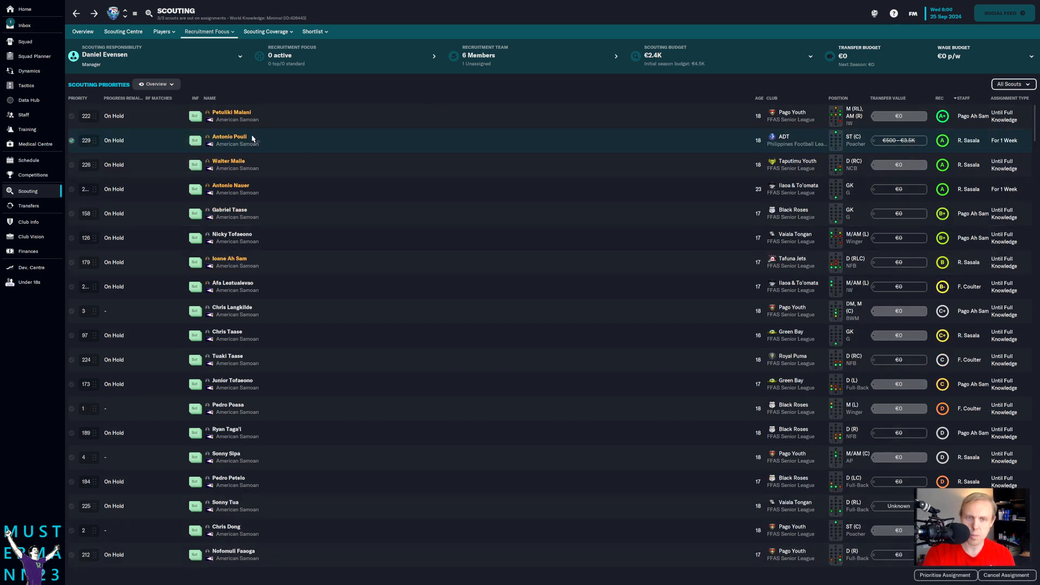
click(229, 136)
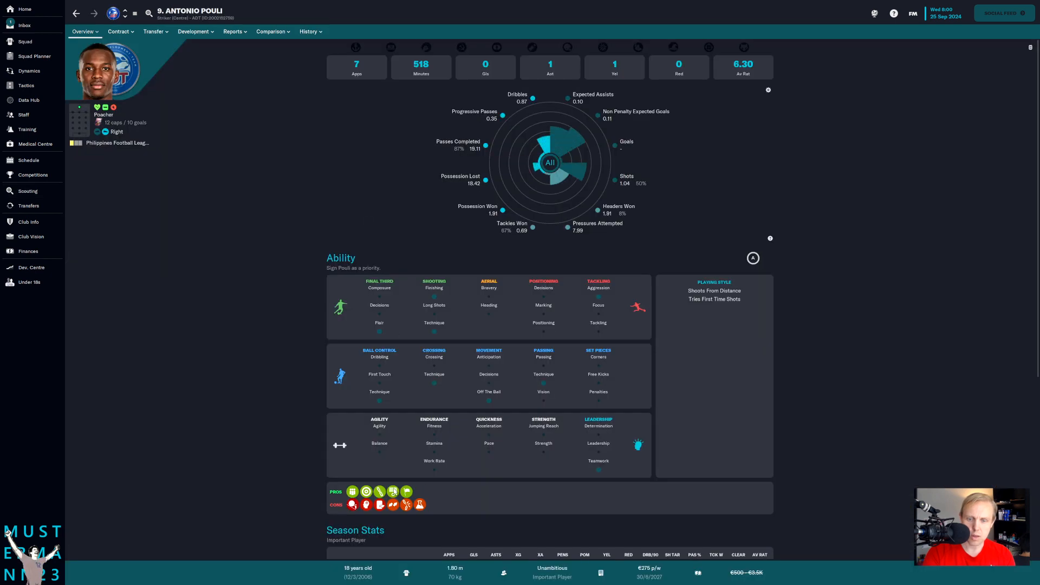
mouse_move(367, 505)
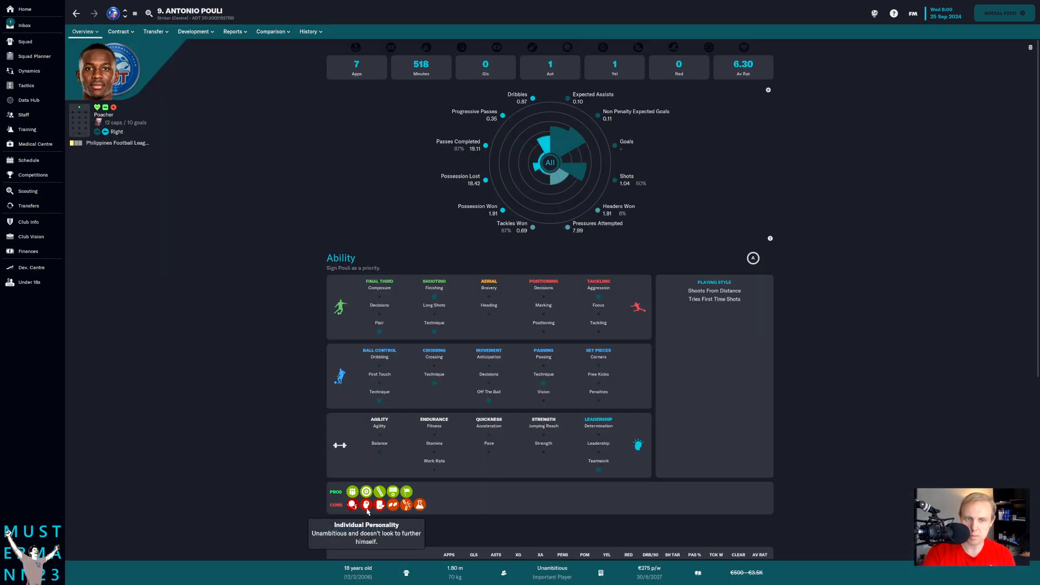
mouse_move(366, 490)
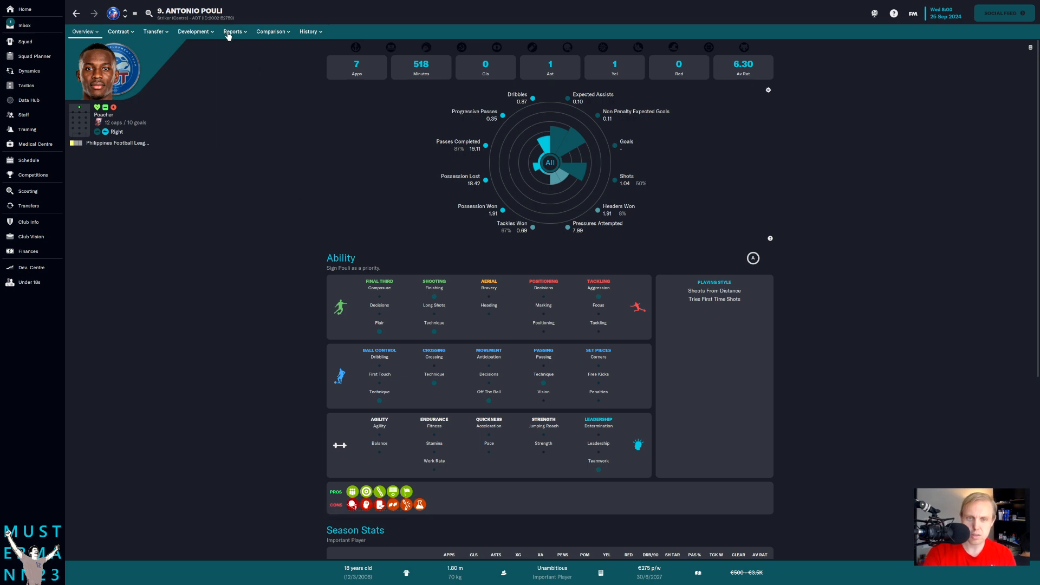
click(233, 32)
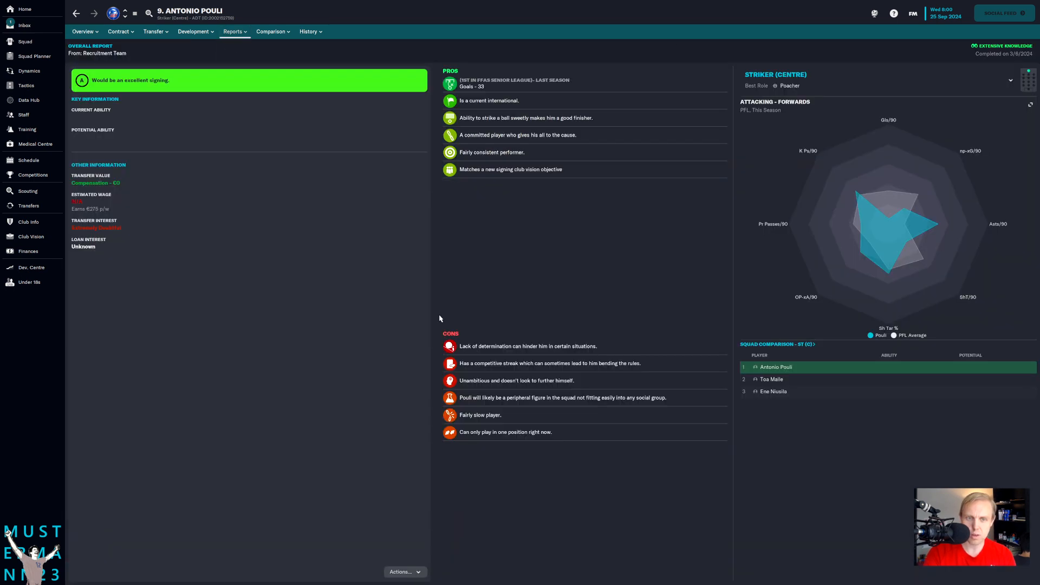
mouse_move(69, 199)
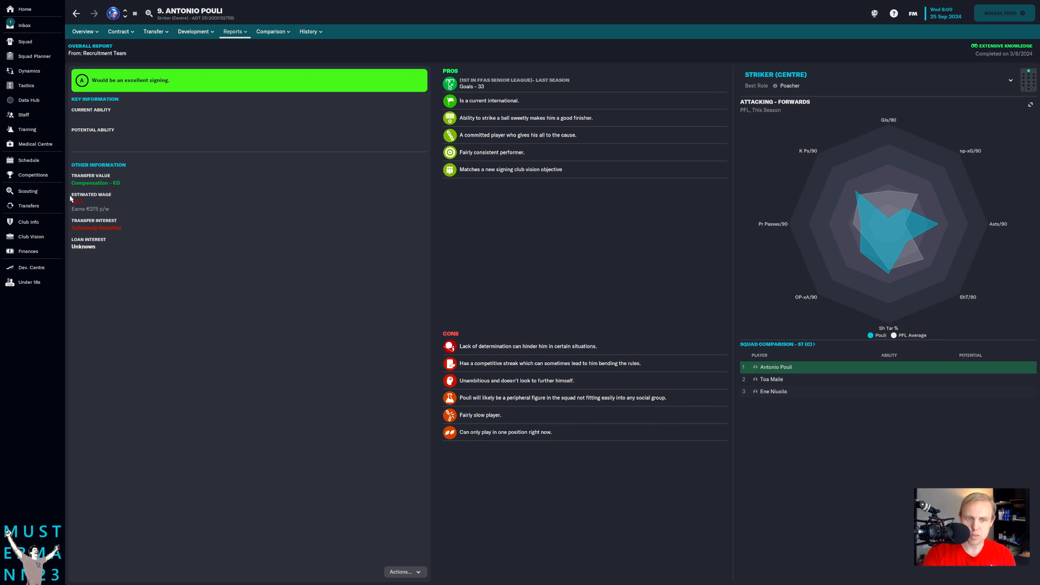
mouse_move(108, 240)
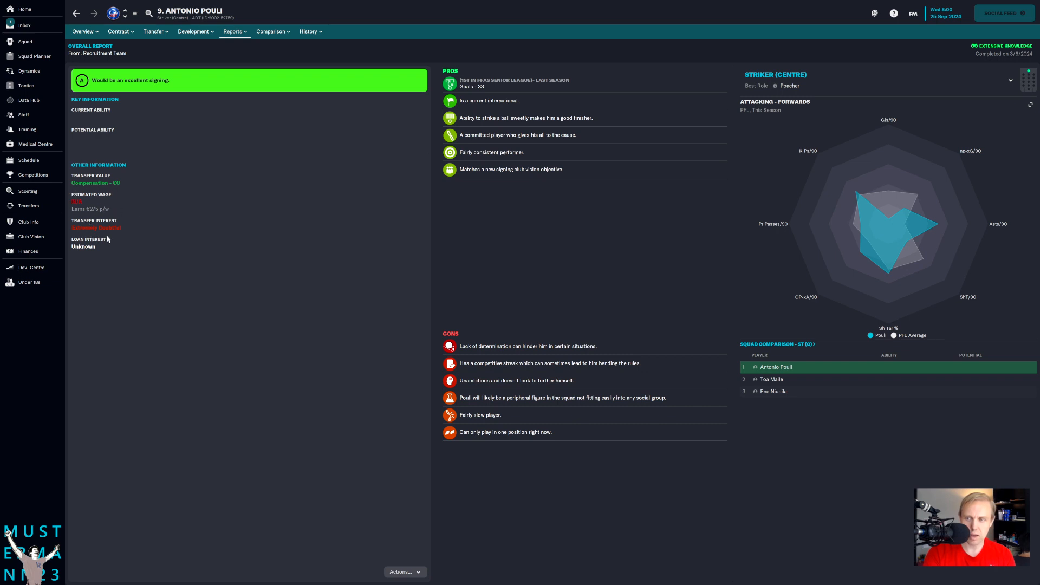
click(309, 31)
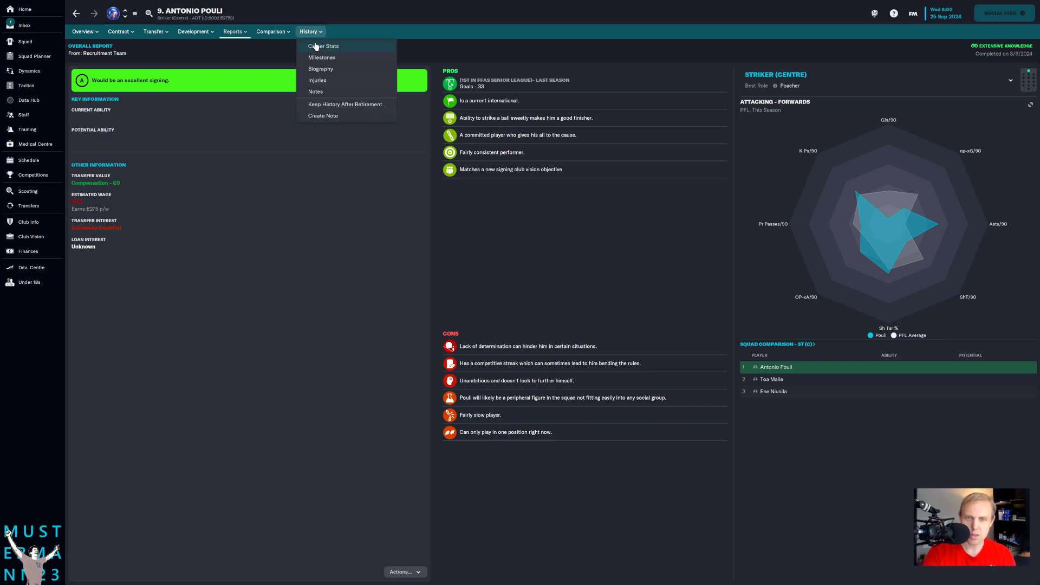
click(323, 46)
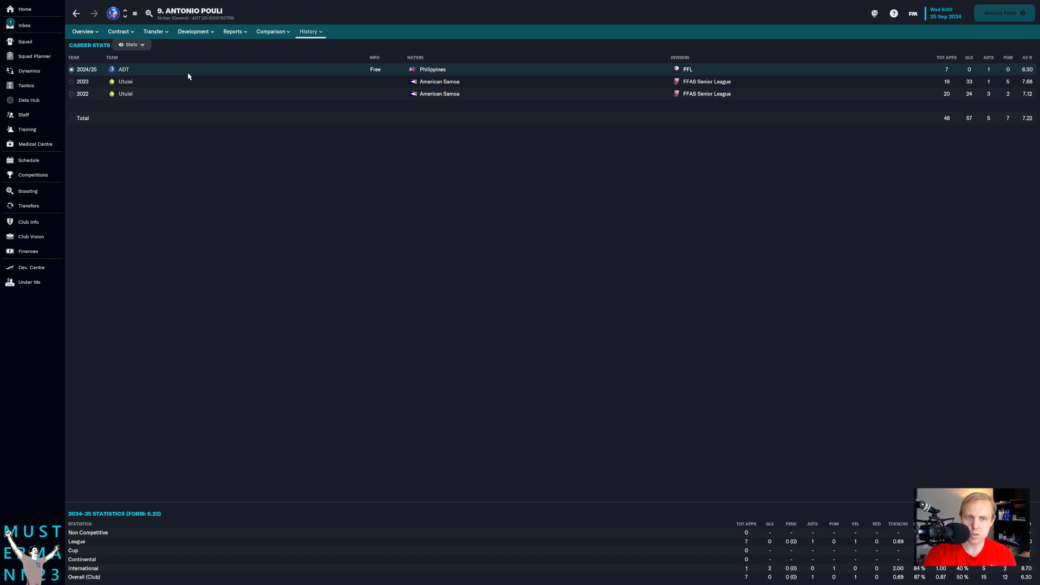
click(75, 13)
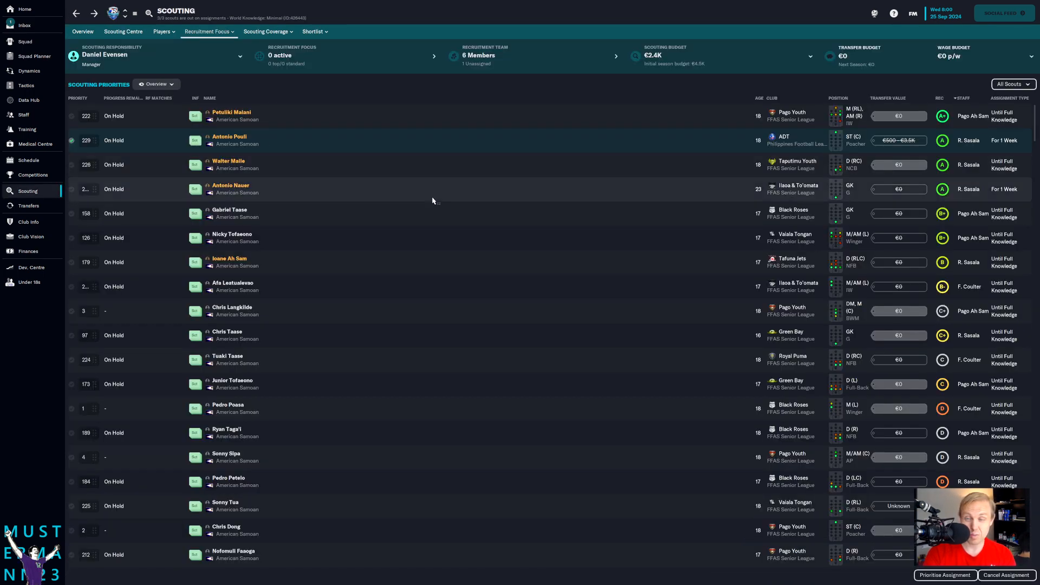
click(229, 163)
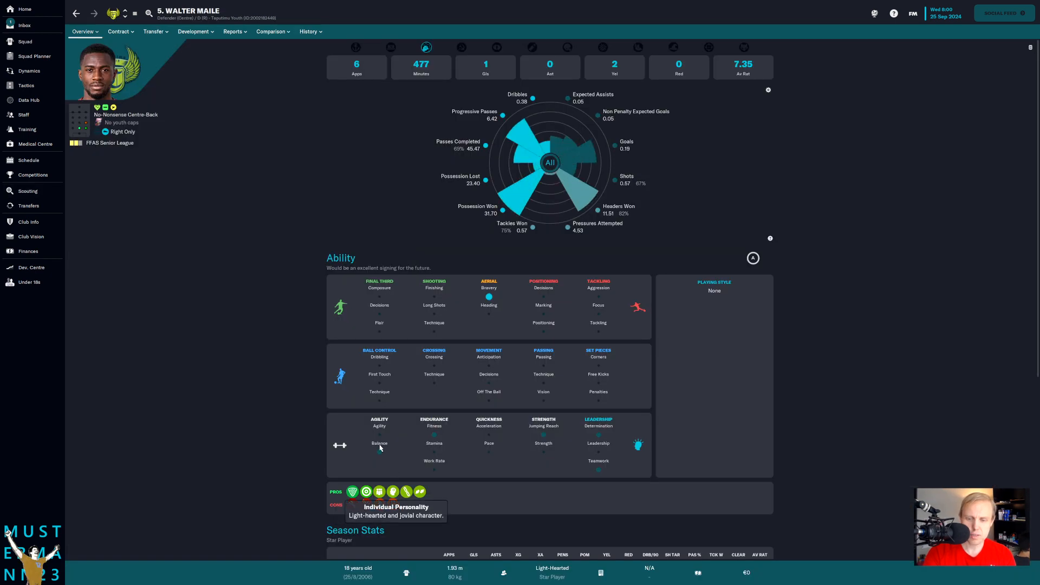
click(308, 31)
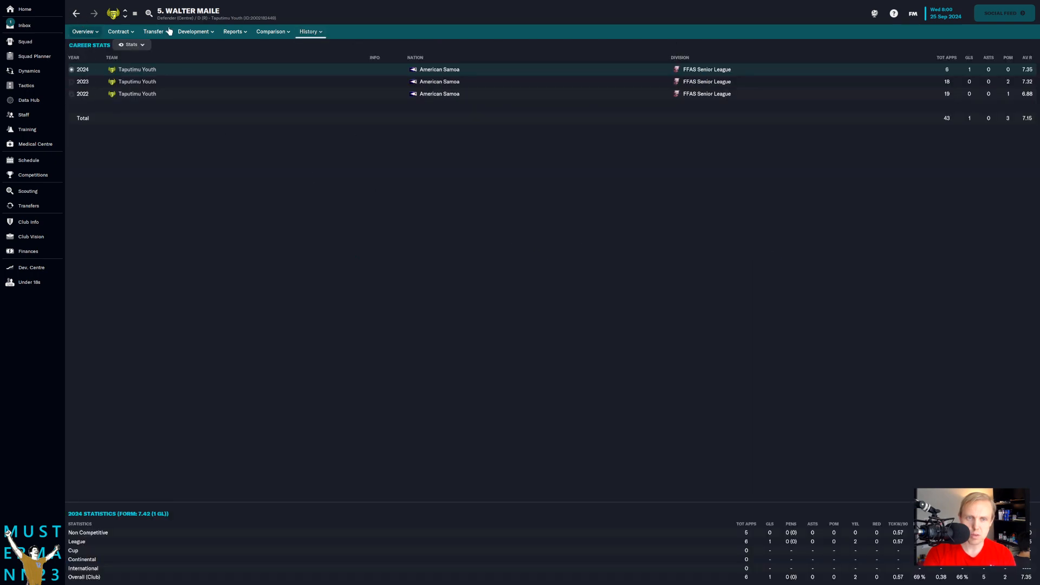
click(27, 191)
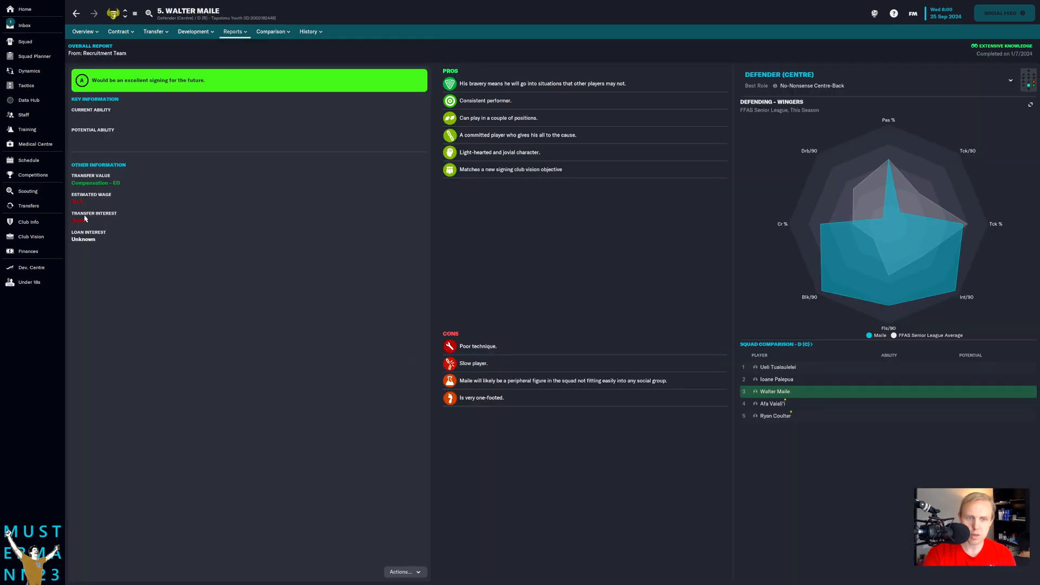
- Approach Walter Maile to sign and finalise the contract offer
click(120, 32)
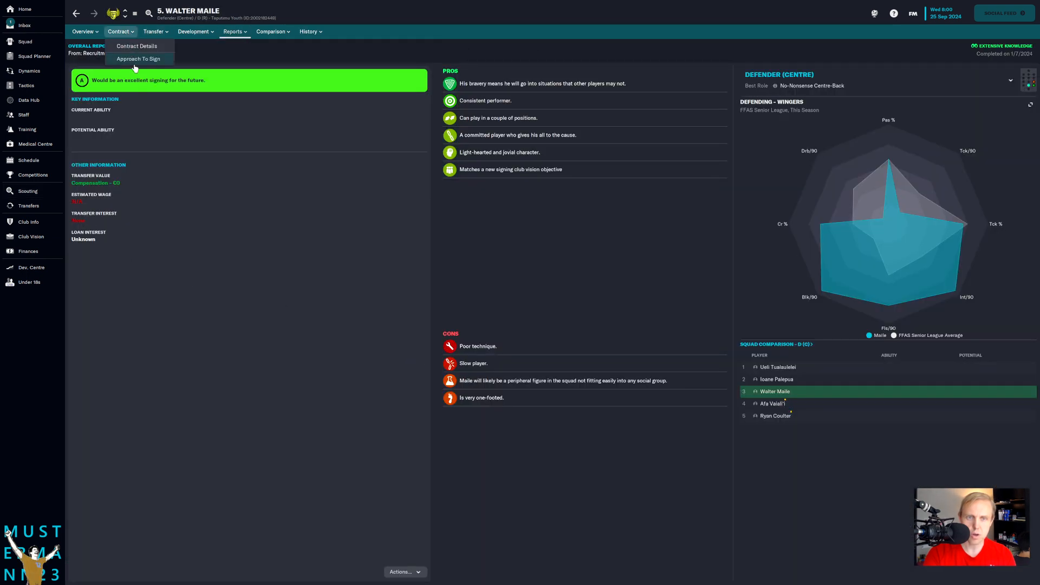
click(140, 59)
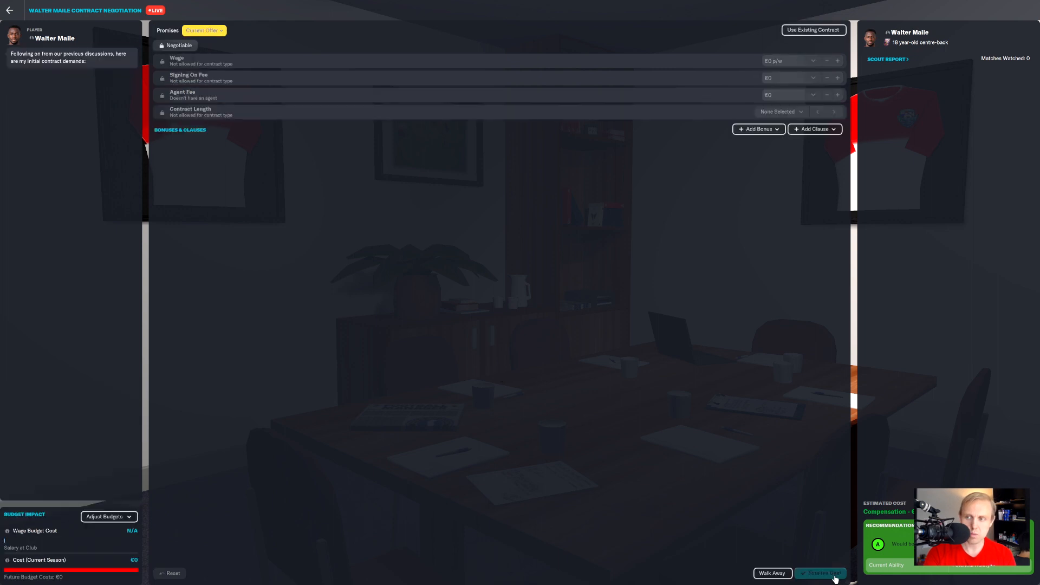
click(820, 573)
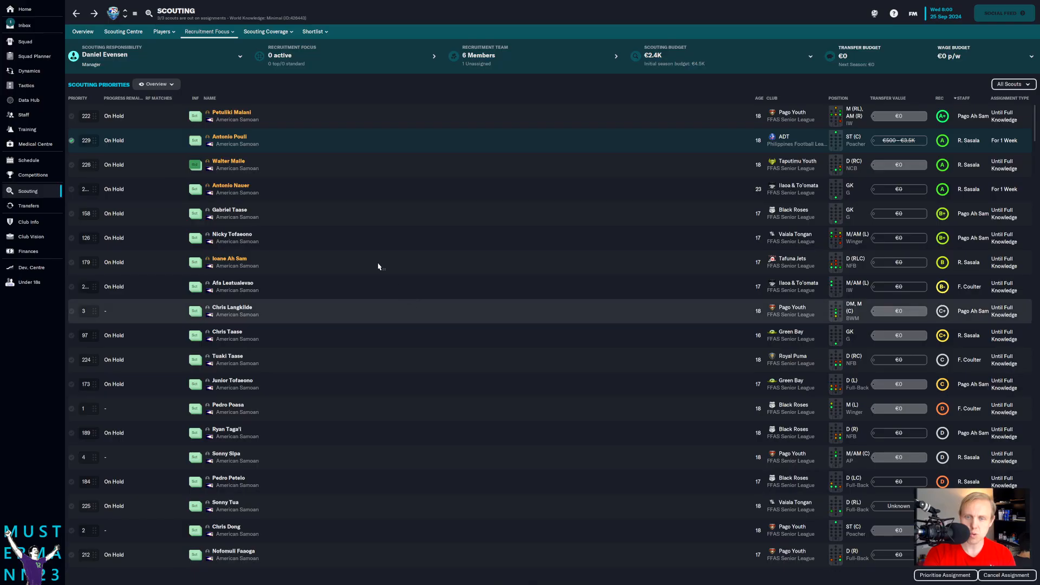
mouse_move(271, 140)
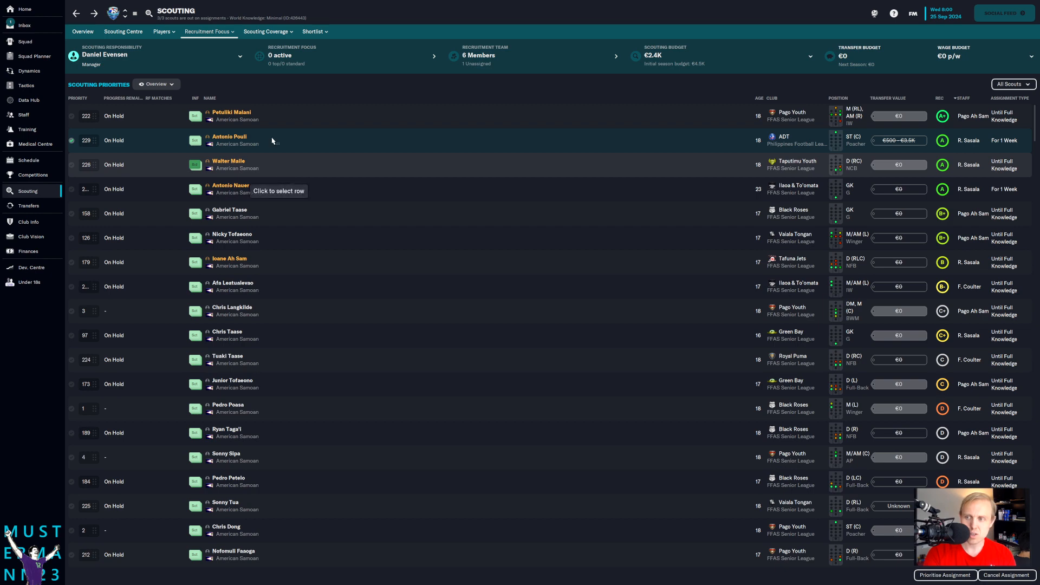
click(231, 111)
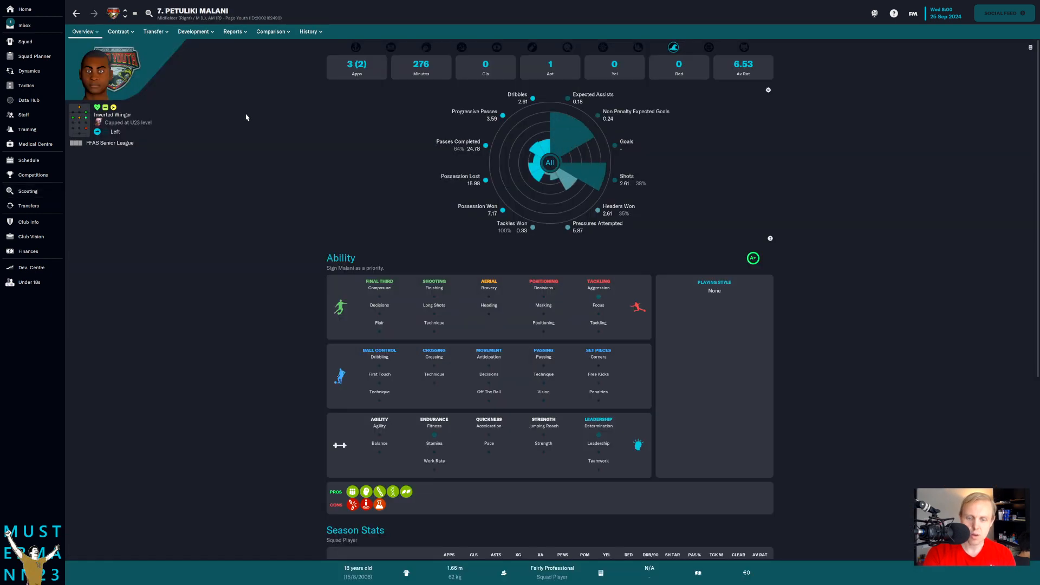
click(233, 32)
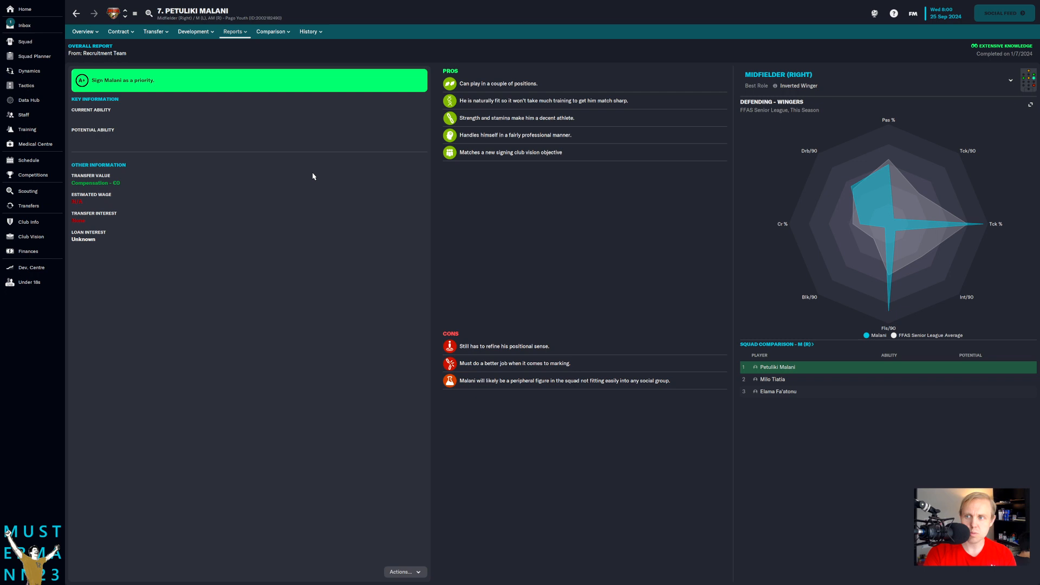
mouse_move(456, 211)
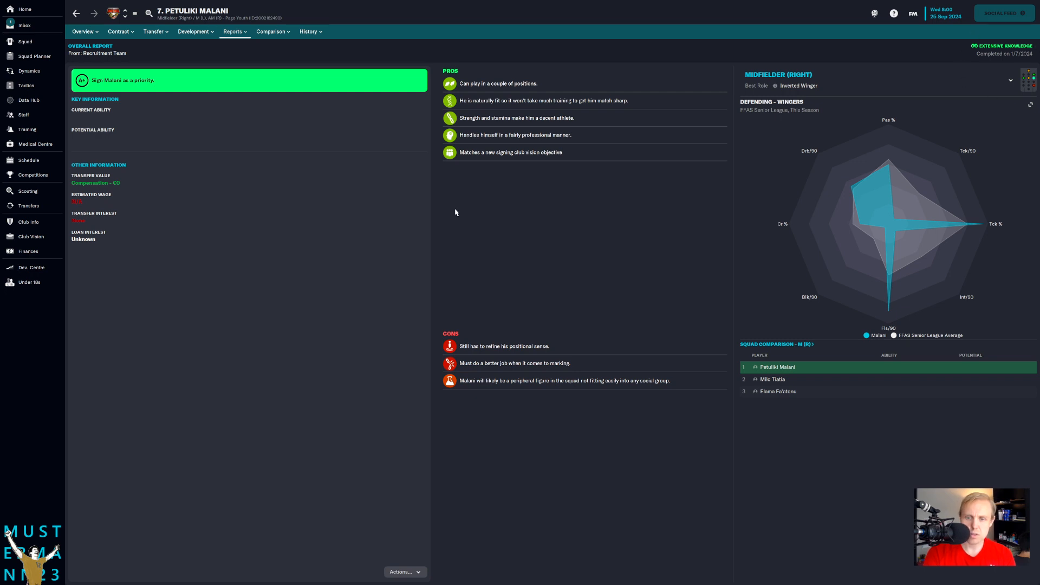
mouse_move(147, 64)
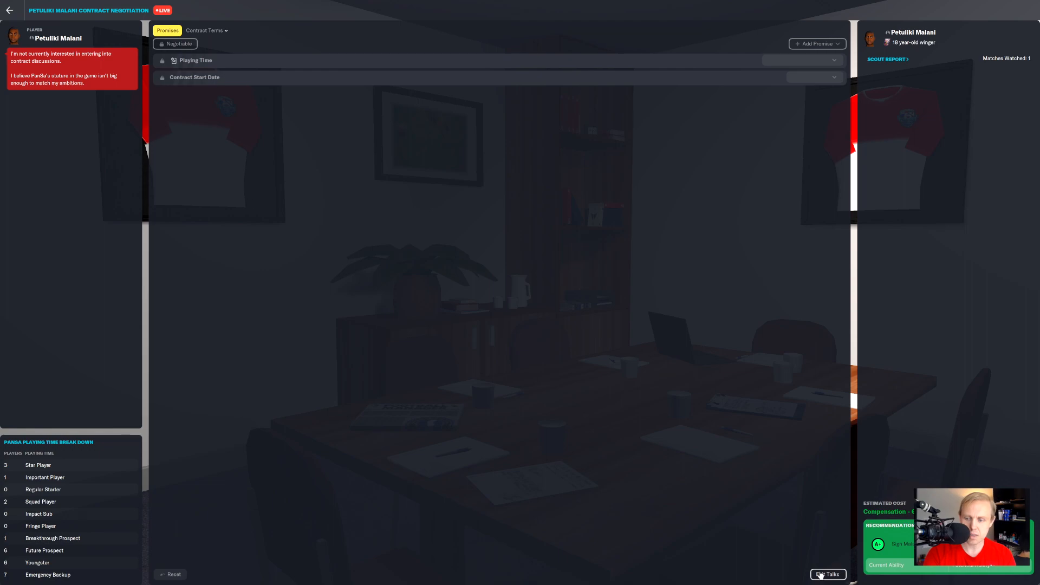
click(827, 575)
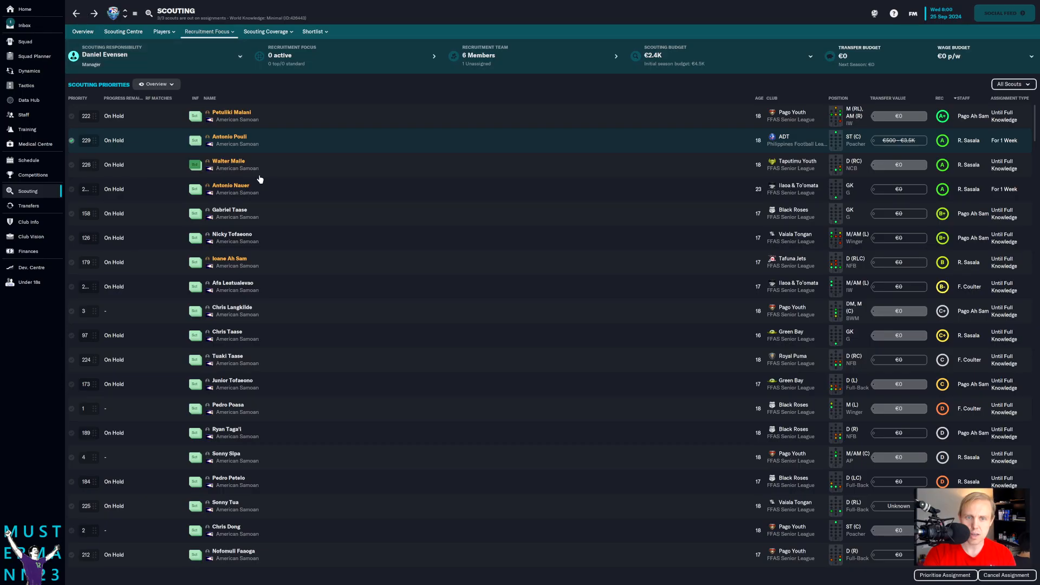
mouse_move(231, 188)
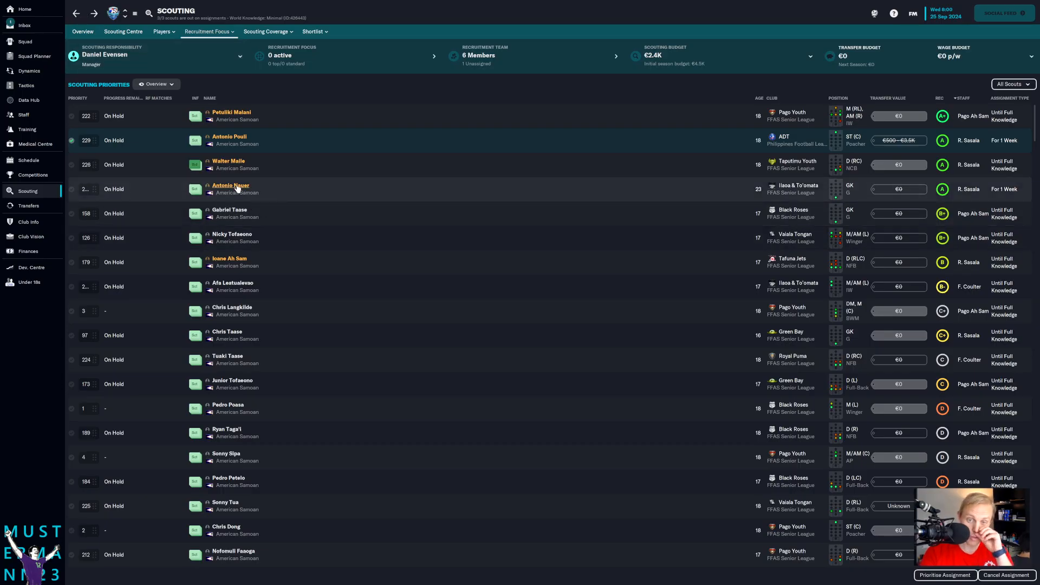
click(231, 185)
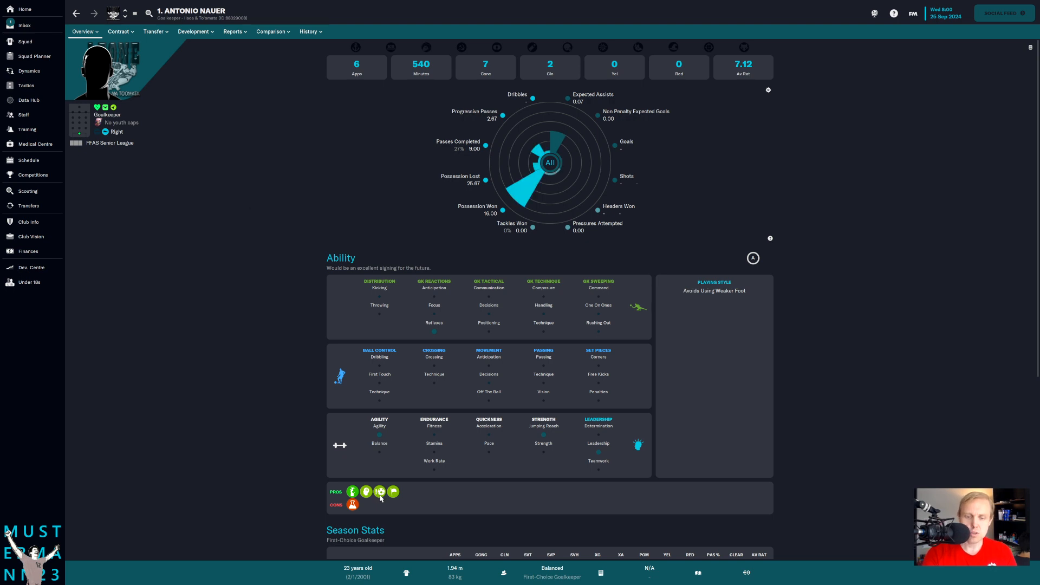
mouse_move(379, 492)
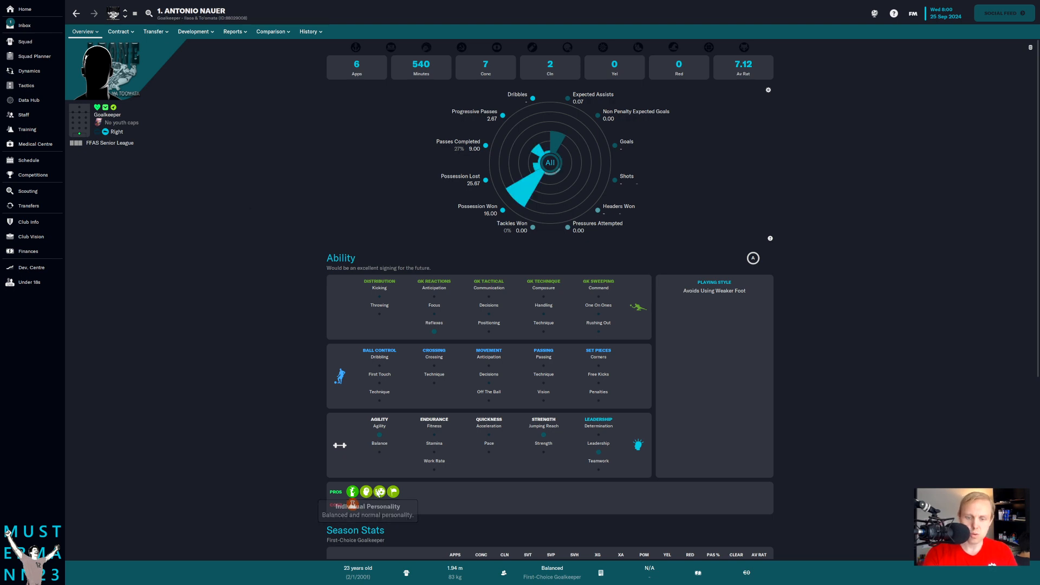
mouse_move(227, 45)
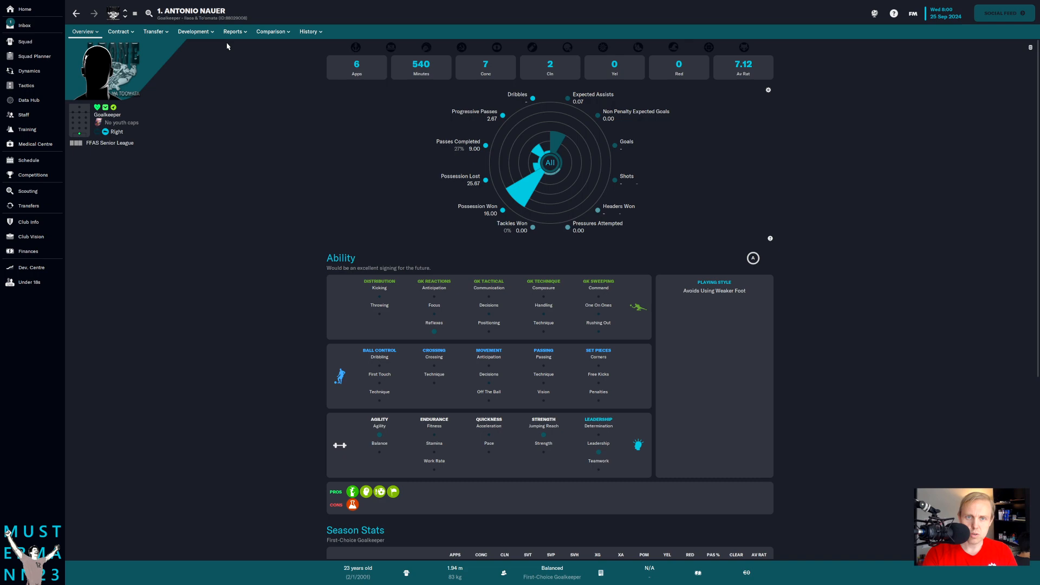
click(233, 32)
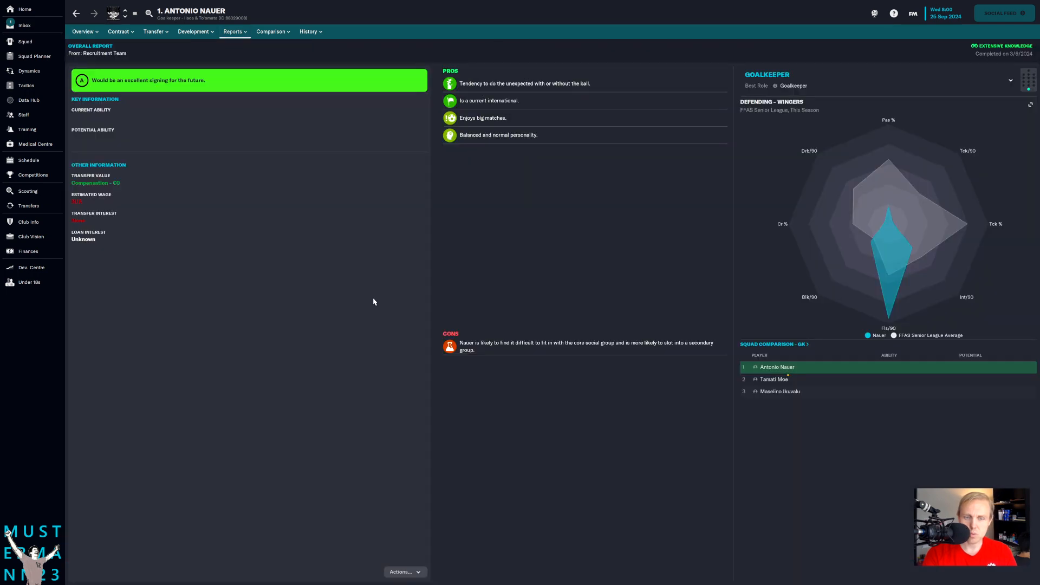
mouse_move(62, 66)
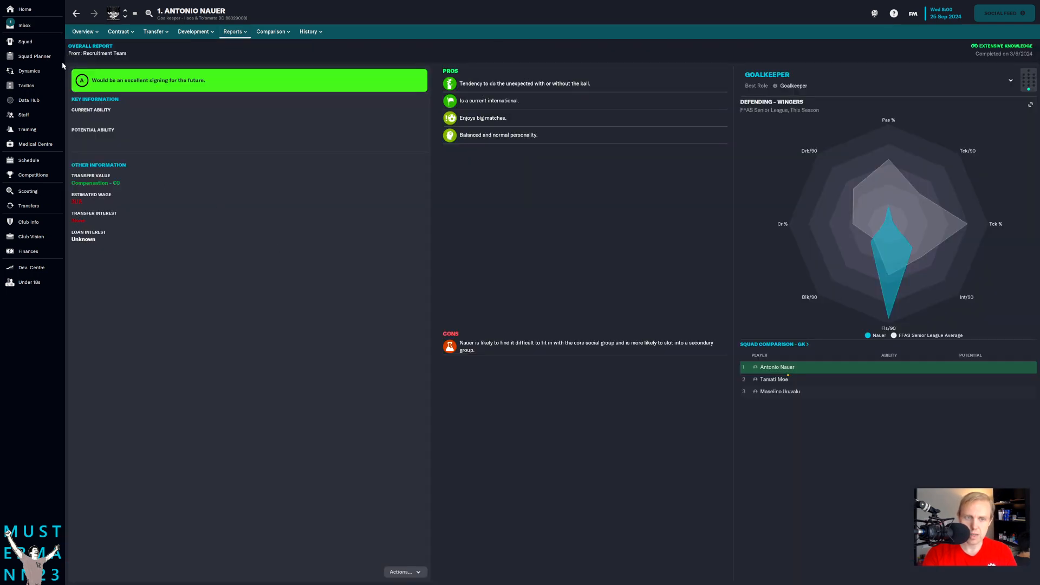
click(74, 13)
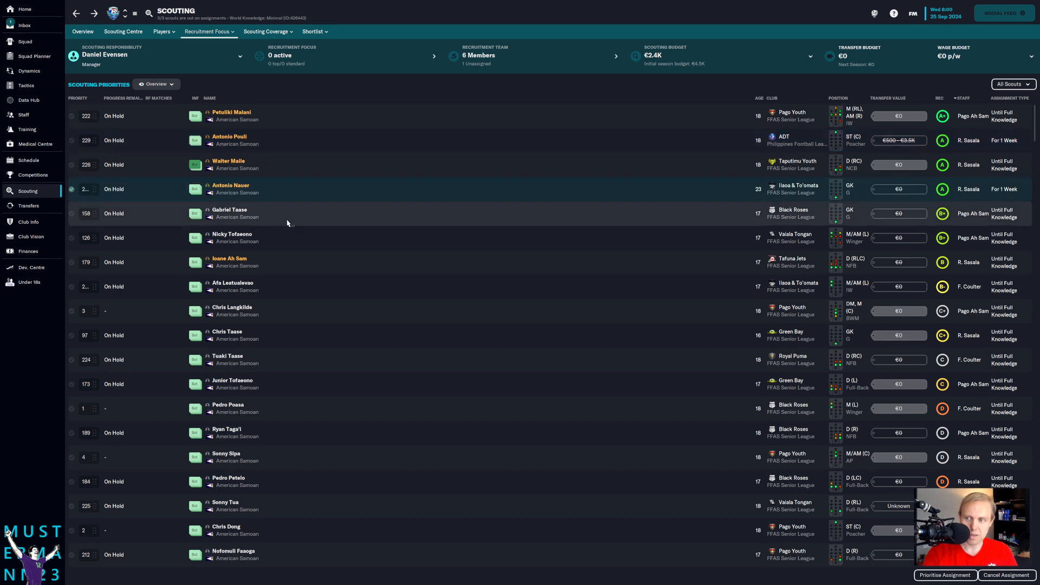
click(71, 213)
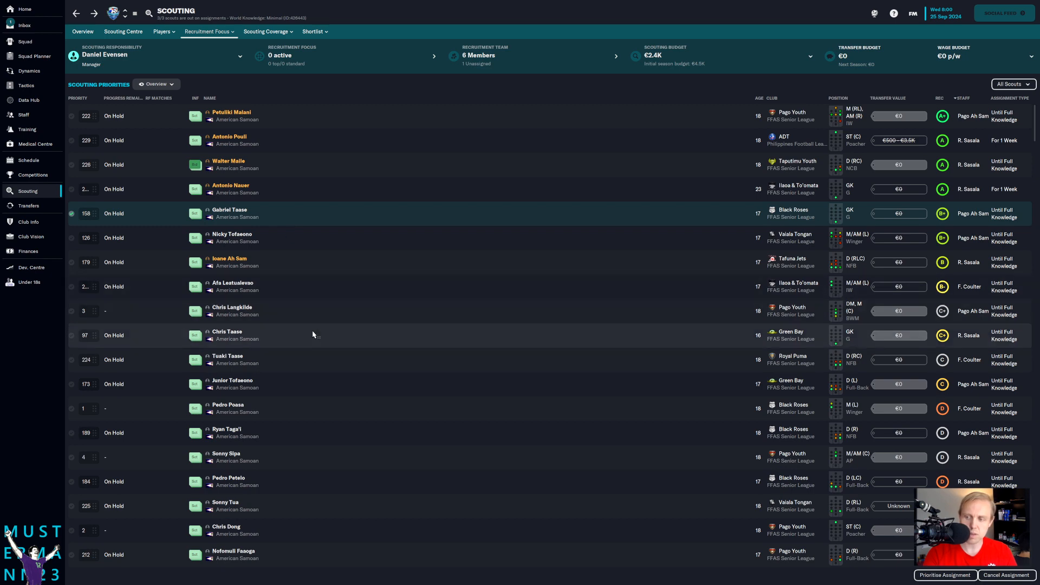
scroll(down, 3)
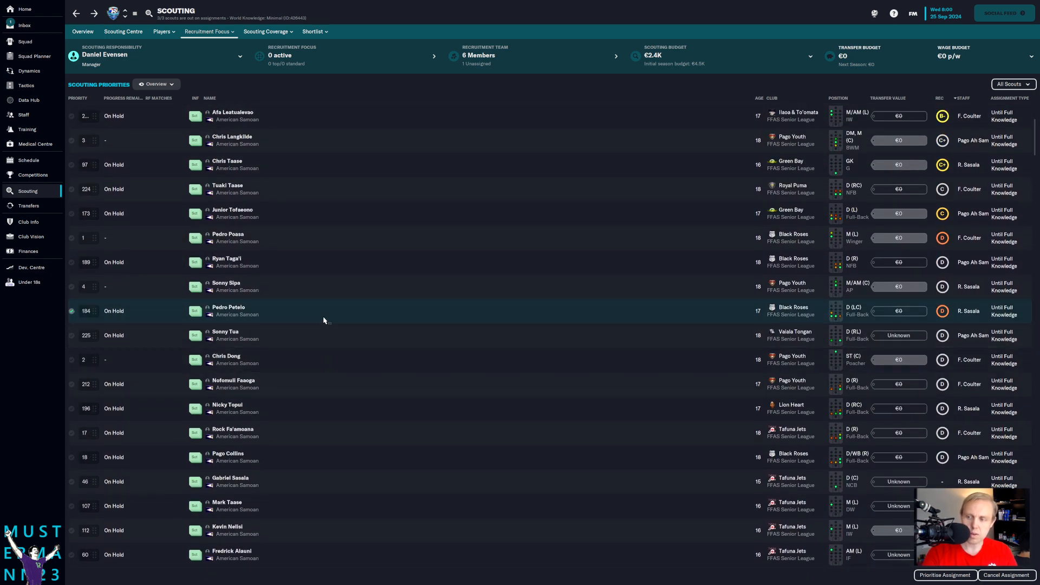
click(229, 309)
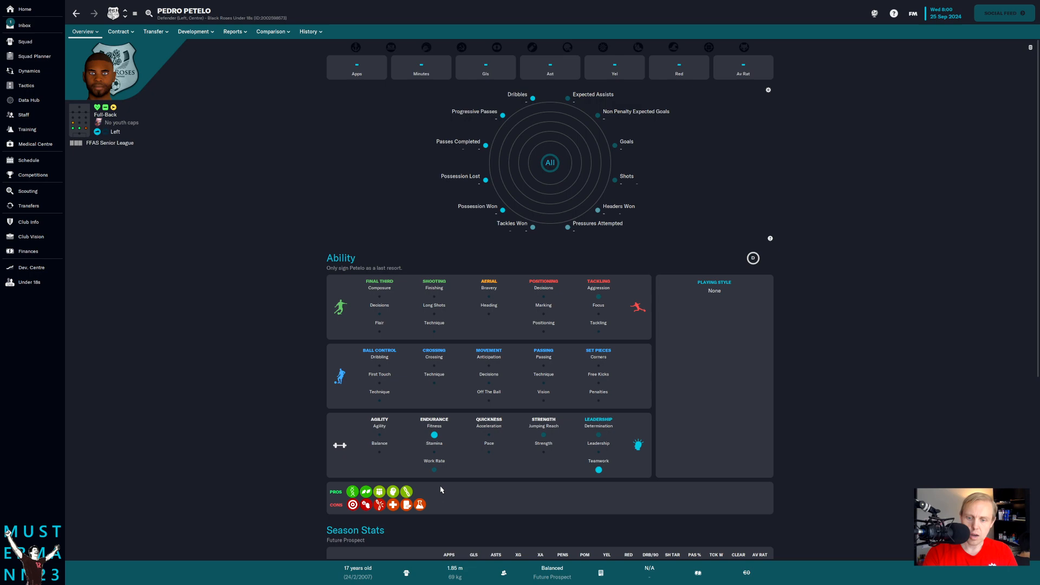
mouse_move(392, 505)
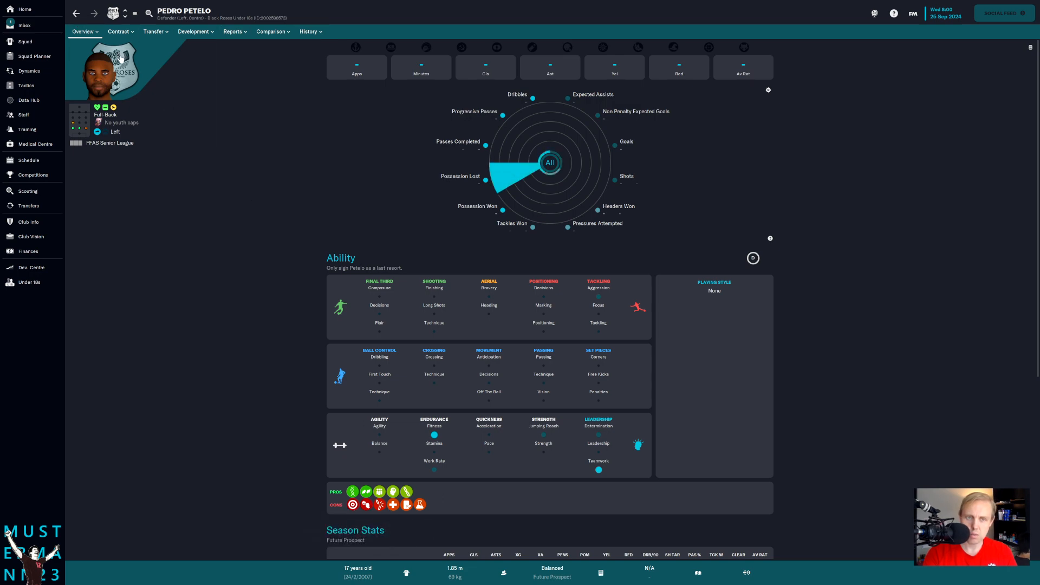
click(27, 191)
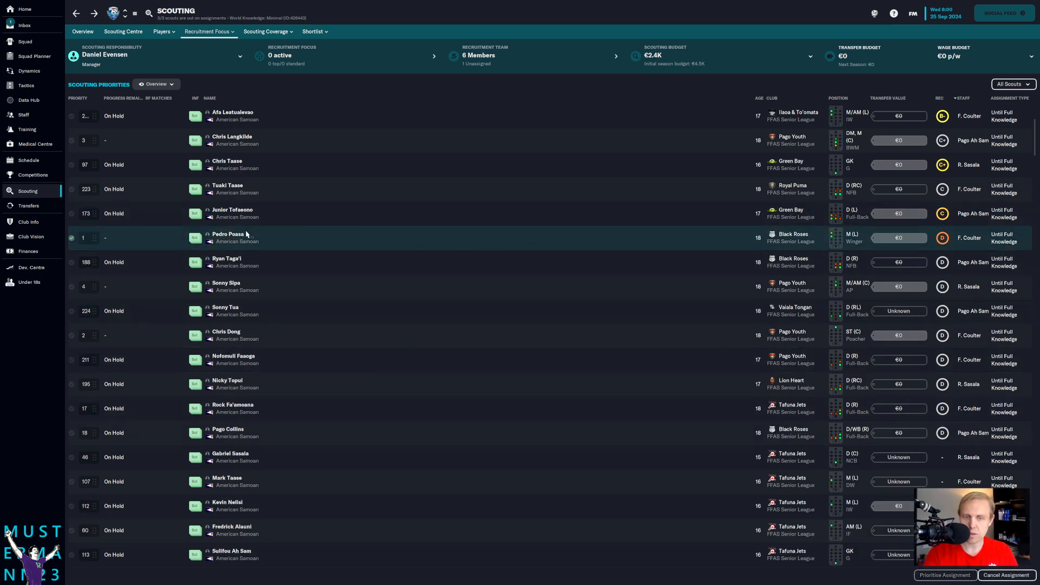
click(228, 234)
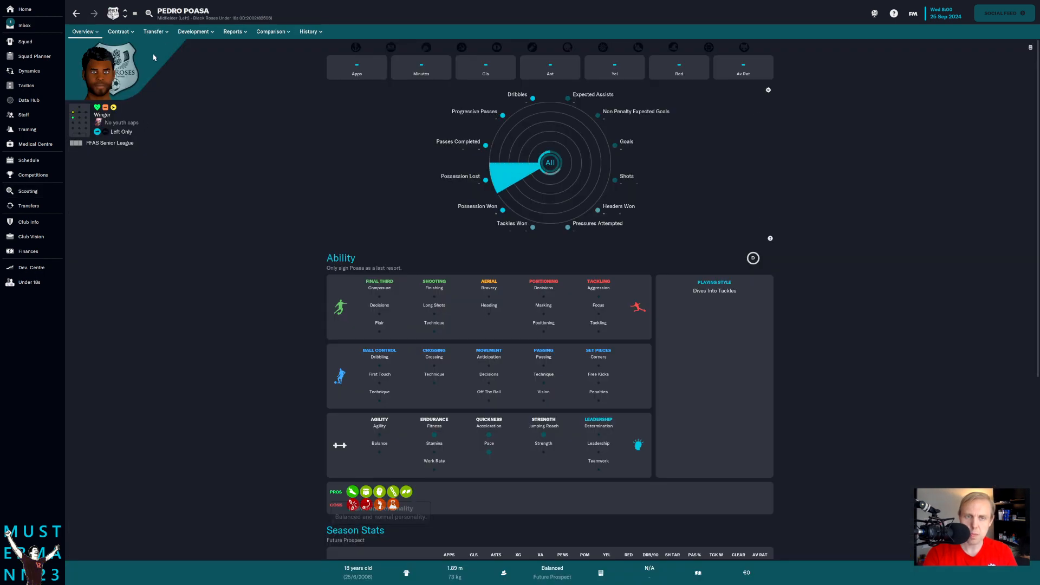
click(233, 31)
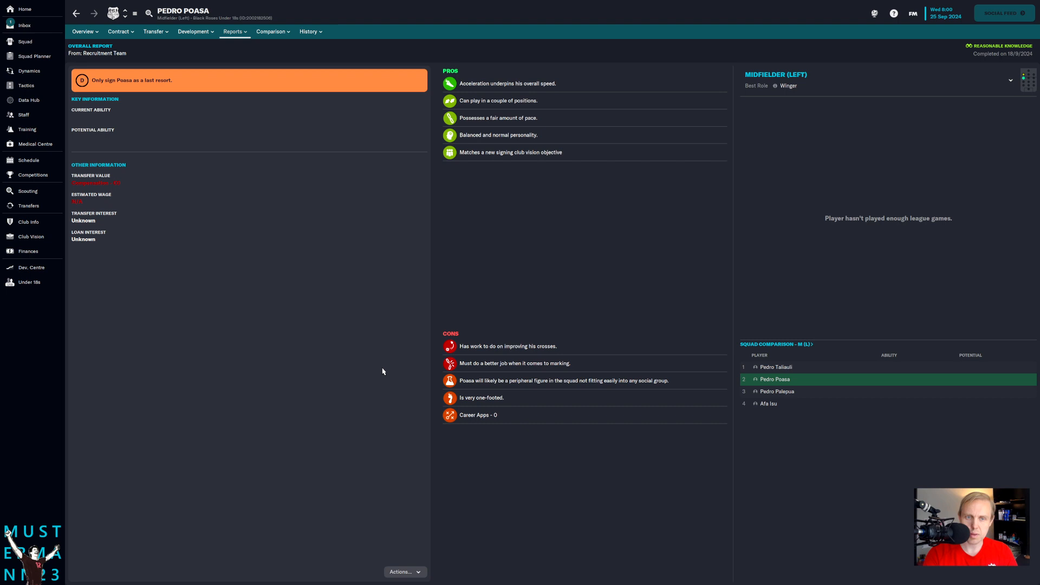
mouse_move(465, 426)
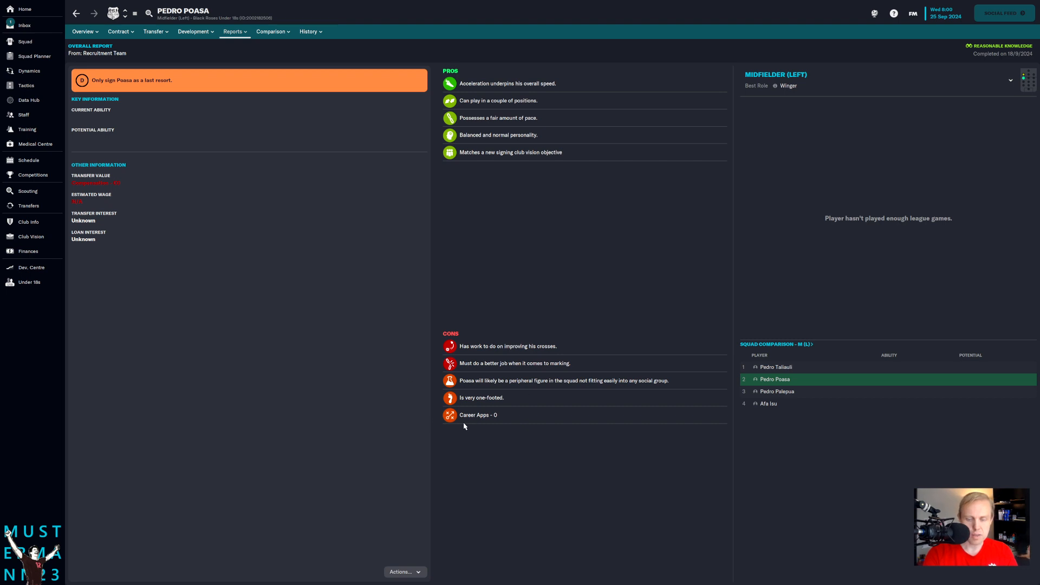
mouse_move(579, 523)
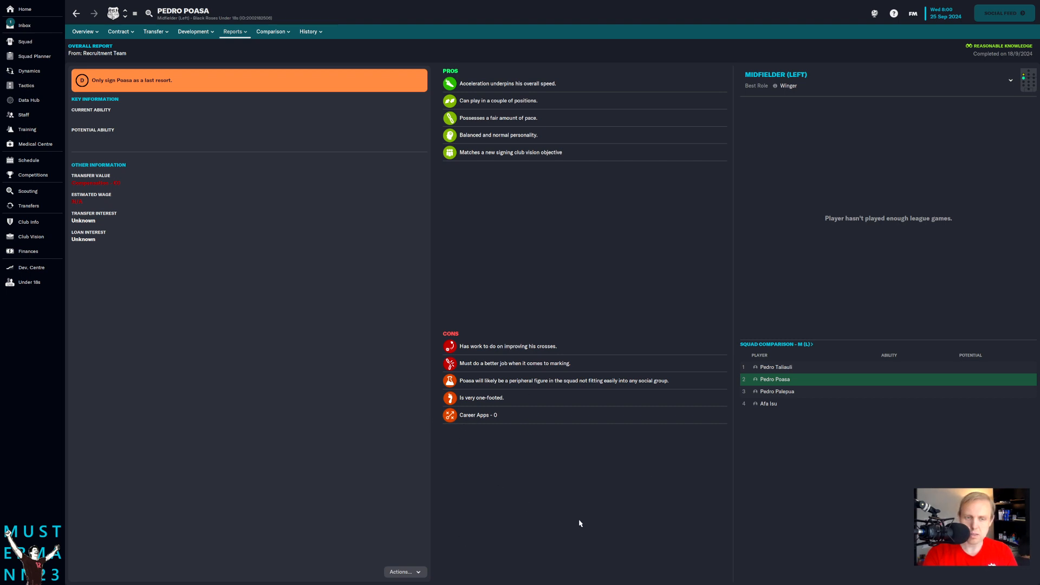
click(309, 32)
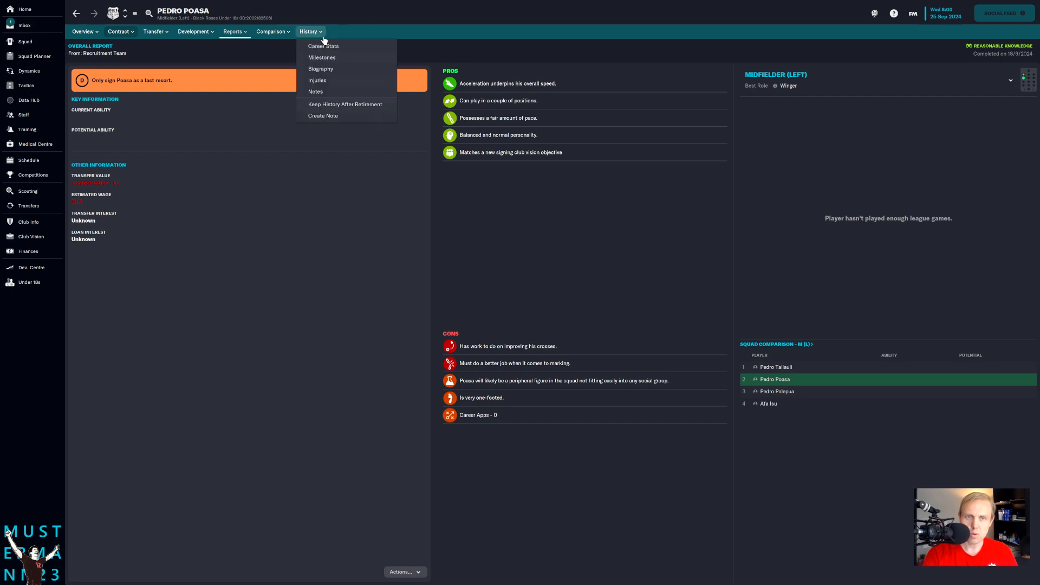
click(323, 45)
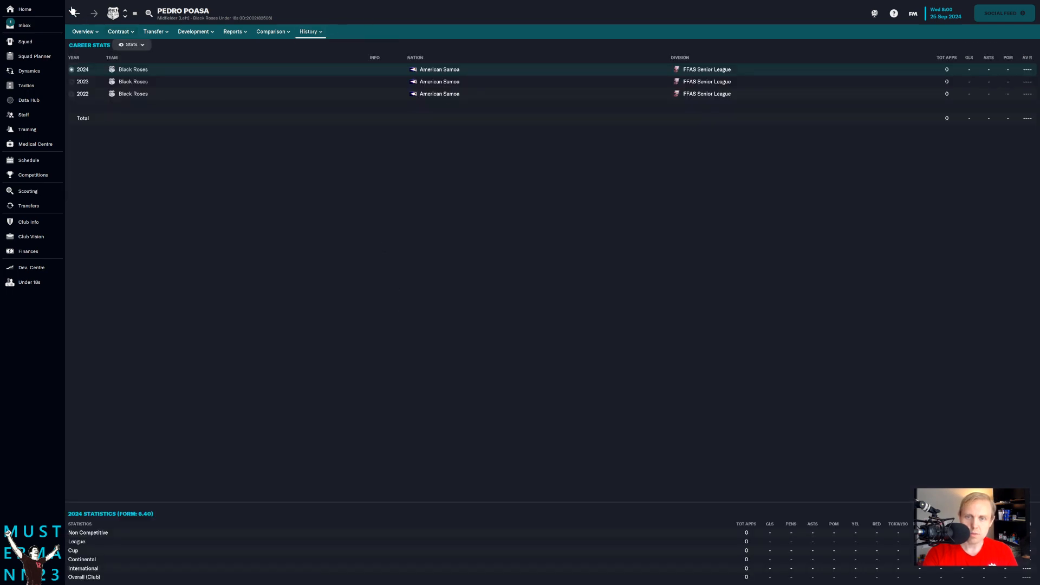
click(27, 191)
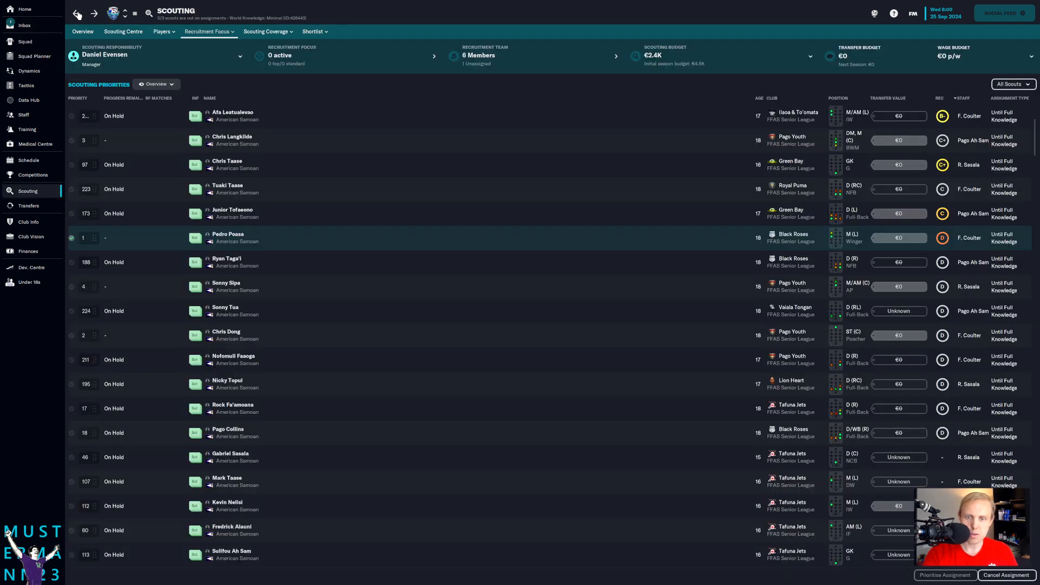
scroll(up, 3)
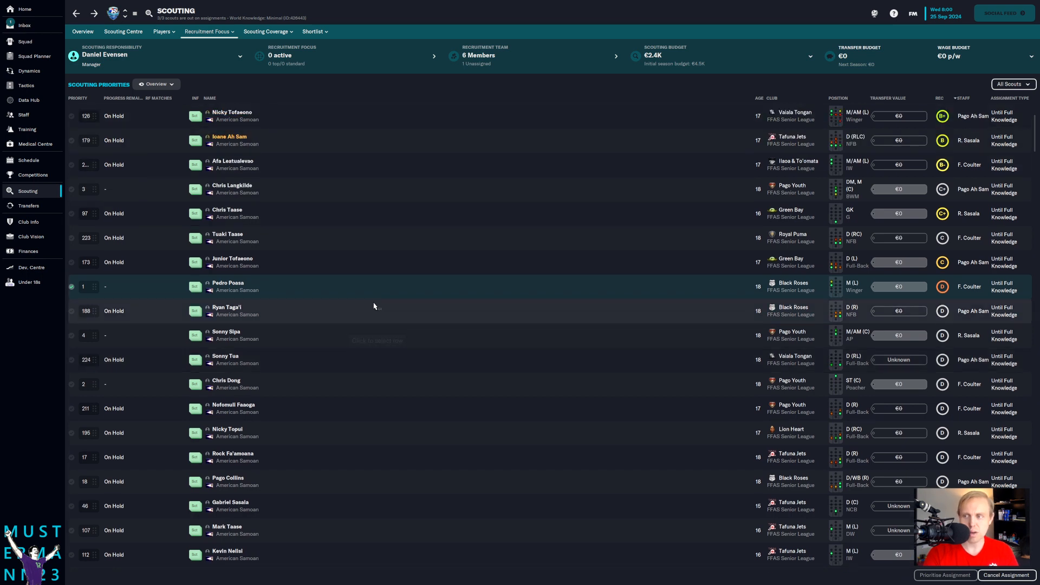
scroll(up, 3)
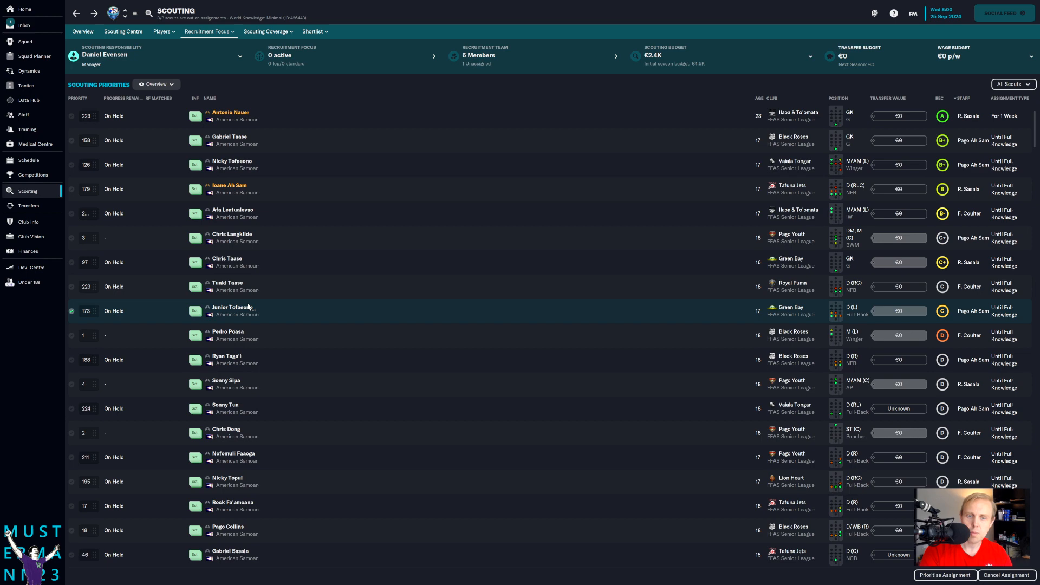
- Read left-back Junior Tofaeono's scout report and cancel his scouting assignment
click(231, 311)
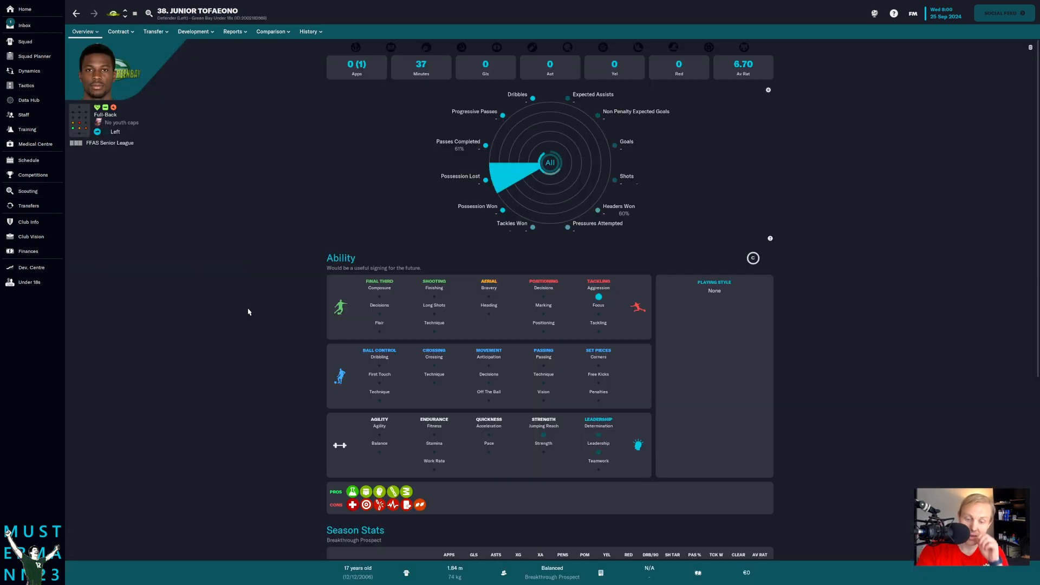
mouse_move(249, 312)
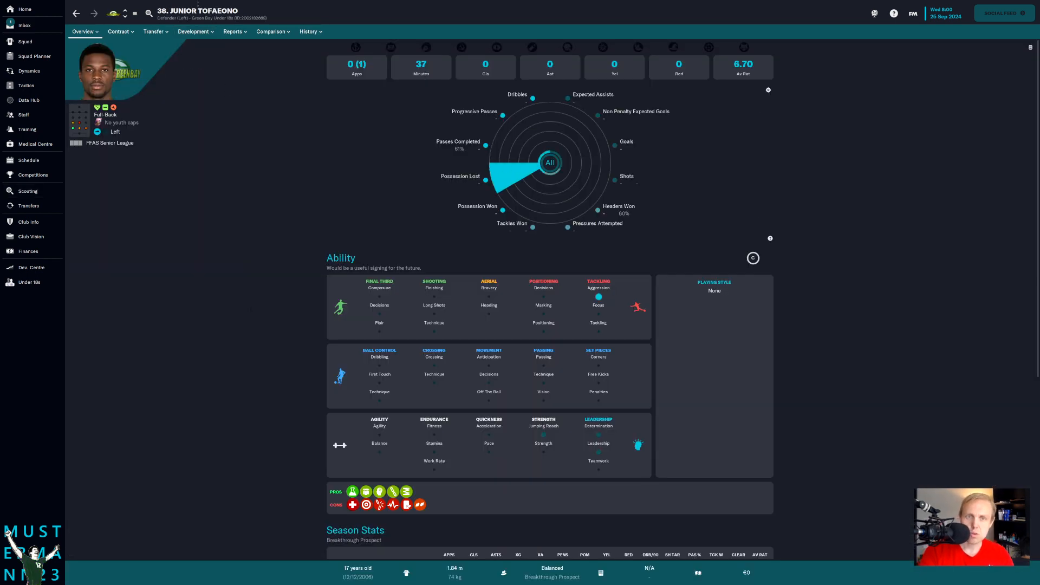
click(233, 31)
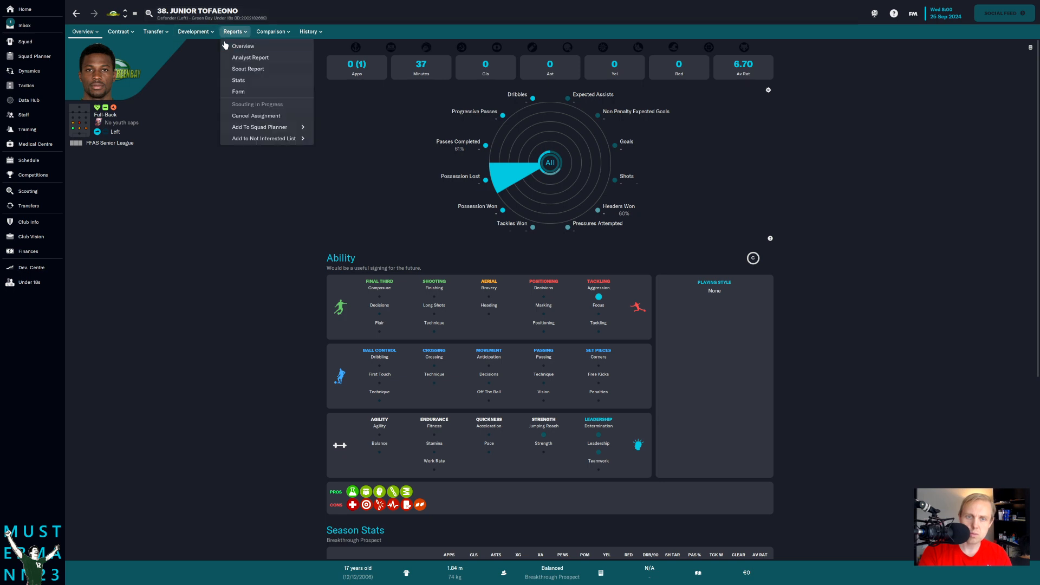
click(247, 68)
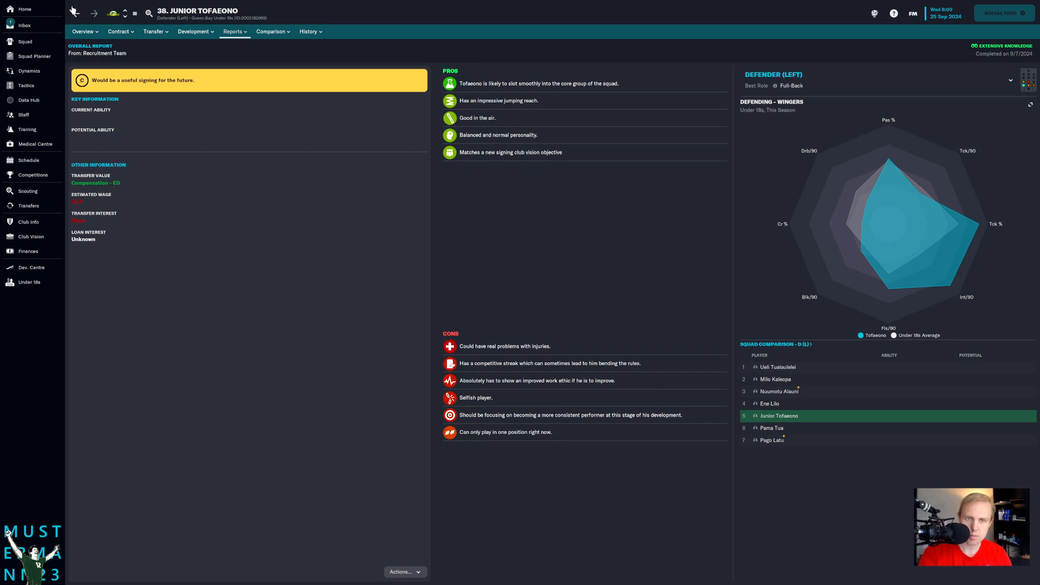
click(27, 190)
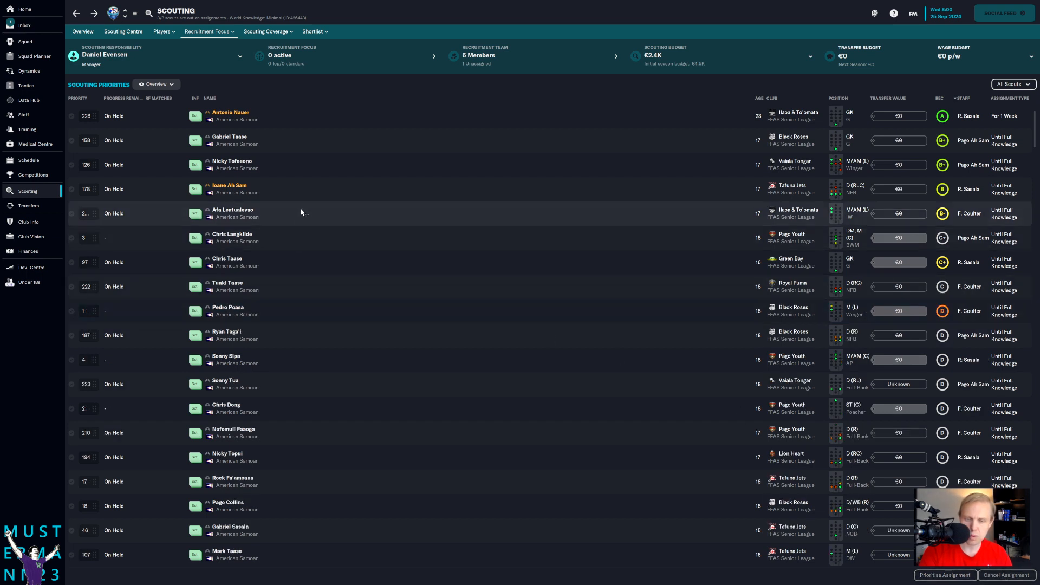
click(72, 214)
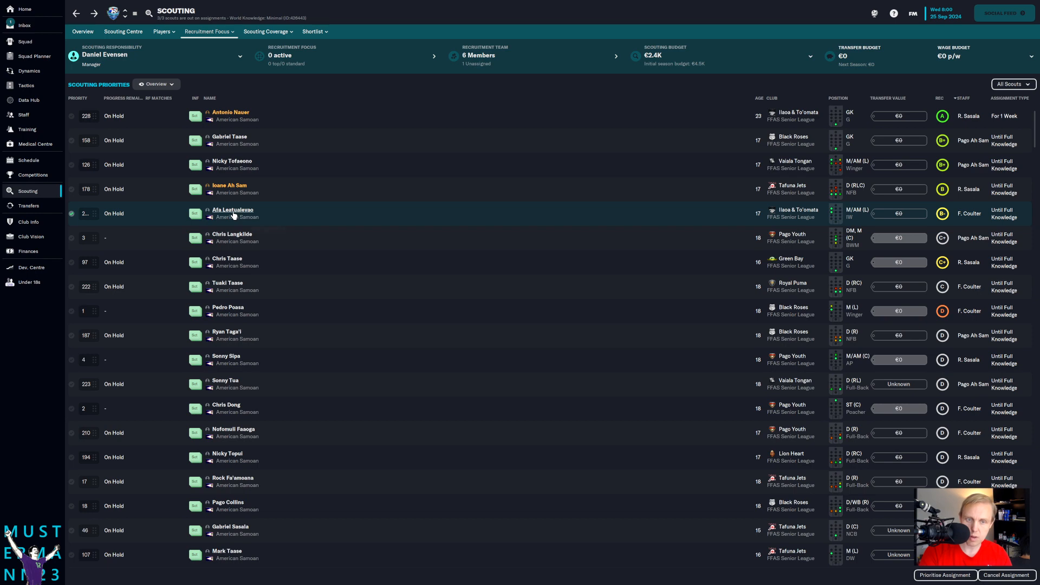
click(232, 209)
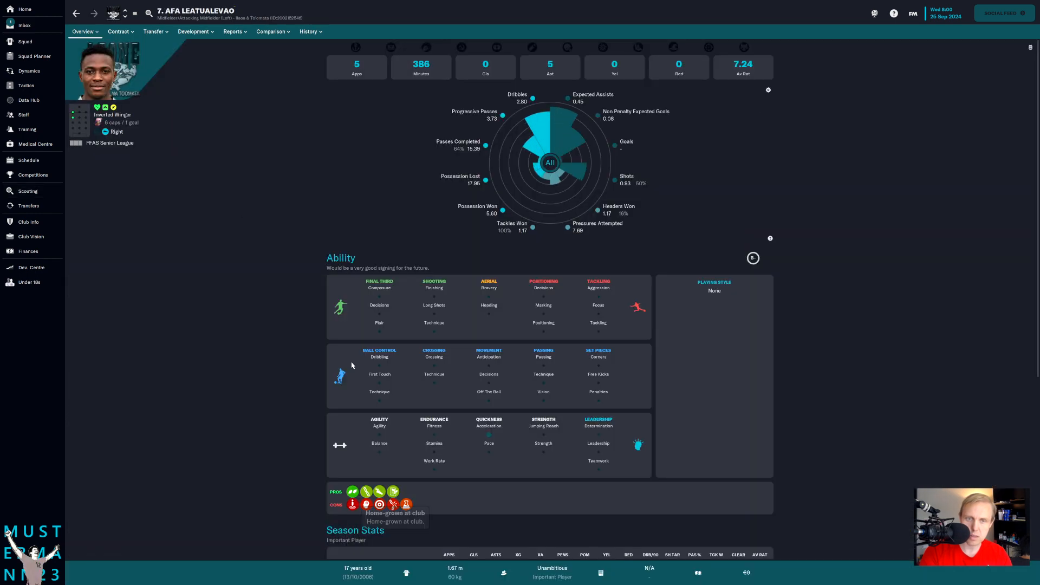
mouse_move(113, 66)
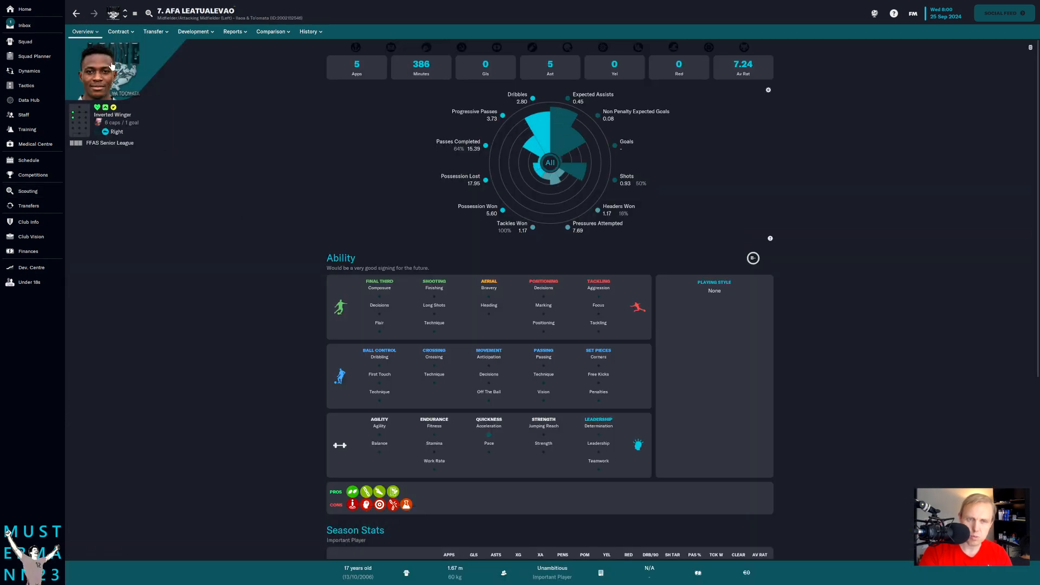
click(27, 190)
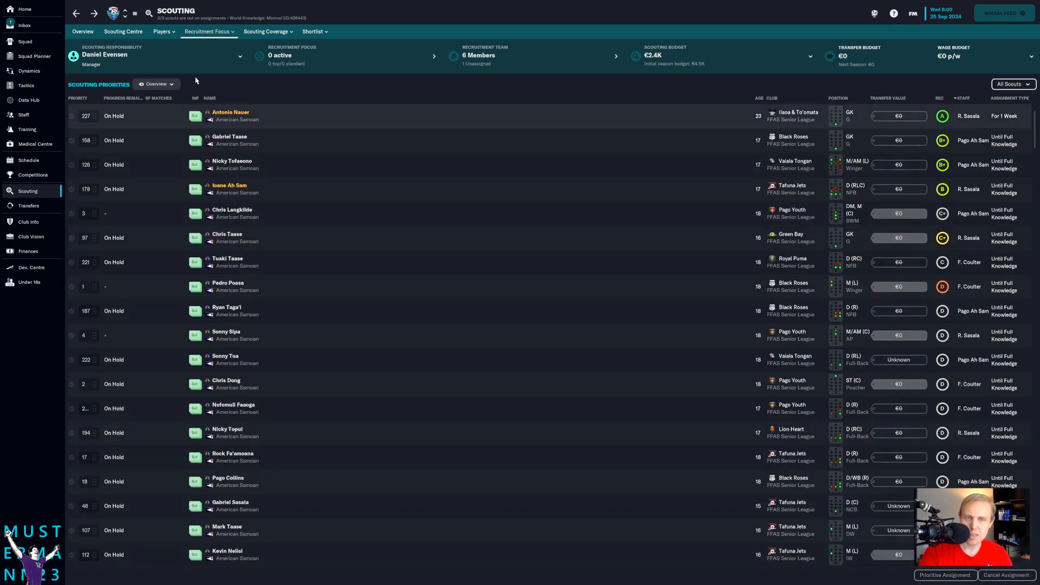
mouse_move(679, 365)
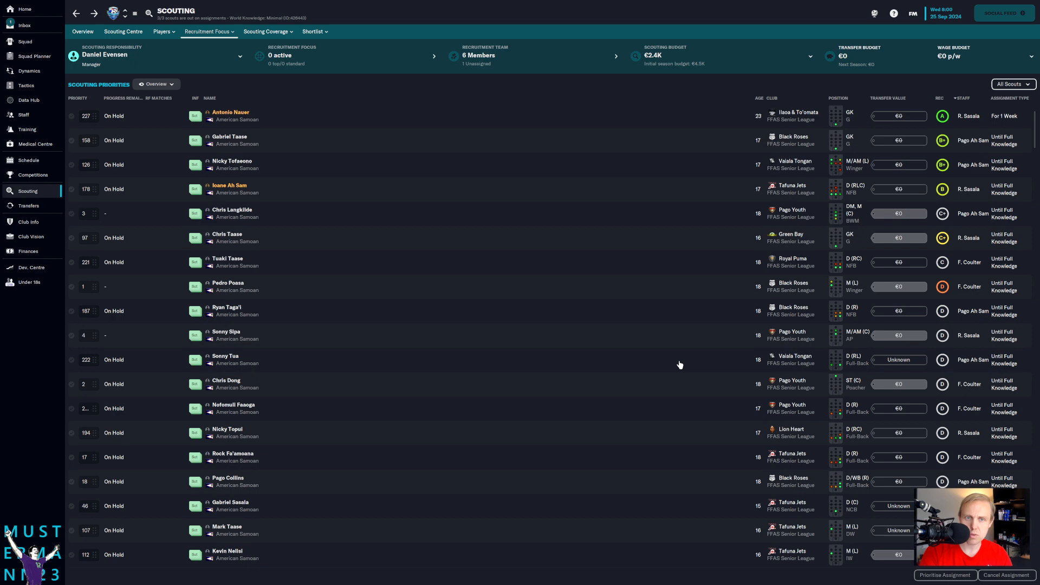
- Check the scouting-range player search and toggle its newgen filter condition
click(161, 31)
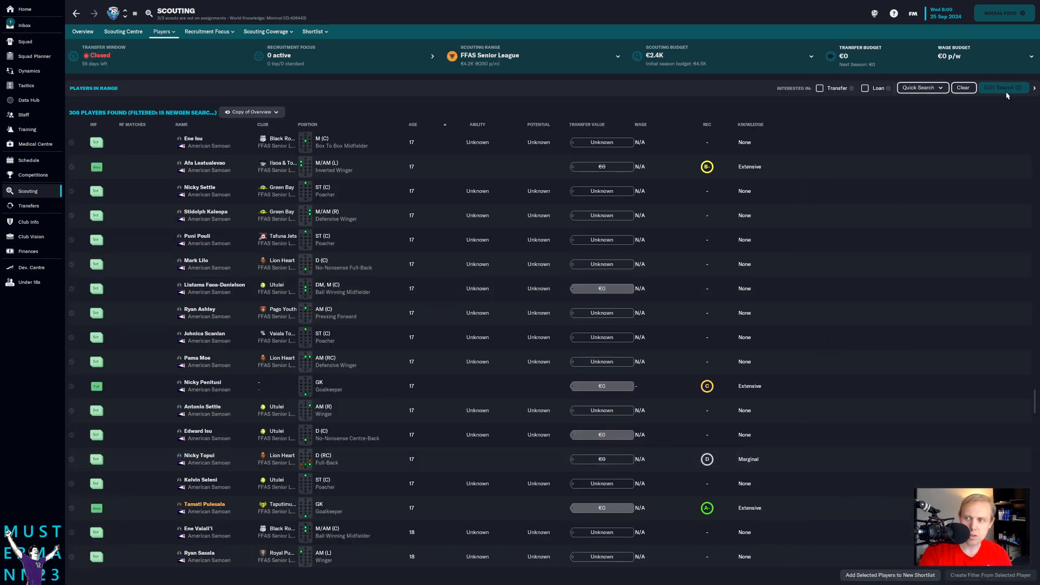
click(1003, 87)
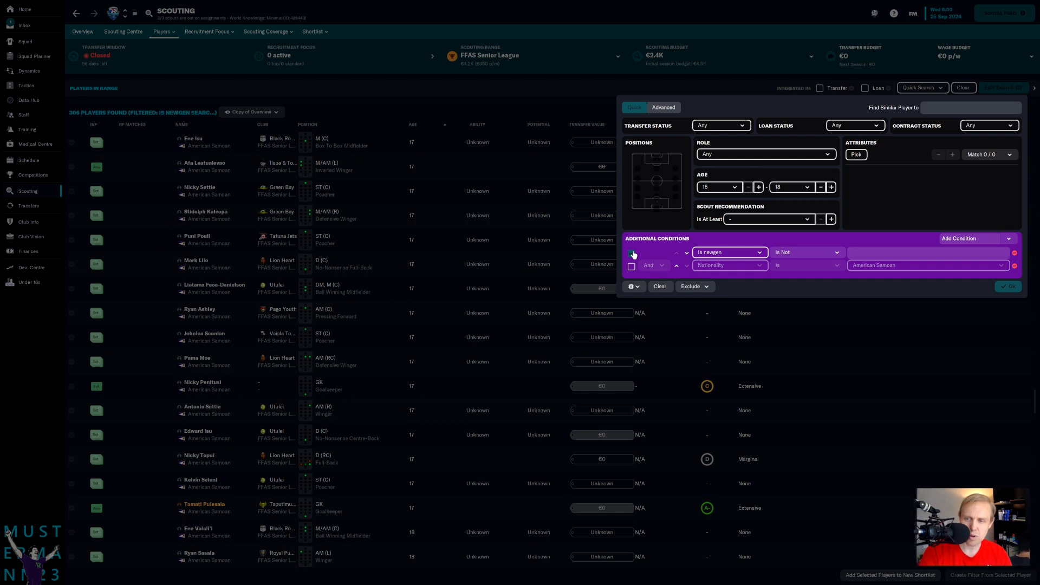
click(631, 252)
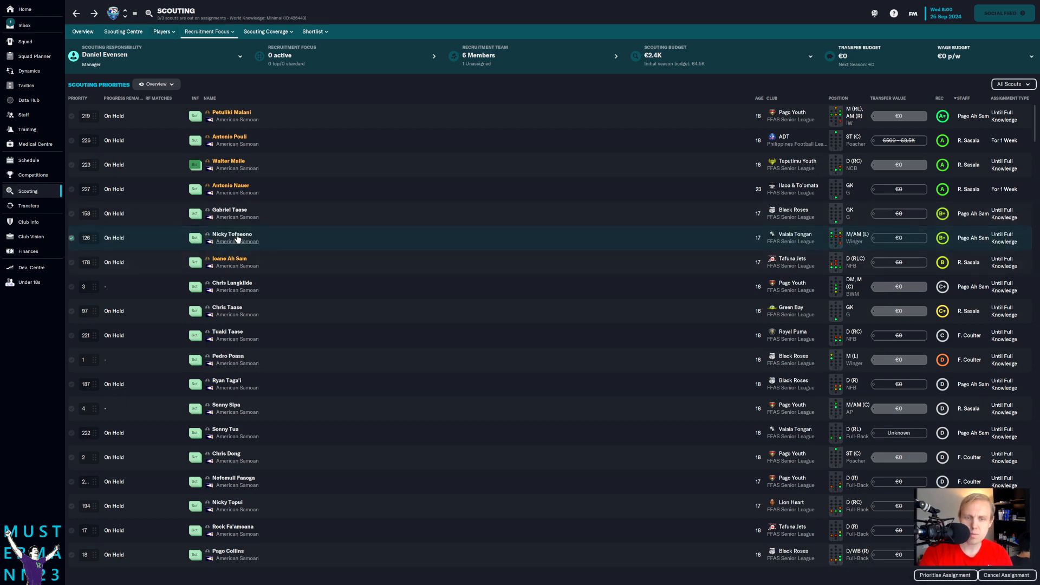
- Cancel Nicky Tofaeono's assignment and read defender Ioane Ah Sam's scout report
click(232, 238)
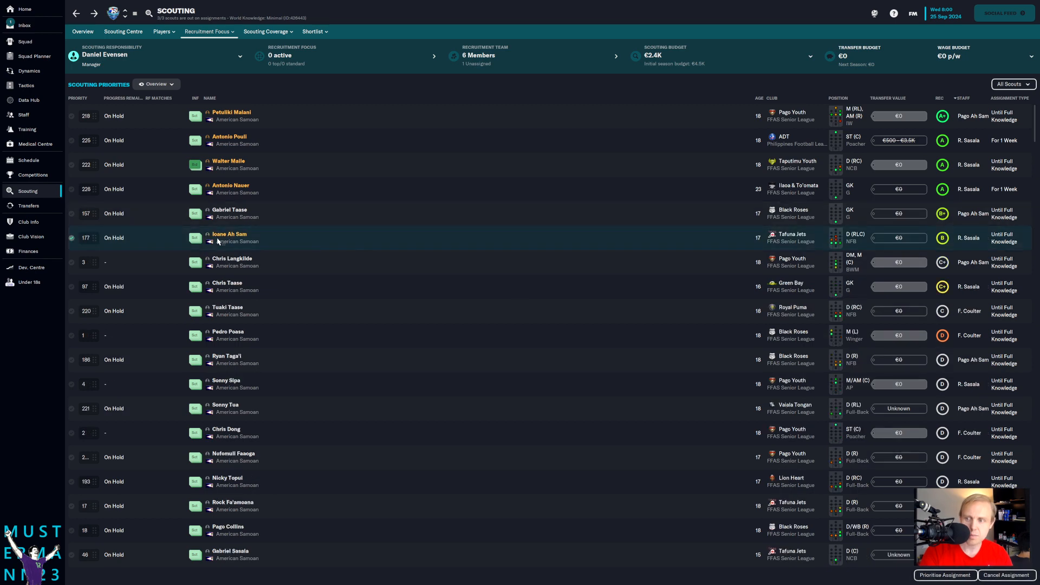
click(229, 234)
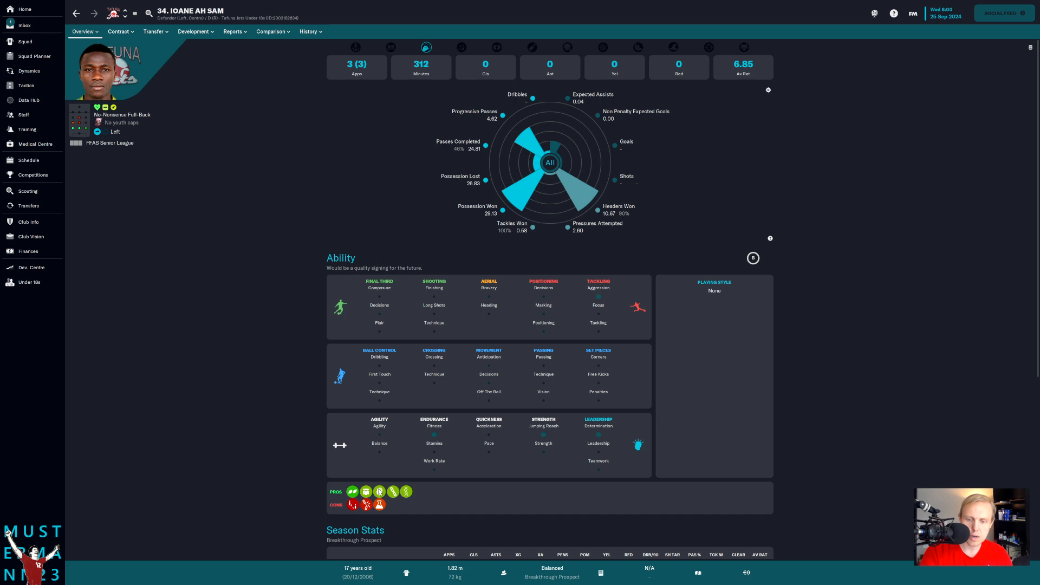
click(233, 31)
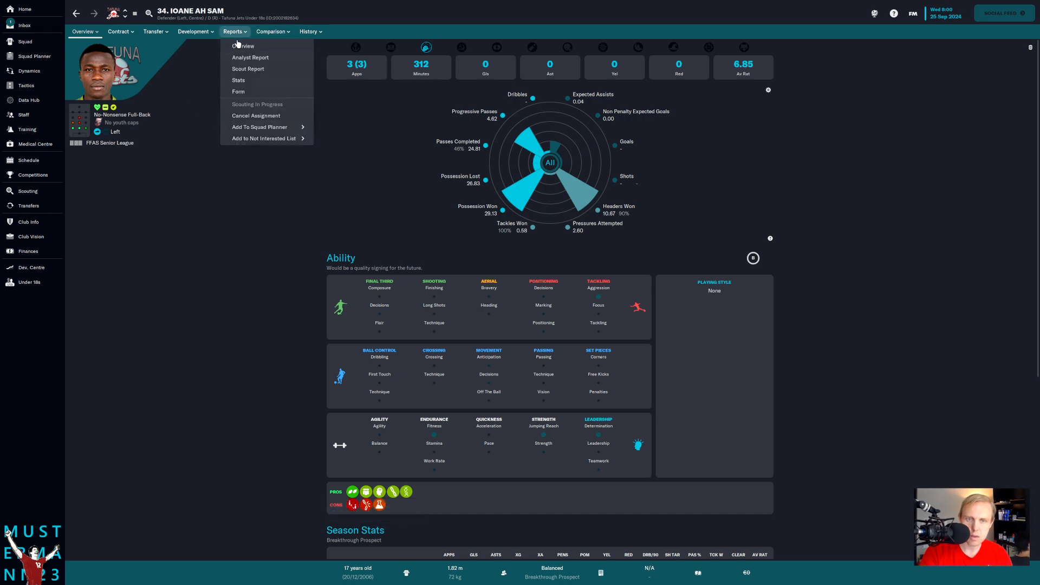
click(247, 68)
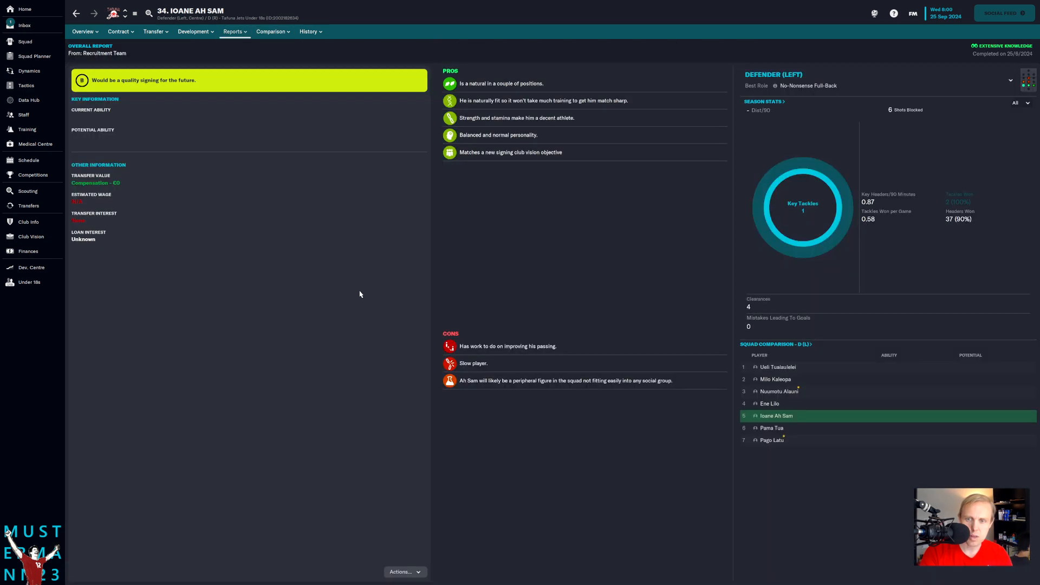
- Check Ioane Ah Sam's contract options and return to the priorities list
click(120, 32)
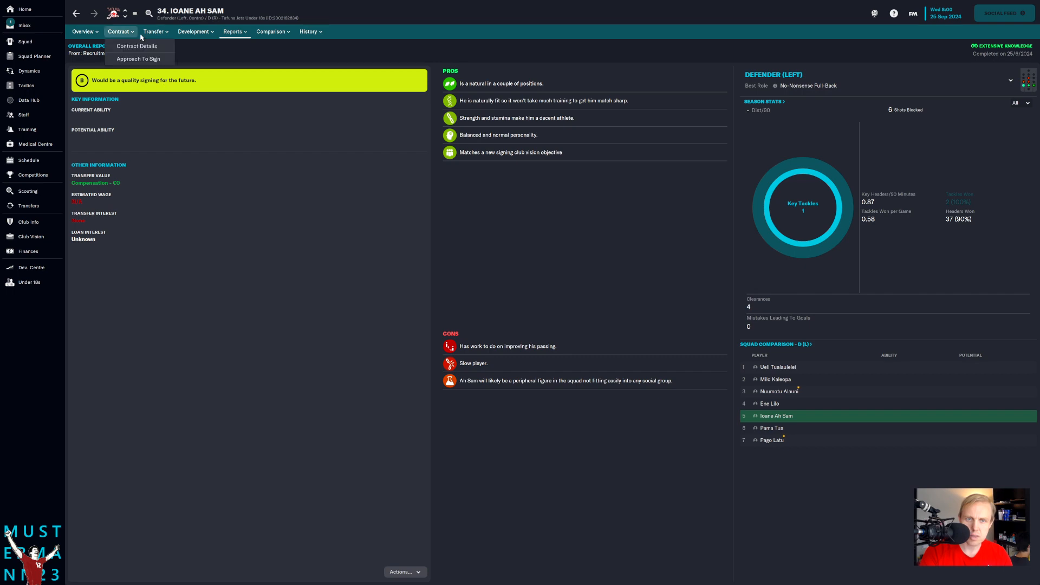
click(137, 59)
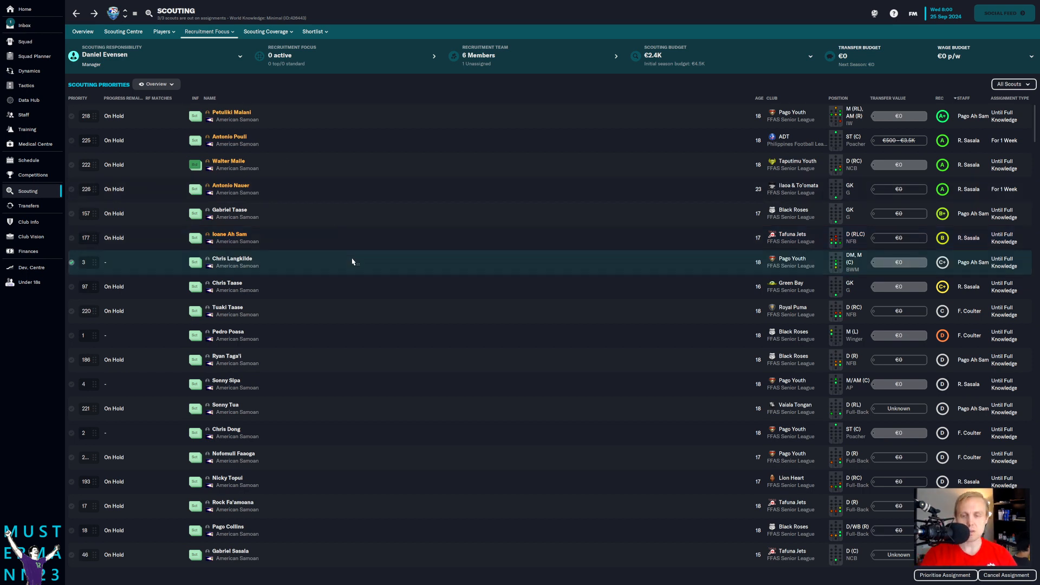
mouse_move(238, 263)
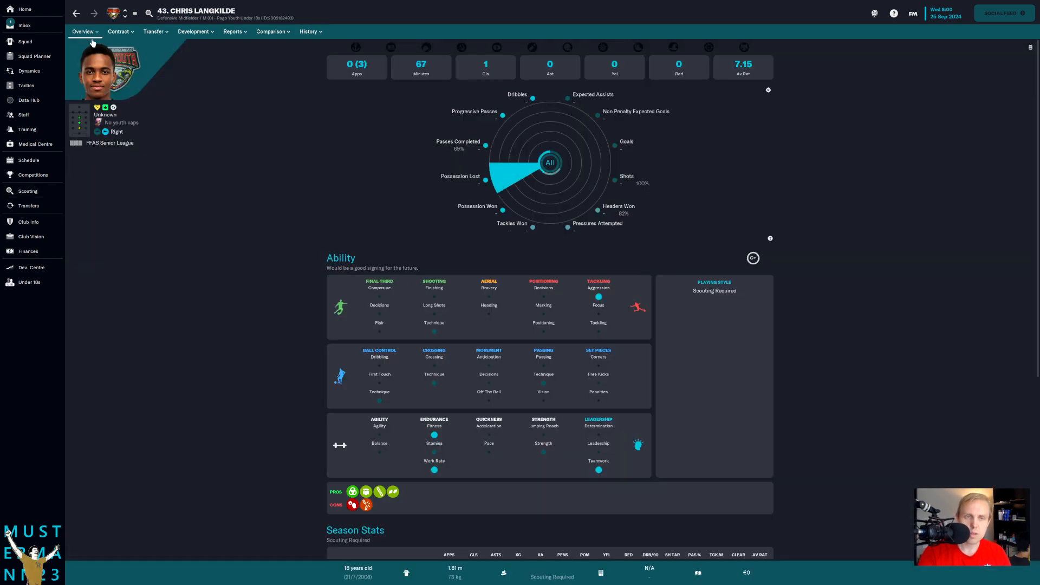
click(27, 191)
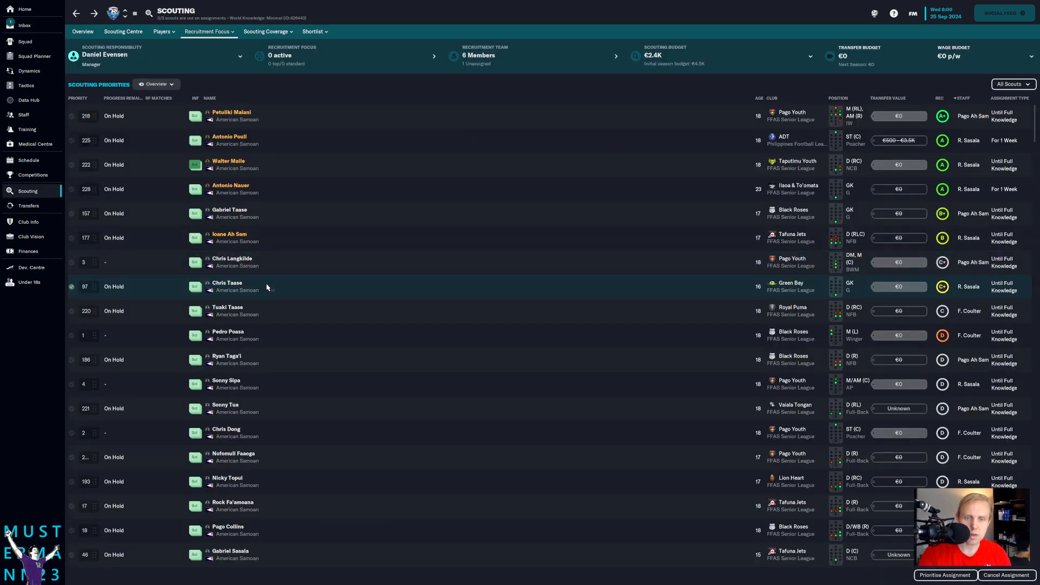
double_click(227, 287)
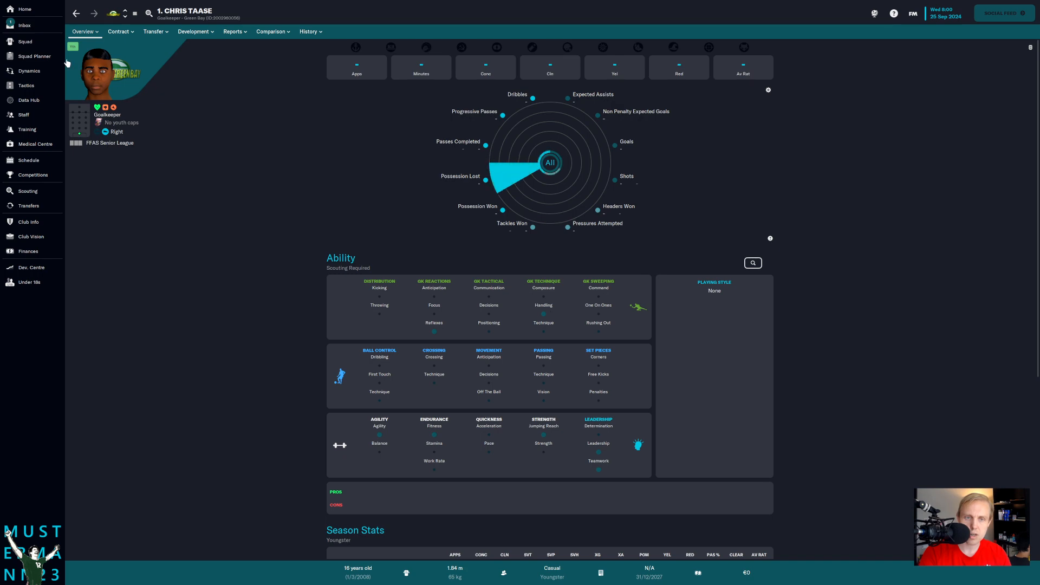
click(27, 191)
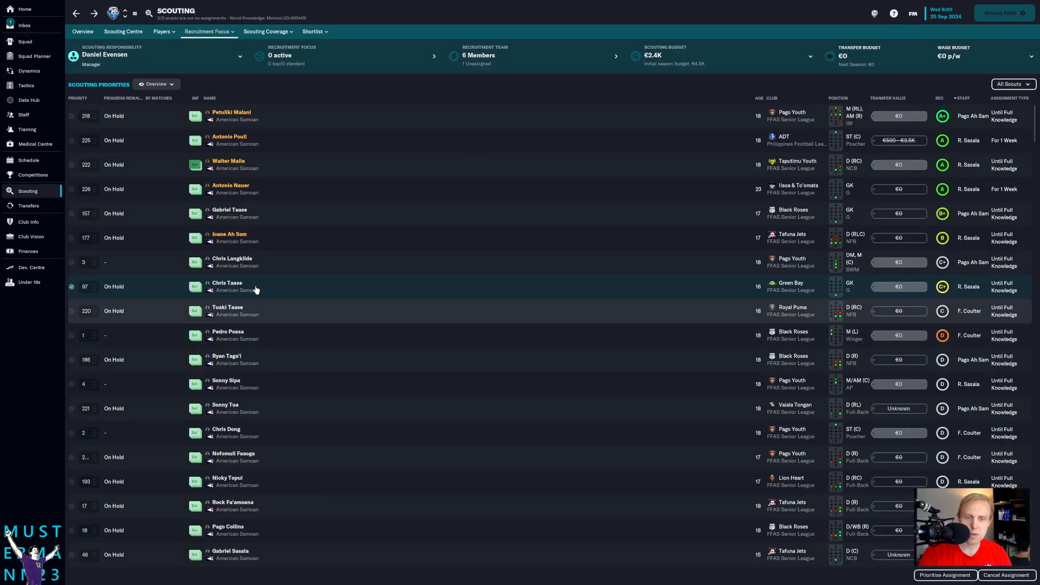
click(226, 286)
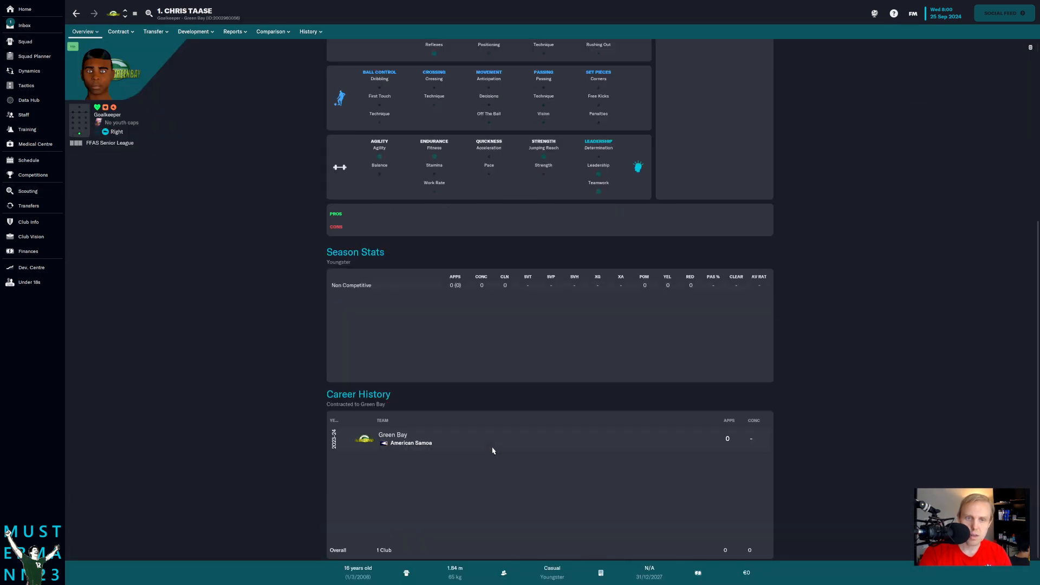
scroll(up, 3)
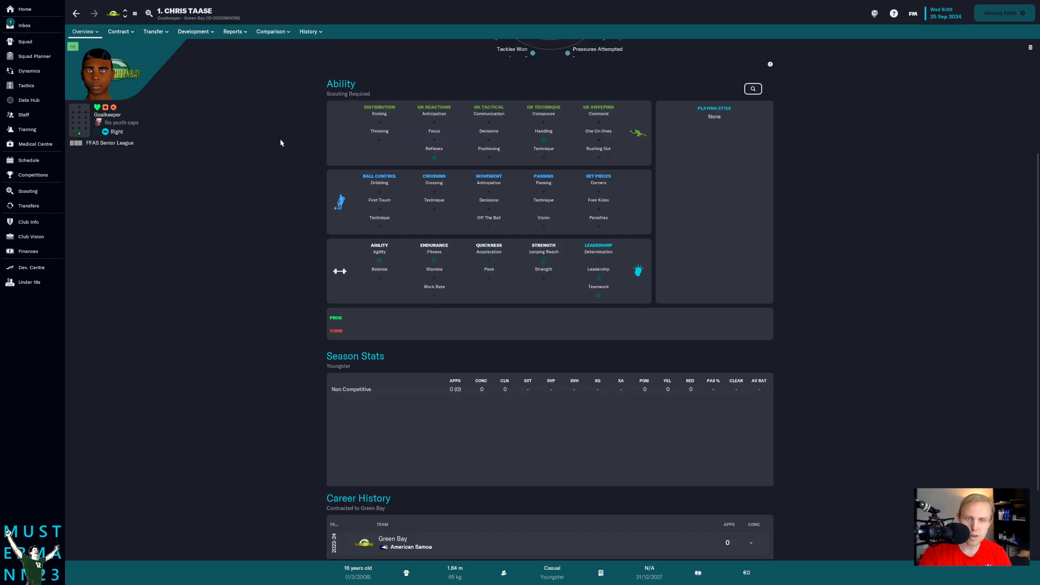
click(233, 31)
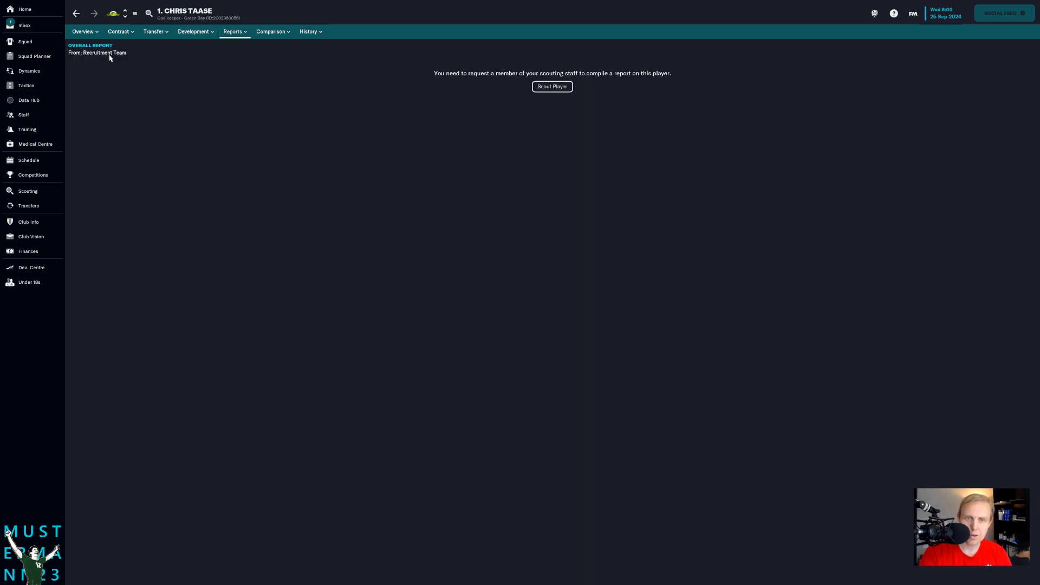
click(28, 191)
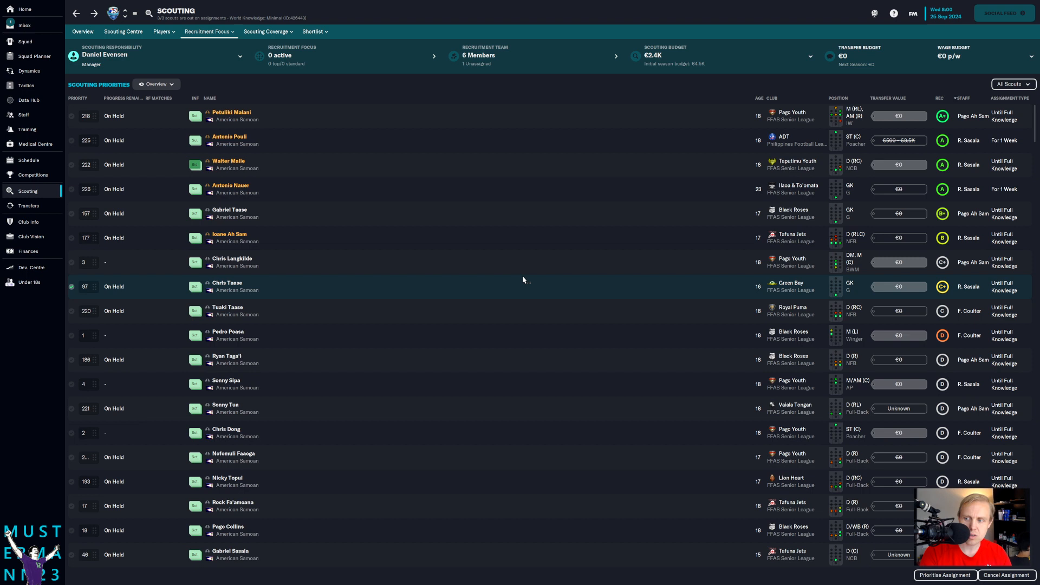
mouse_move(603, 325)
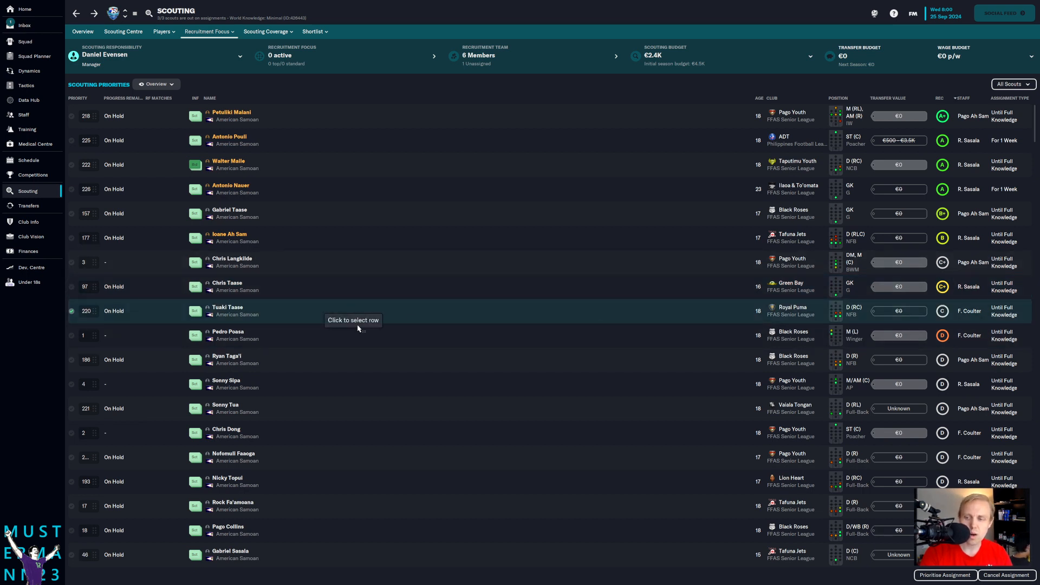
click(227, 335)
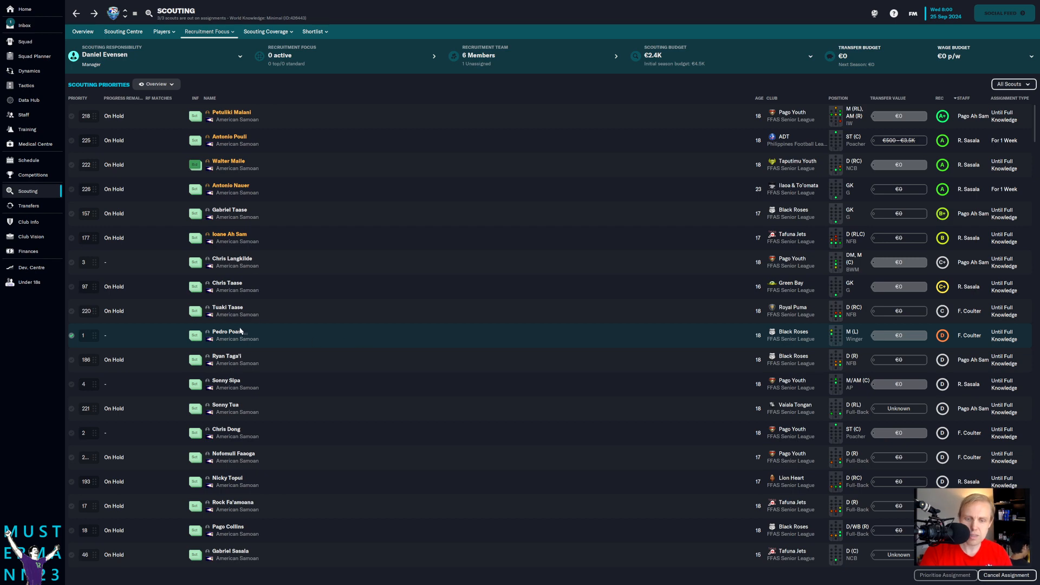
click(228, 335)
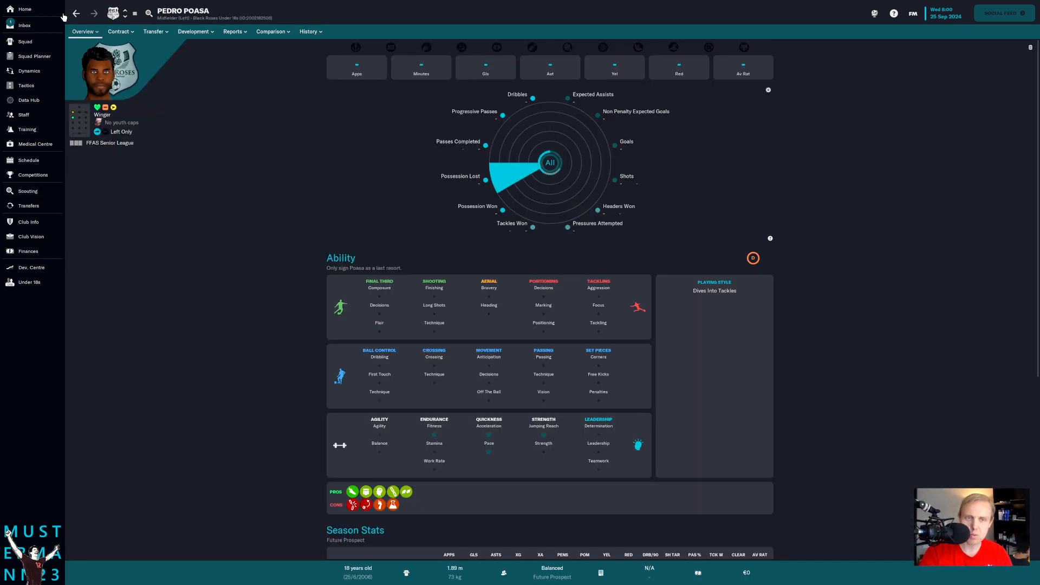
click(27, 191)
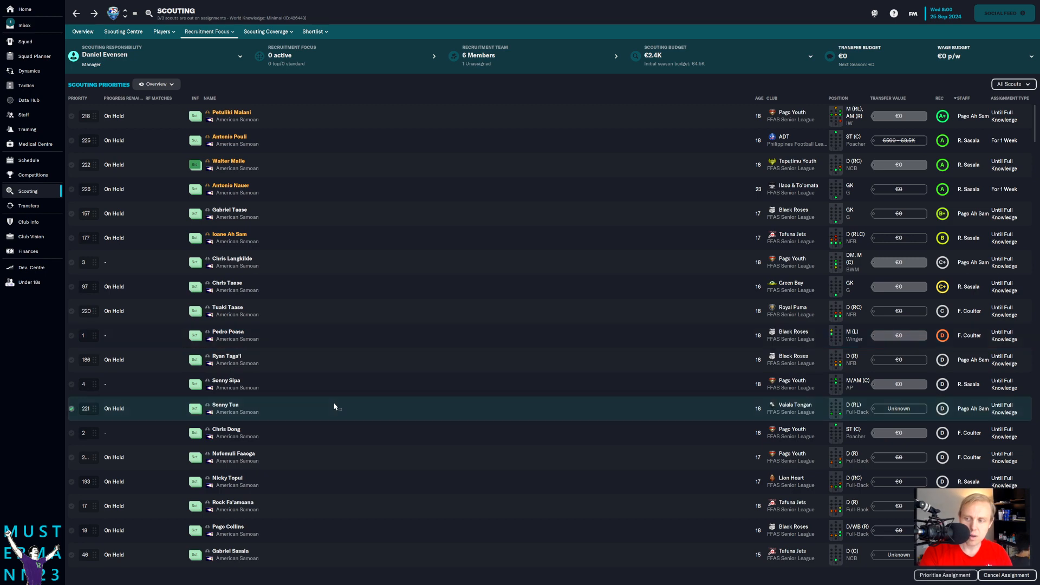
scroll(down, 3)
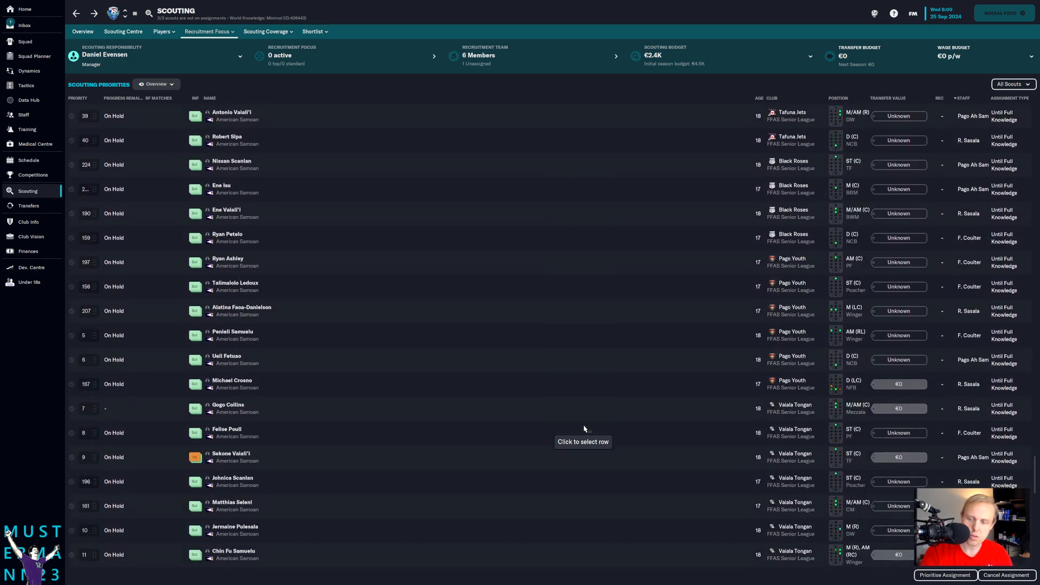
scroll(down, 3)
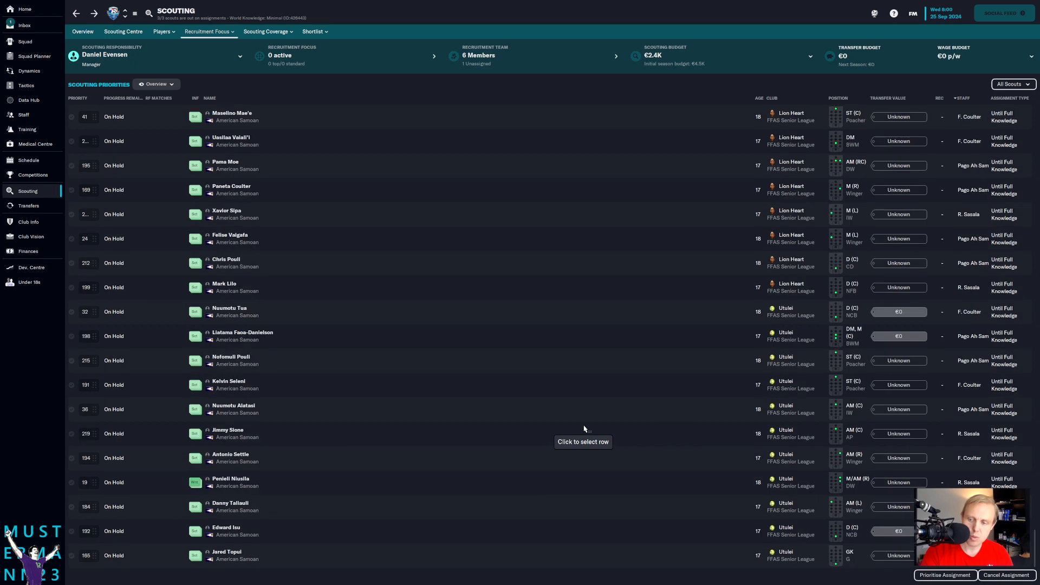
scroll(down, 3)
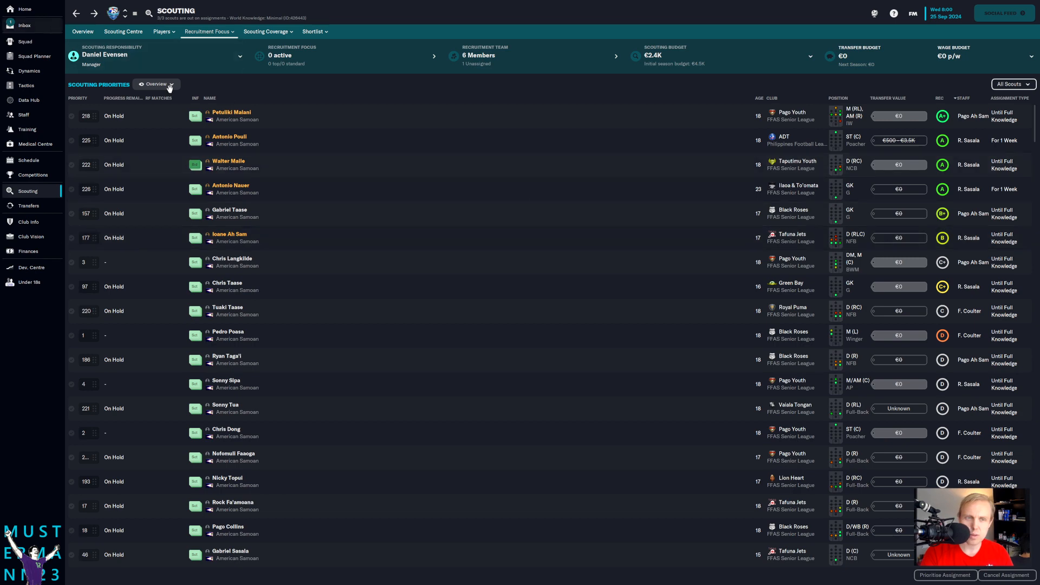
click(25, 25)
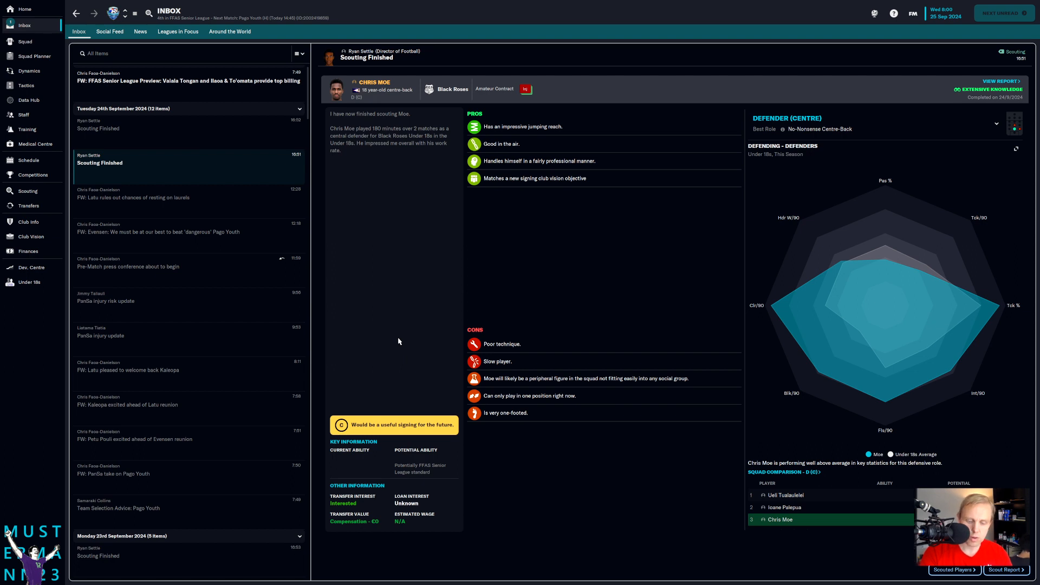
mouse_move(463, 109)
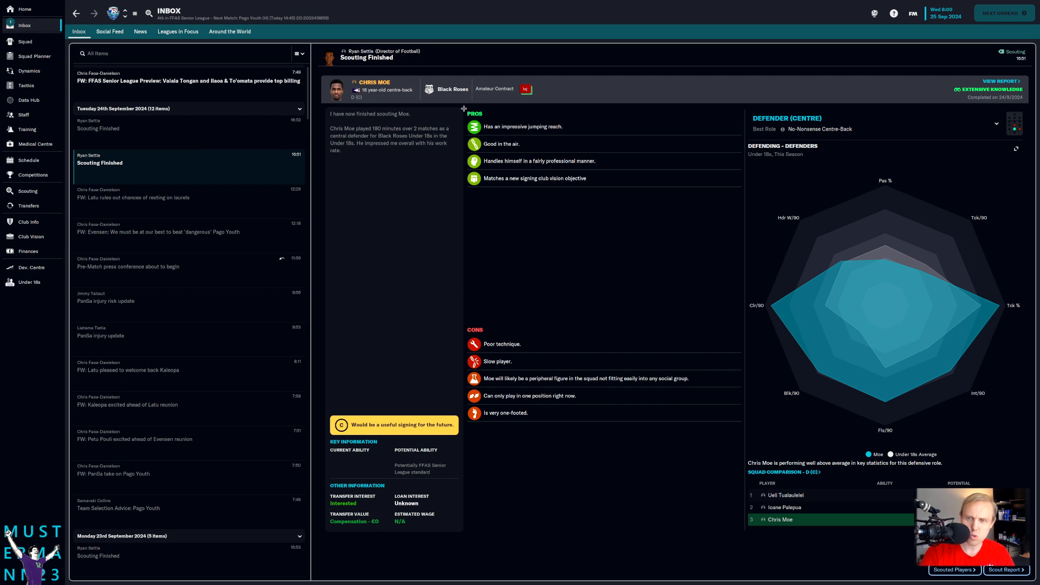
mouse_move(690, 421)
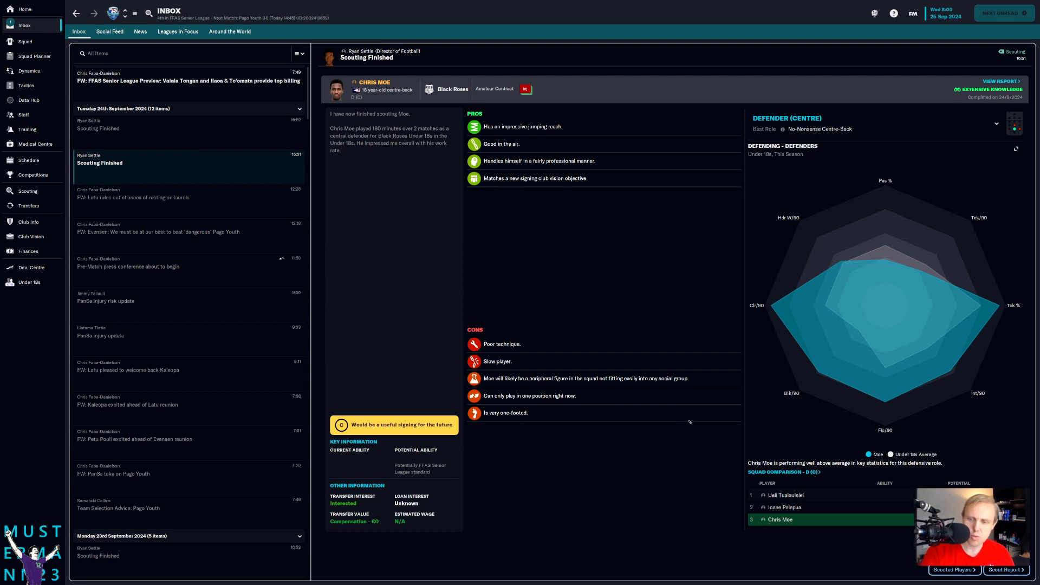
mouse_move(702, 258)
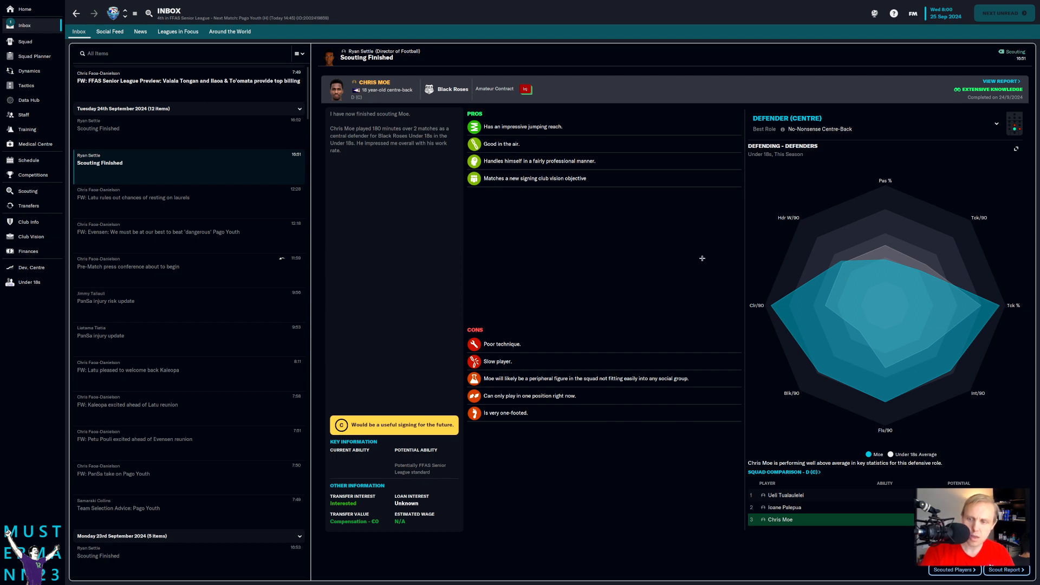
mouse_move(533, 284)
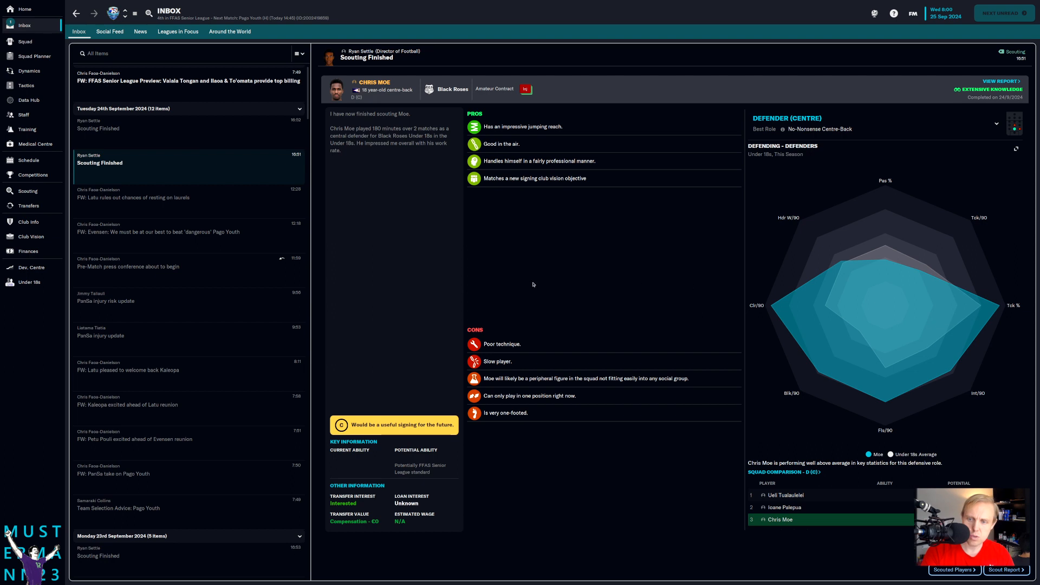